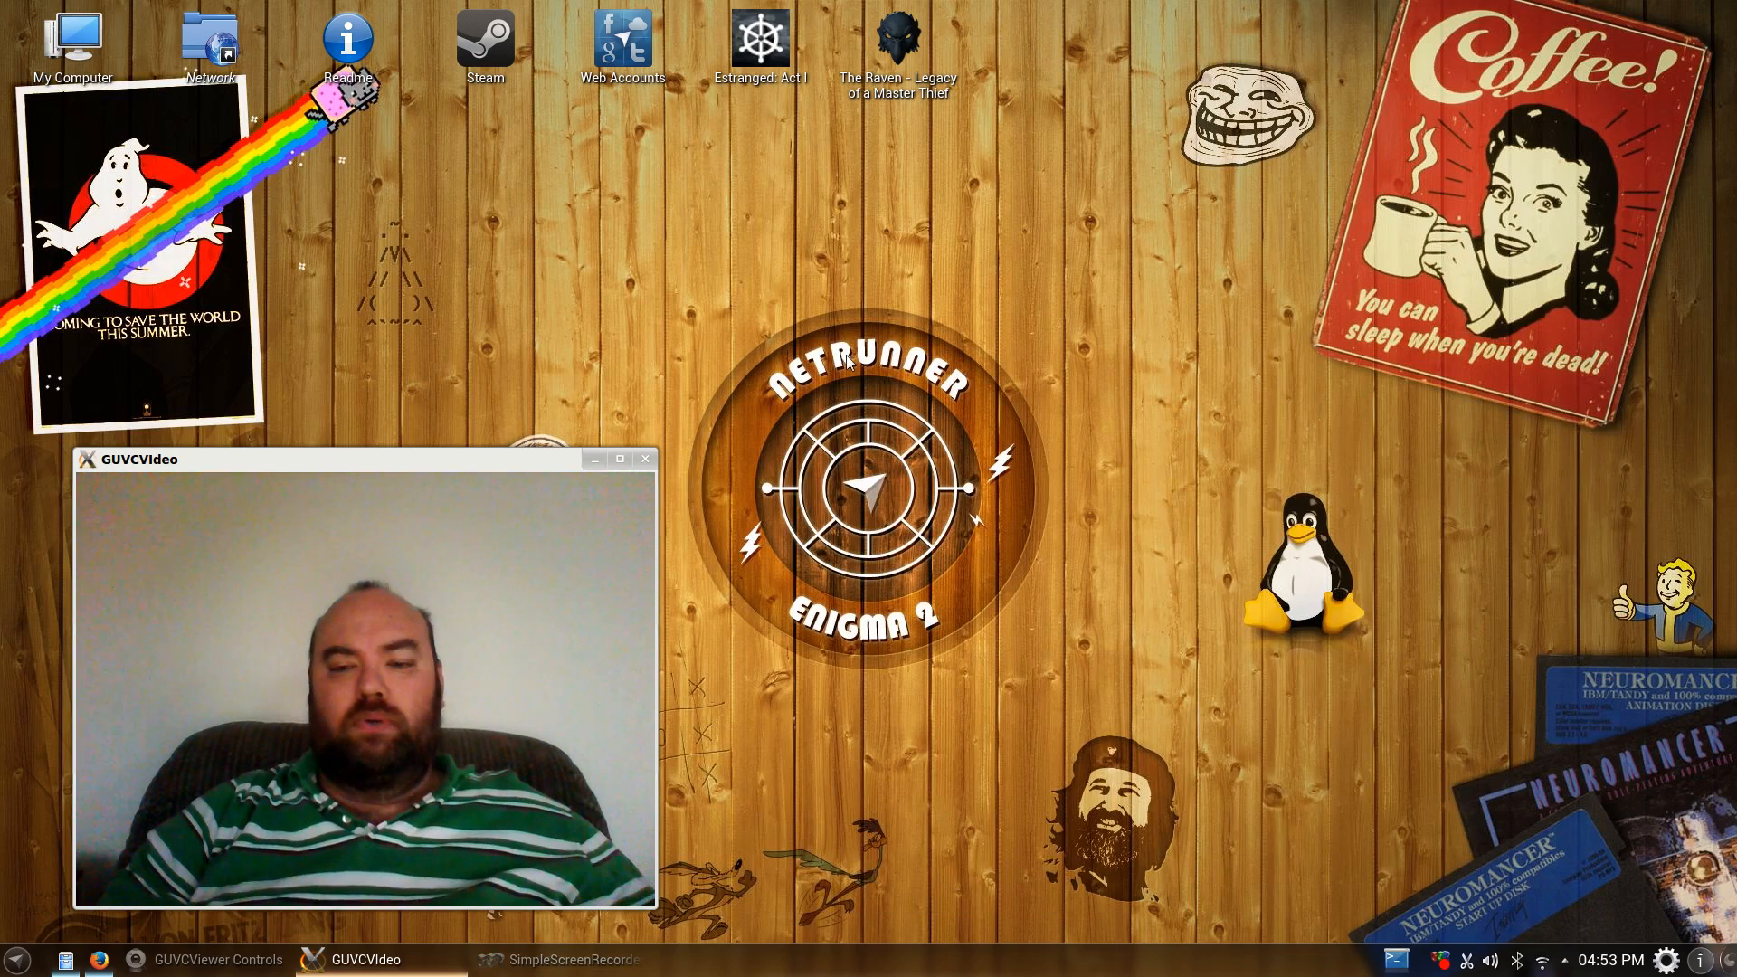
pyautogui.moveTo(586, 322)
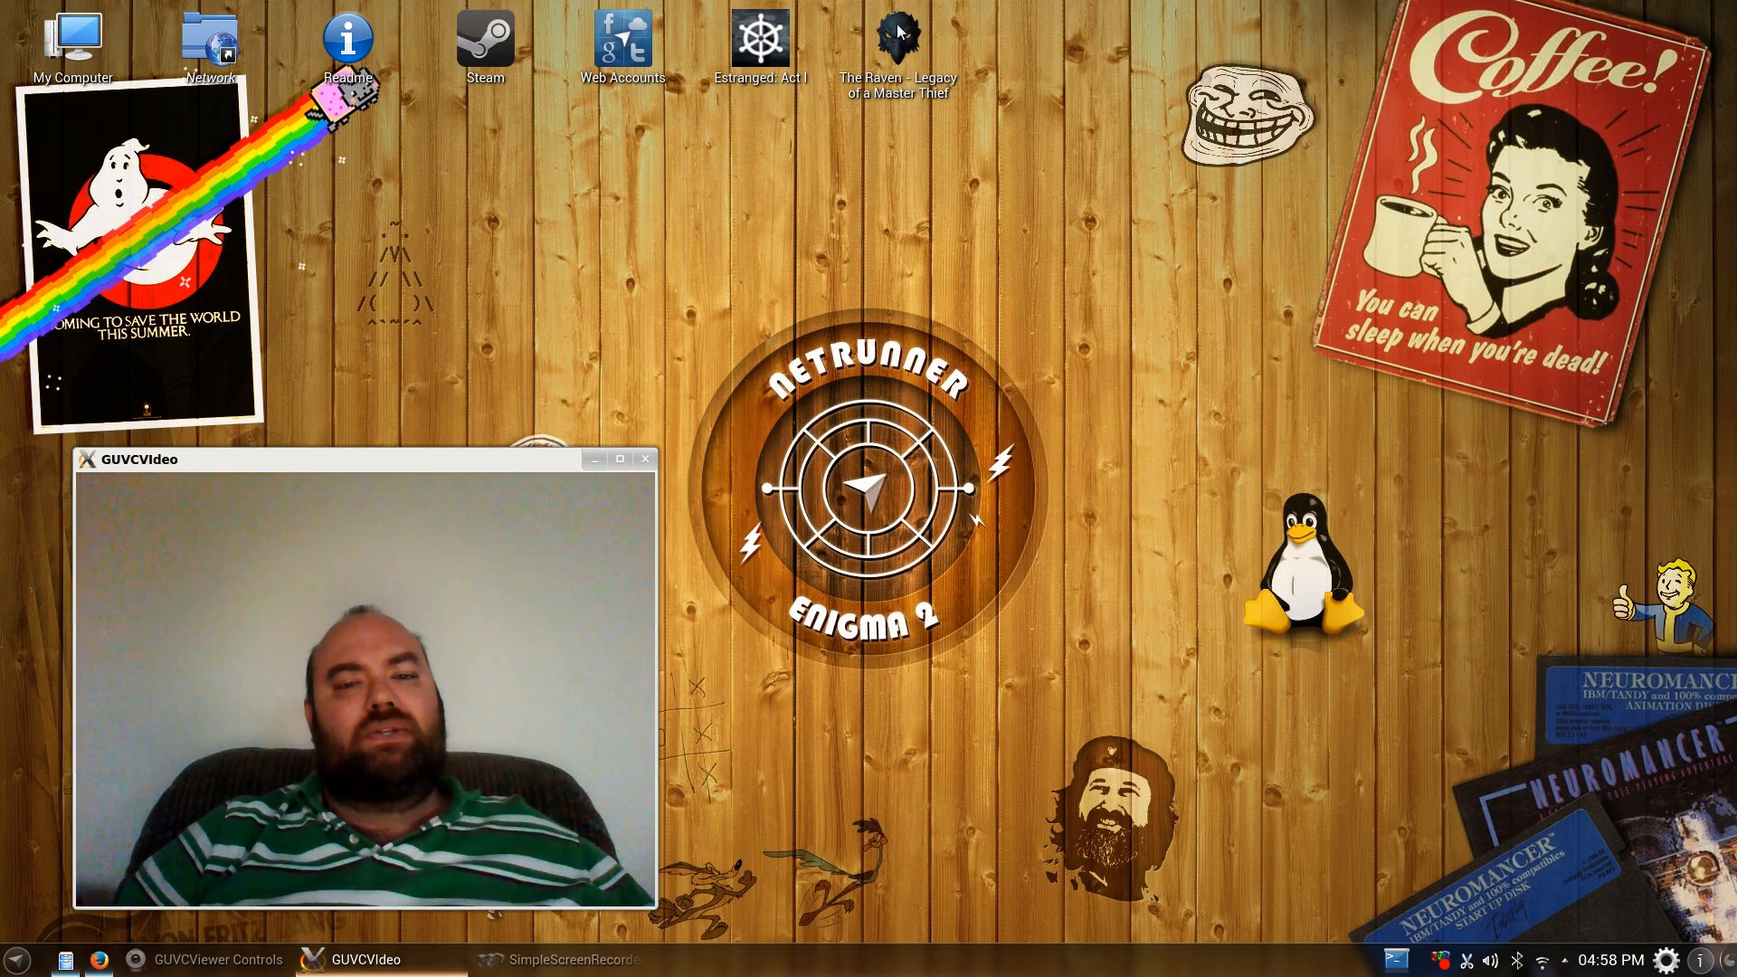
pyautogui.moveTo(900, 31)
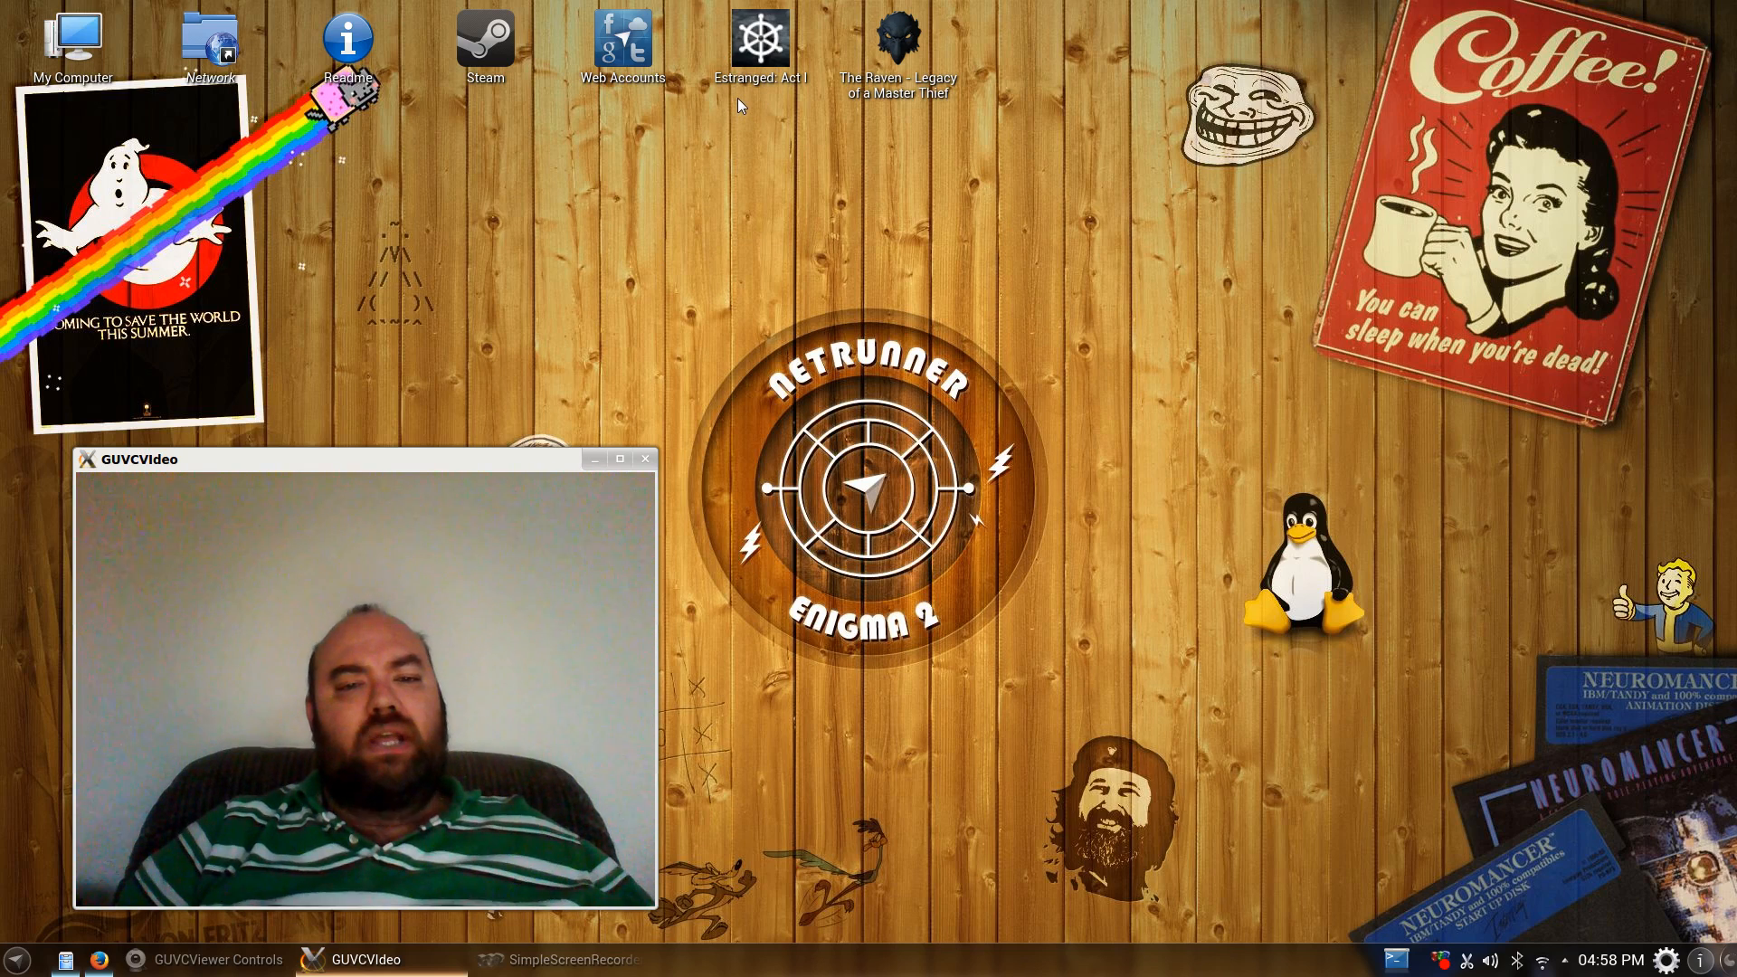
pyautogui.moveTo(840, 19)
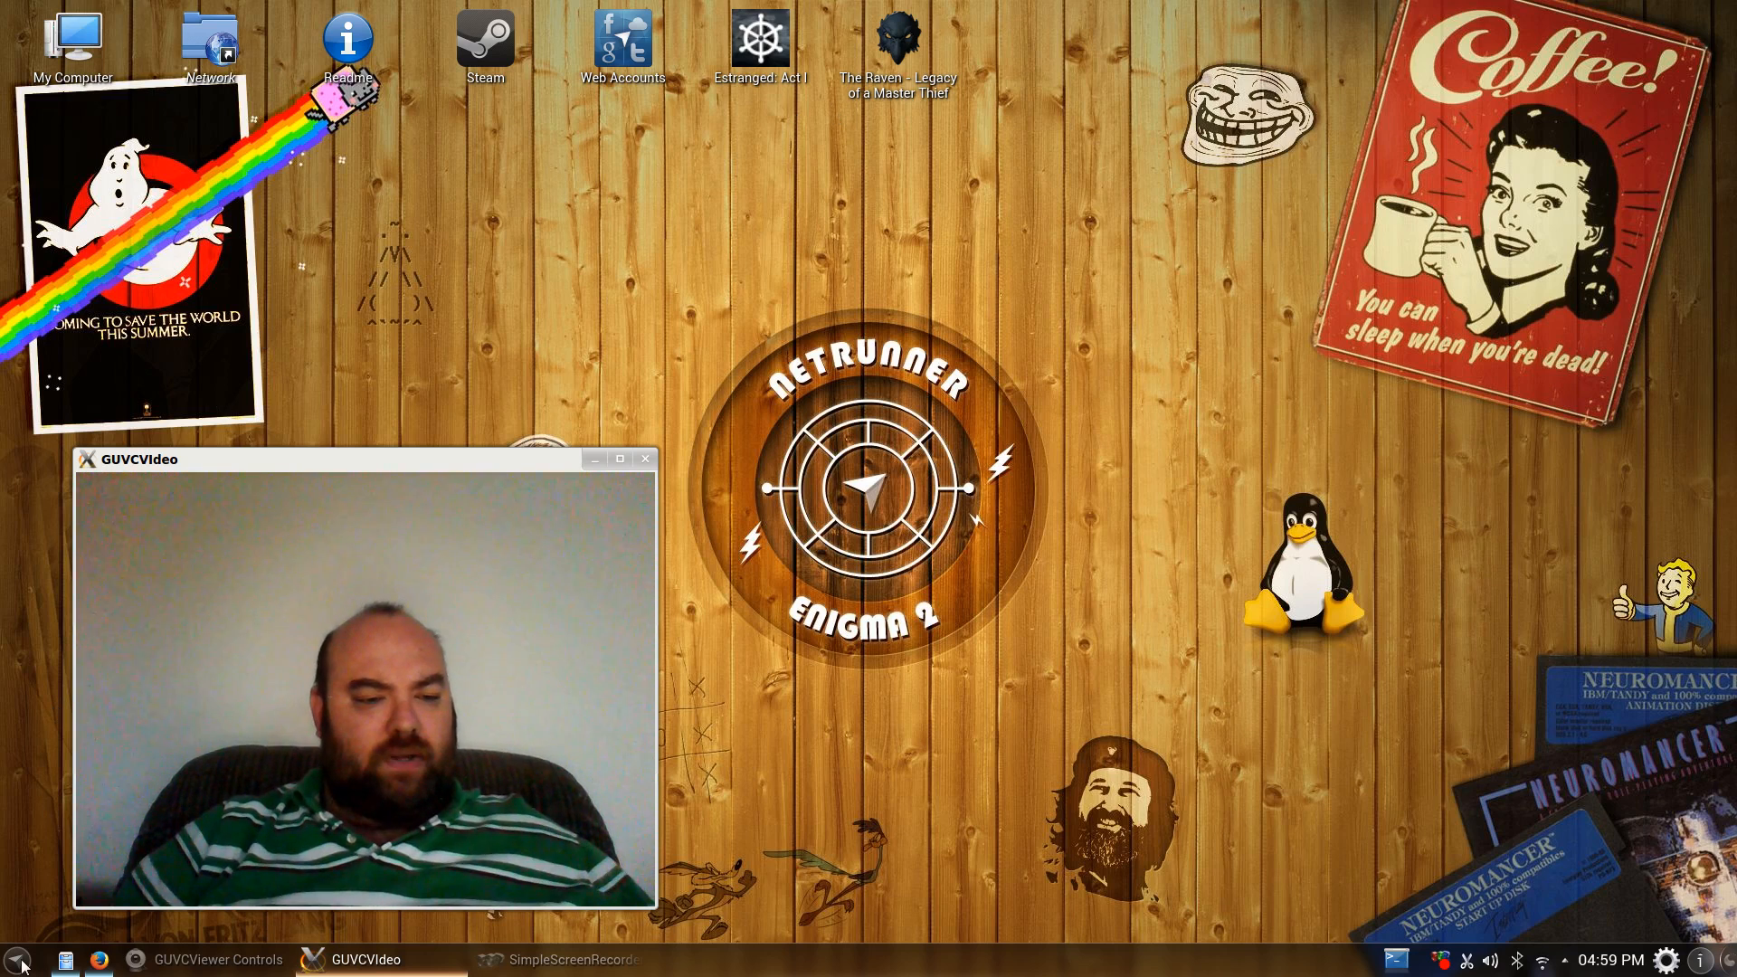
# Move the GUVCVideo window to the right and browse the Kickoff launcher's application categories.
pyautogui.click(17, 959)
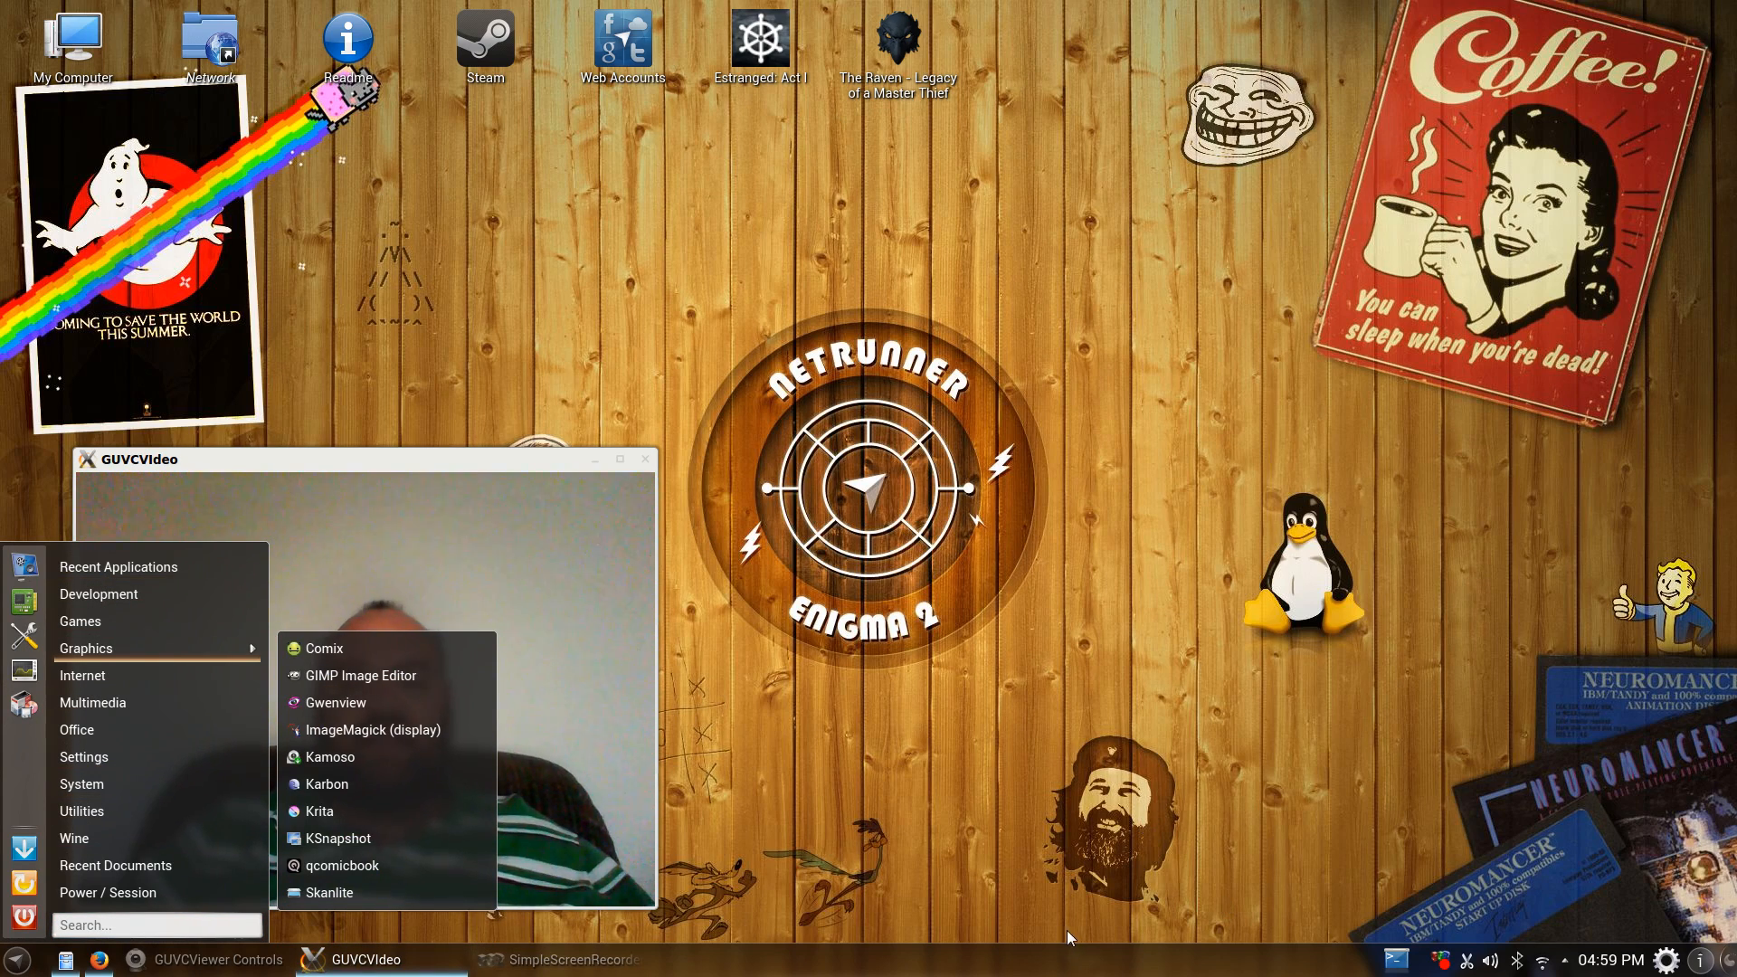
pyautogui.moveTo(981, 286)
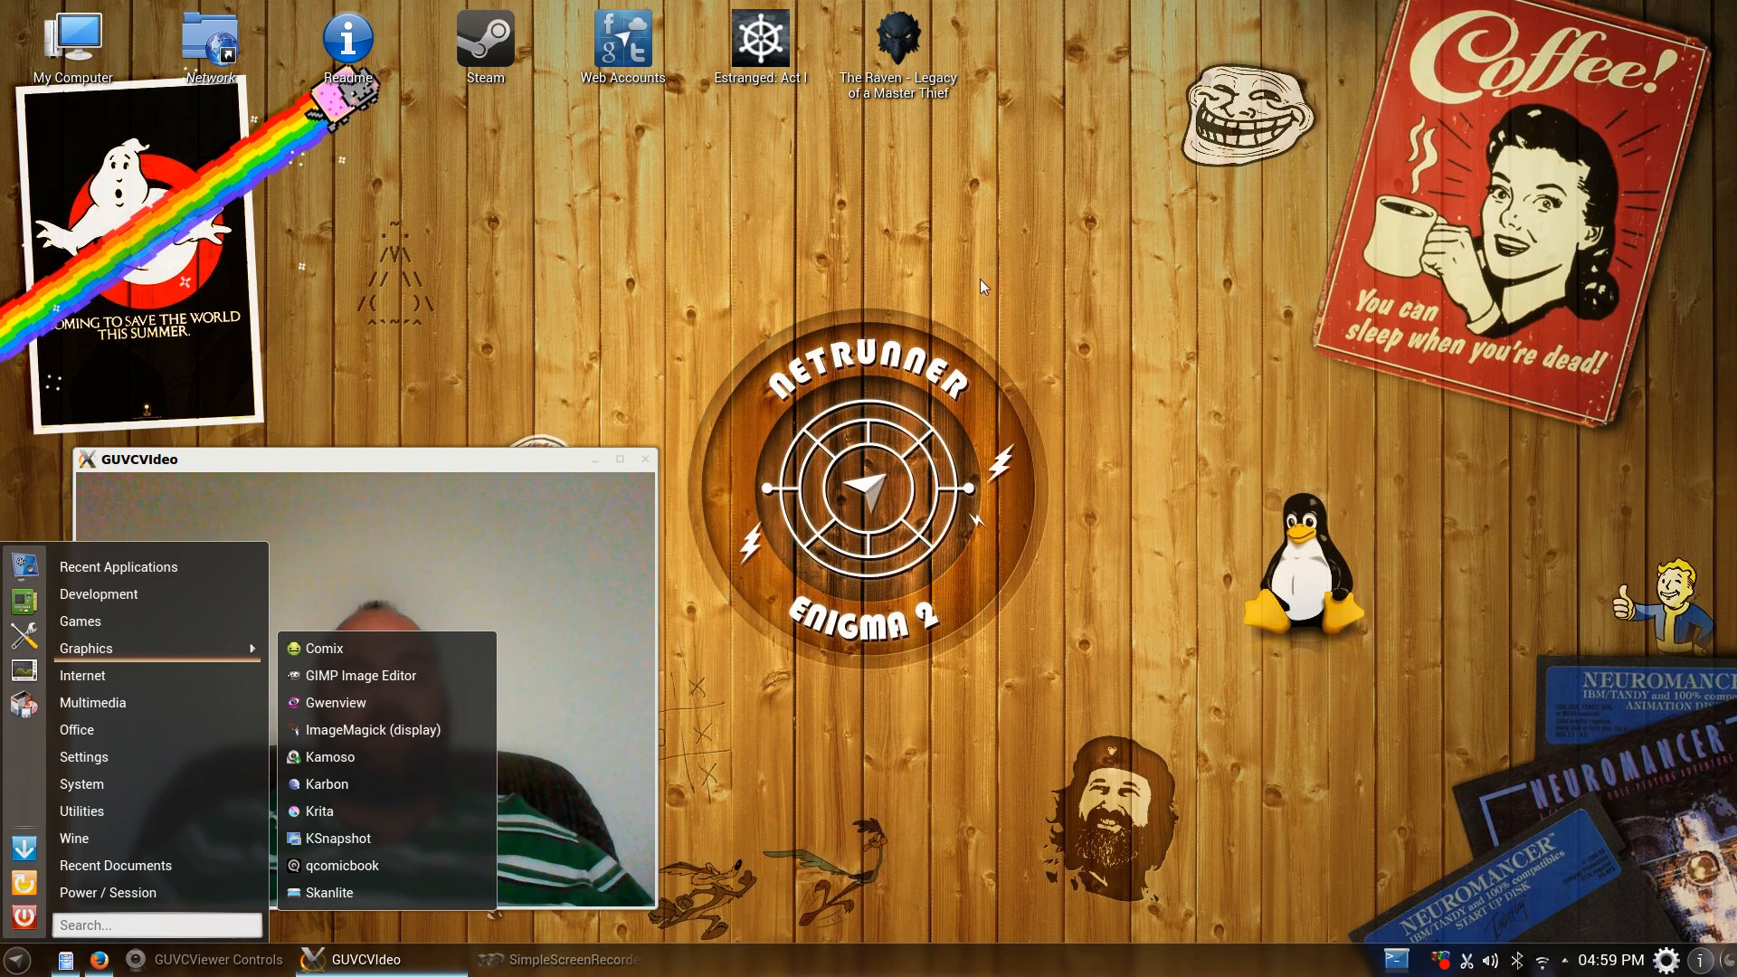
pyautogui.moveTo(97, 594)
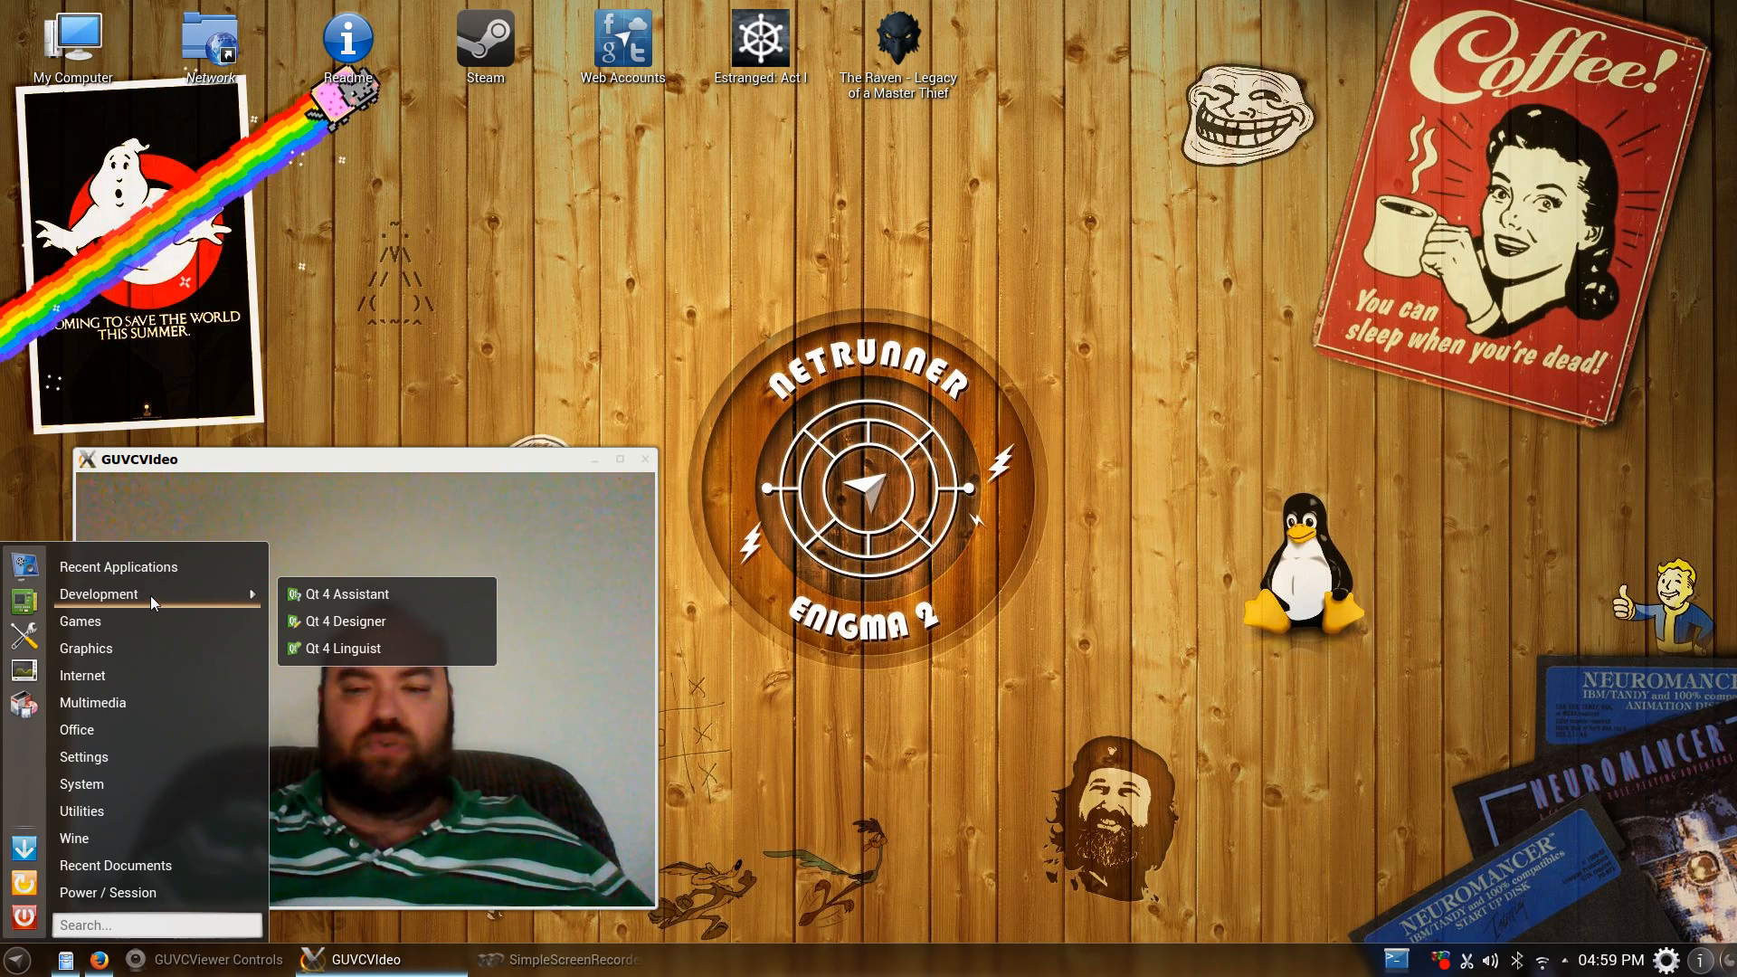
pyautogui.moveTo(79, 621)
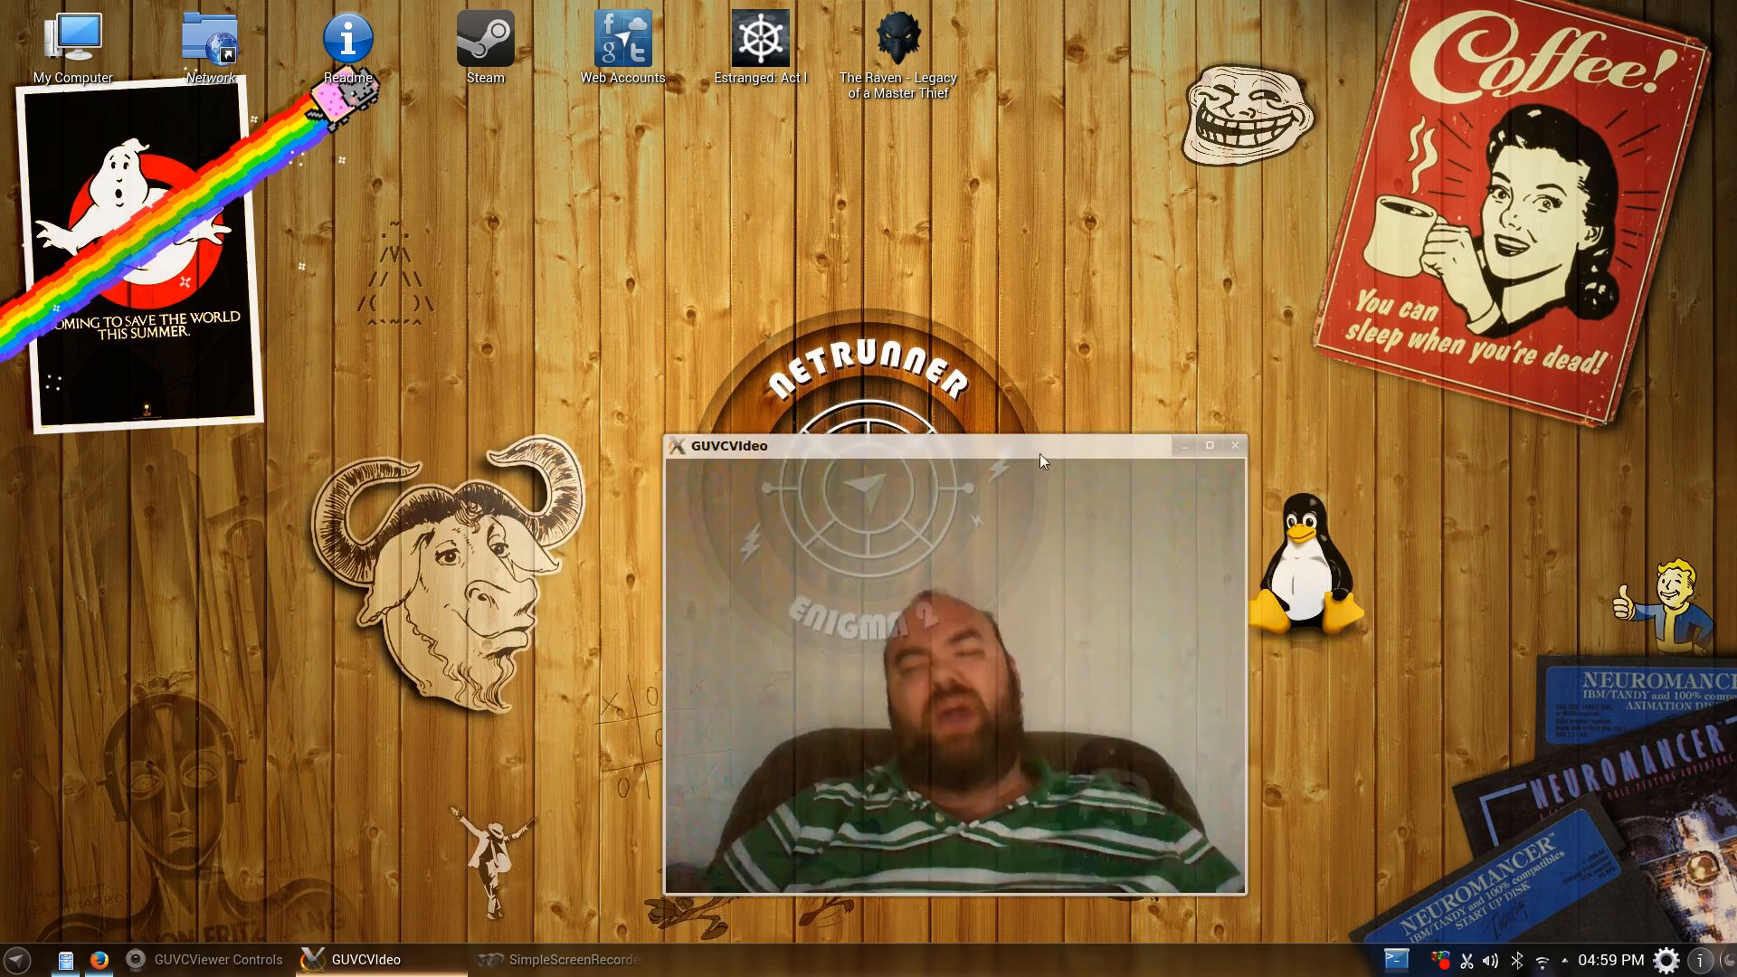
pyautogui.moveTo(954, 445); pyautogui.dragTo(1369, 453)
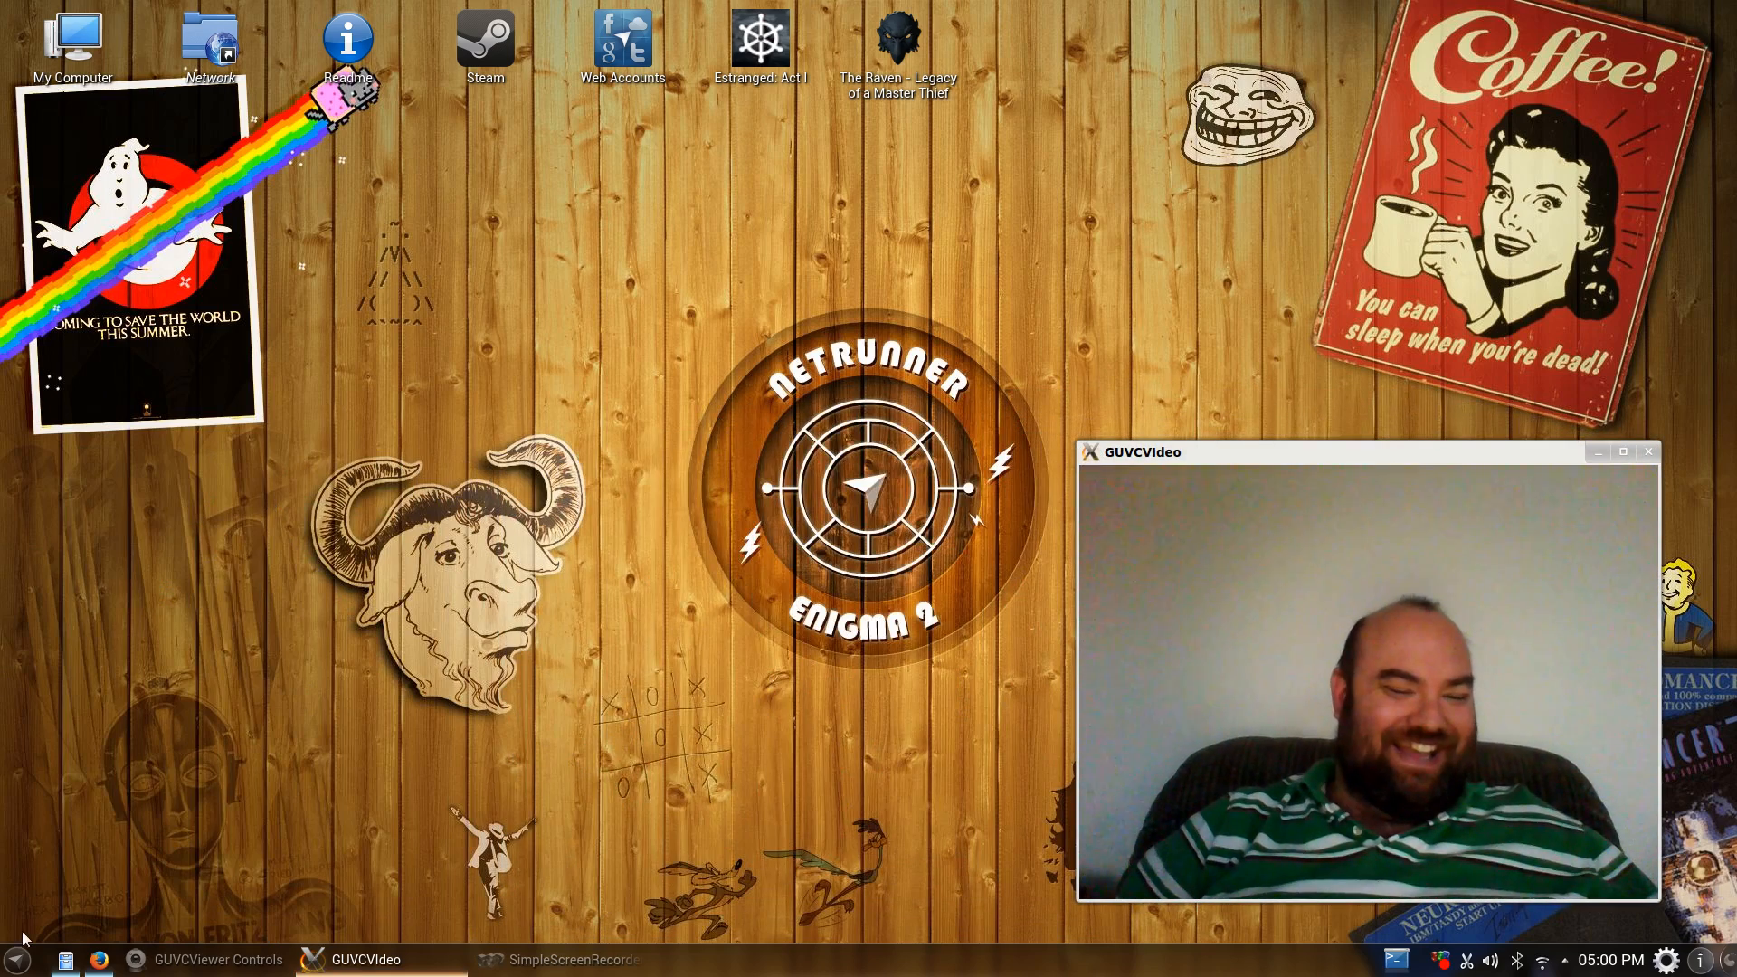
pyautogui.click(18, 959)
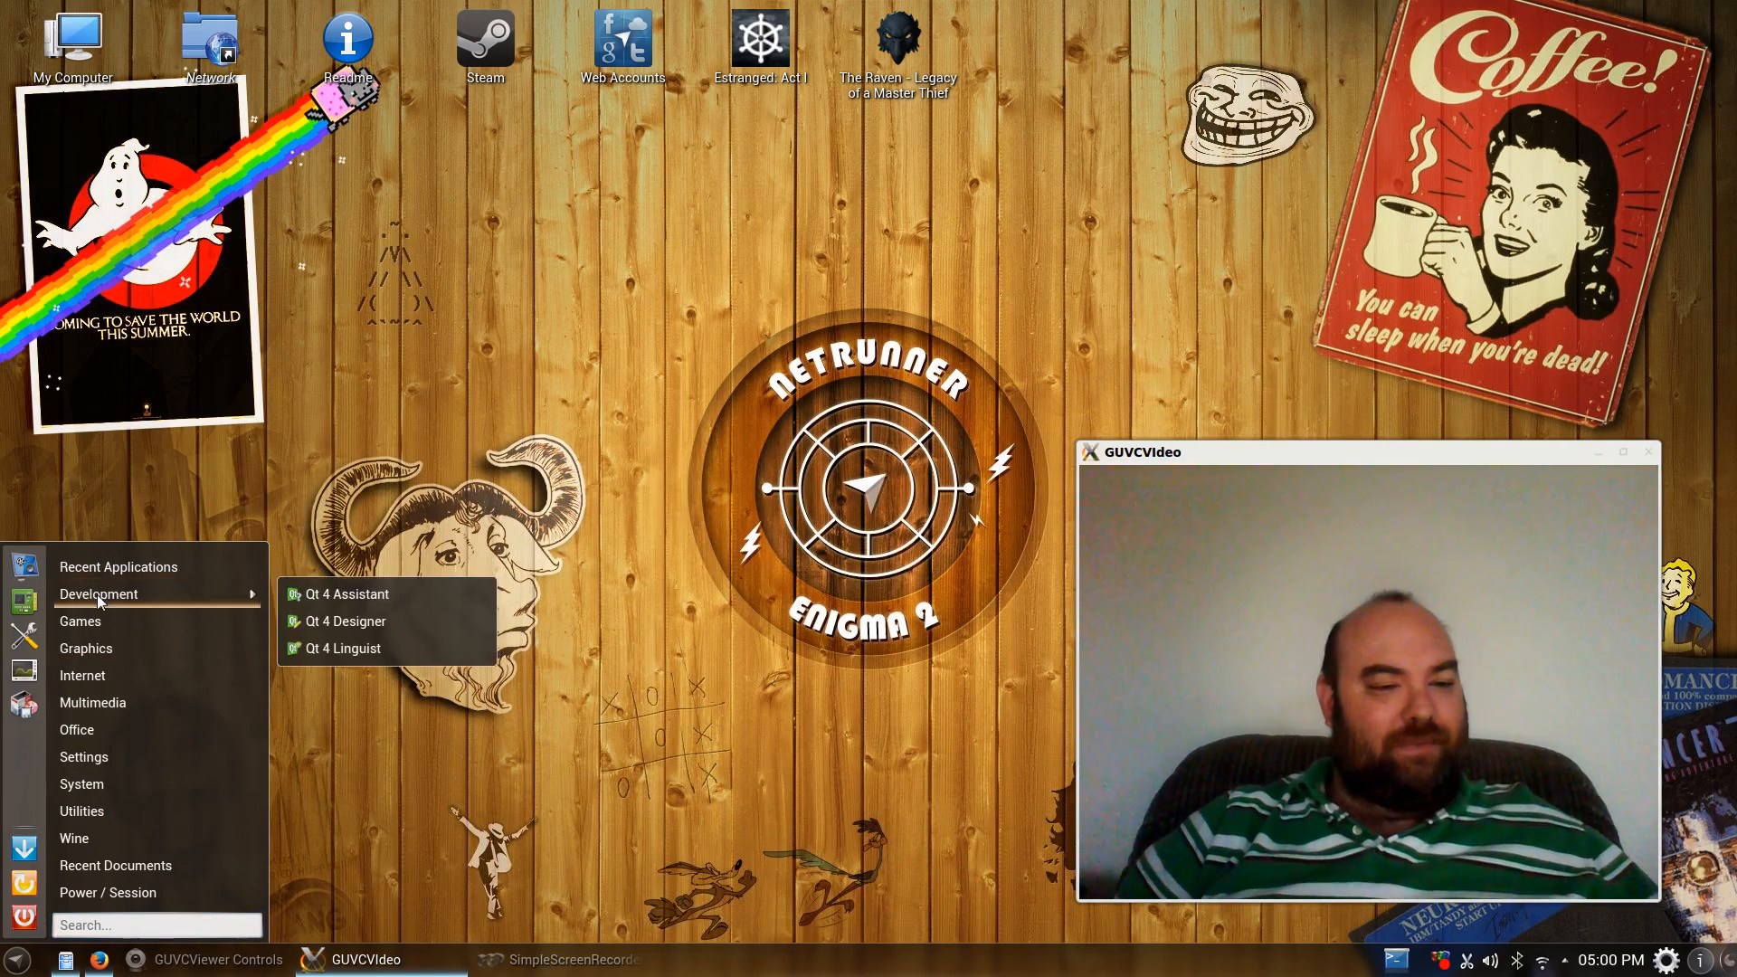
pyautogui.click(80, 621)
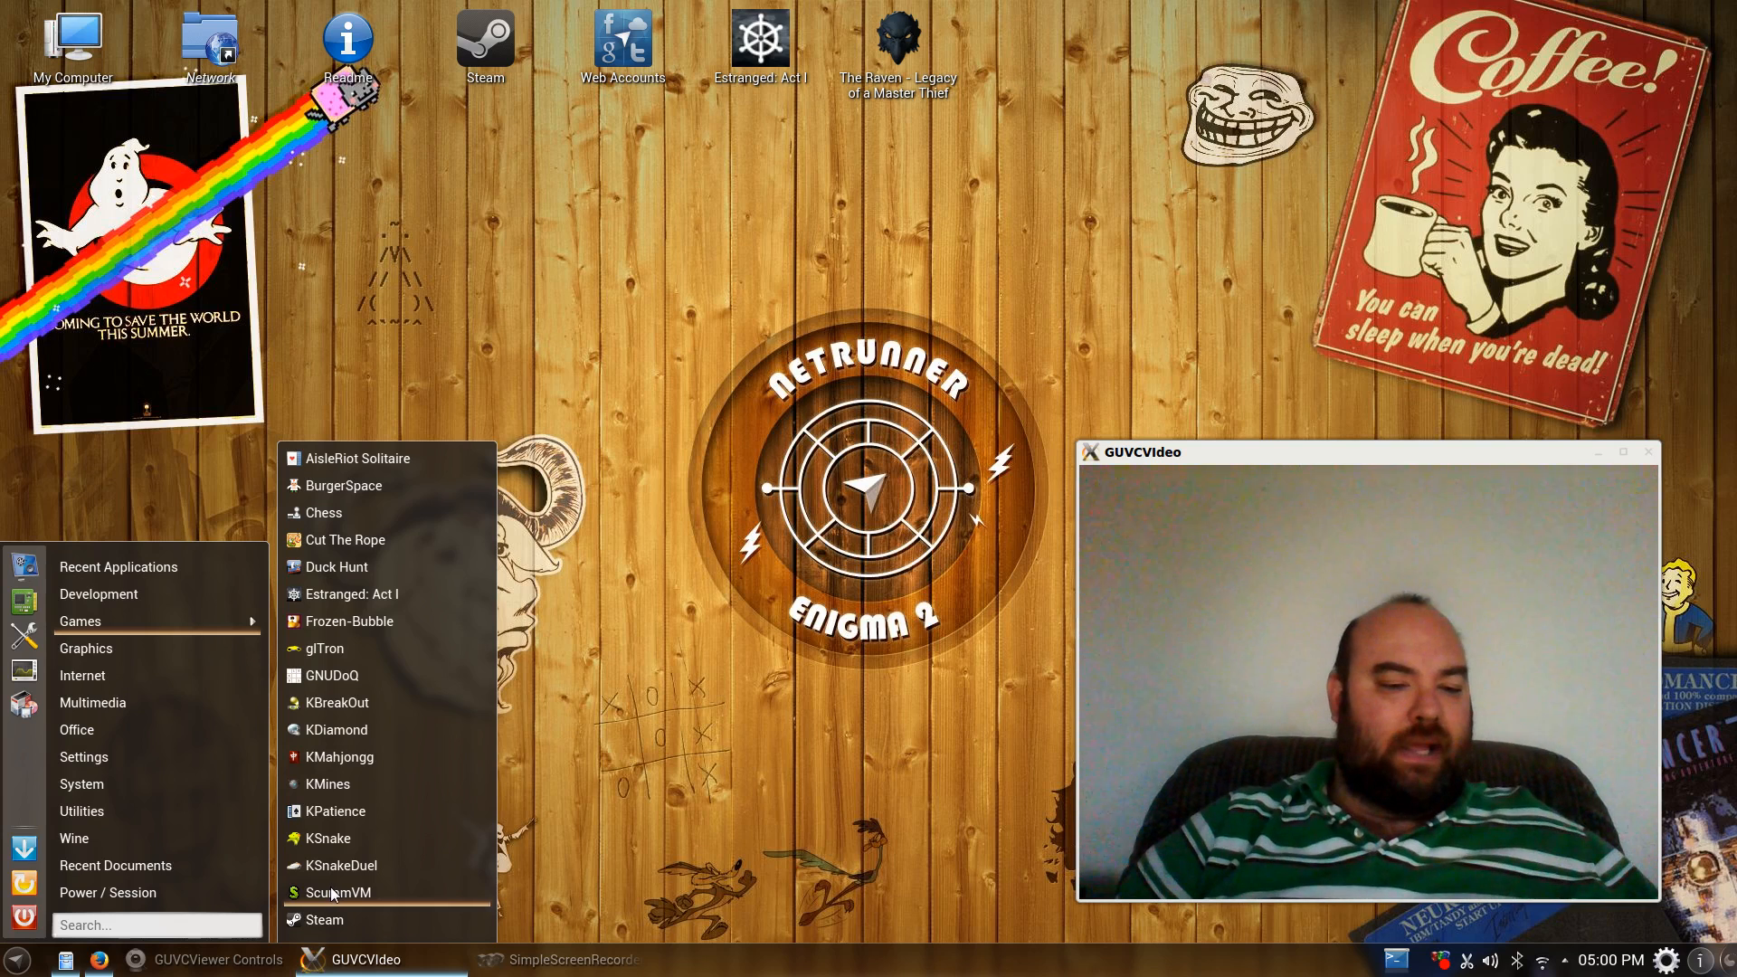
pyautogui.moveTo(335, 729)
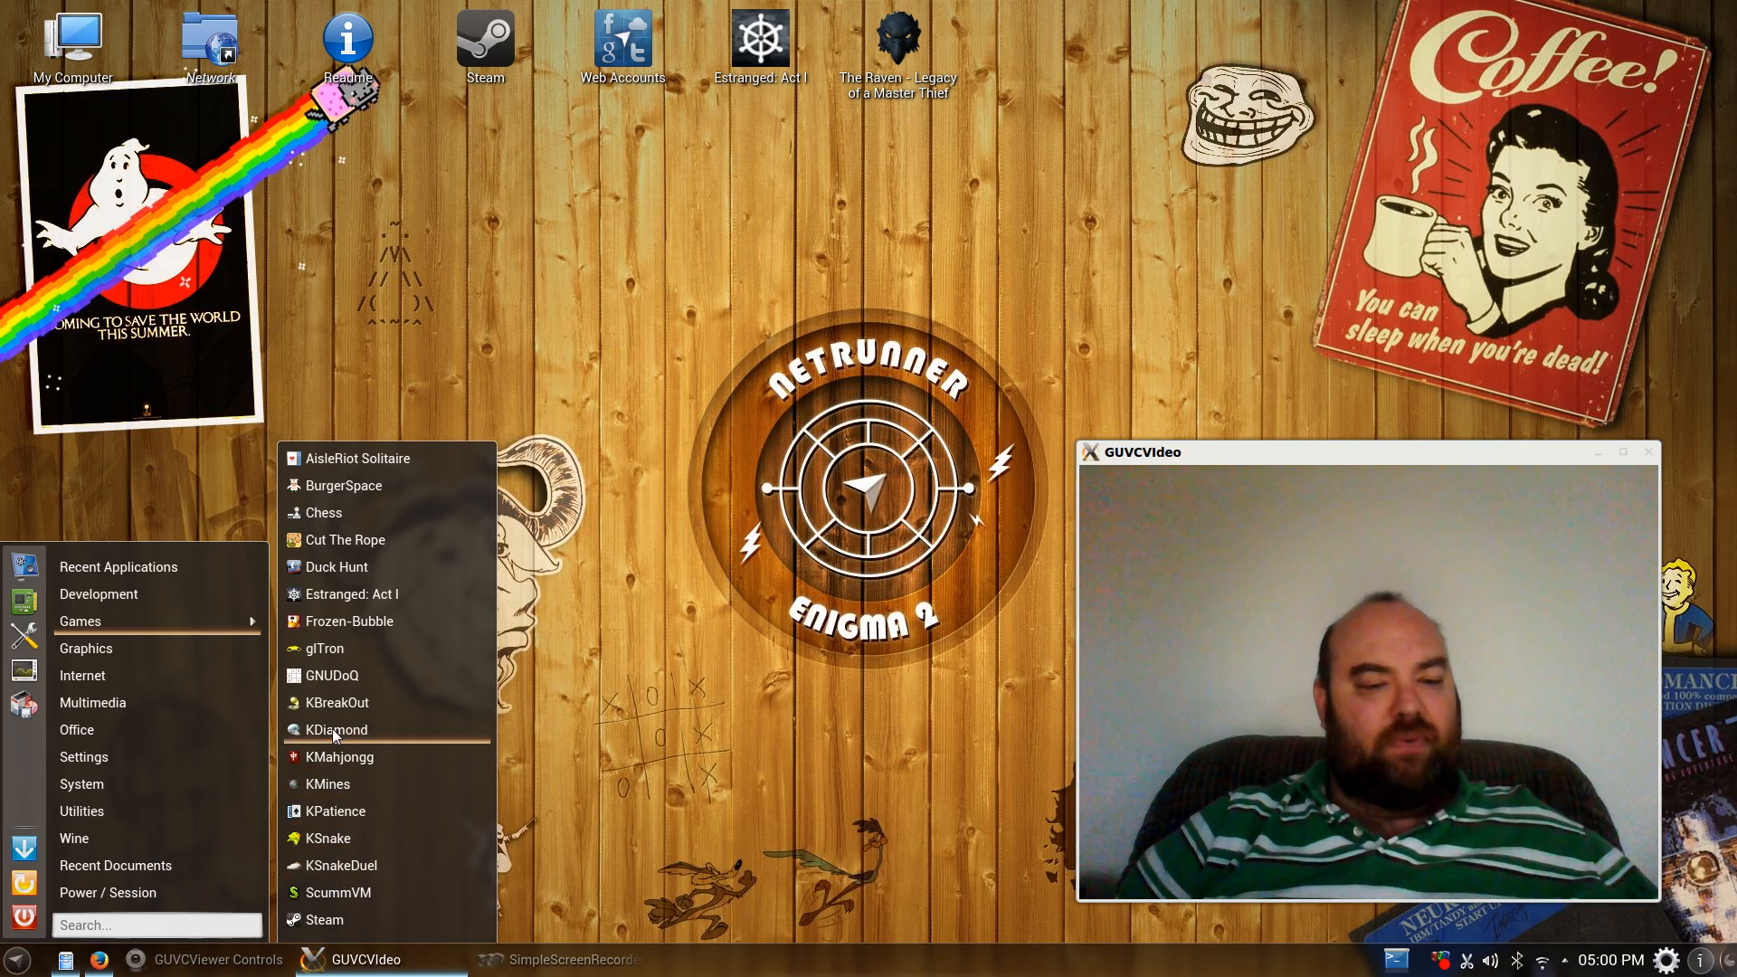
pyautogui.moveTo(337, 784)
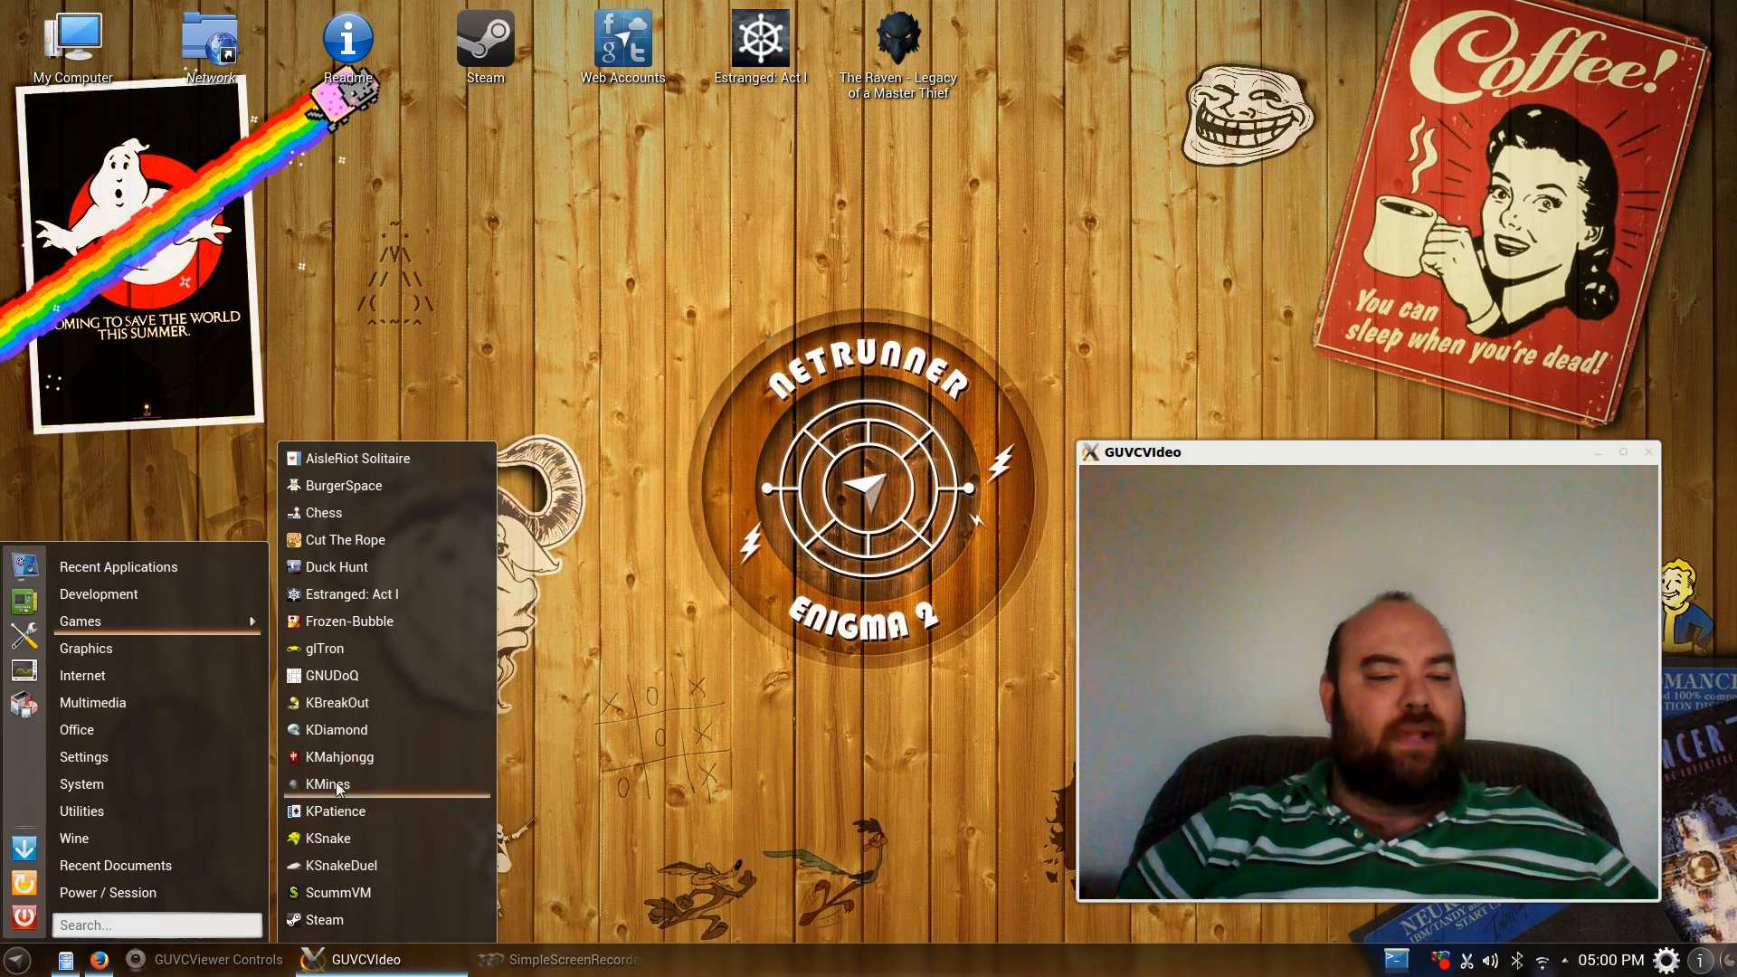
pyautogui.moveTo(349, 621)
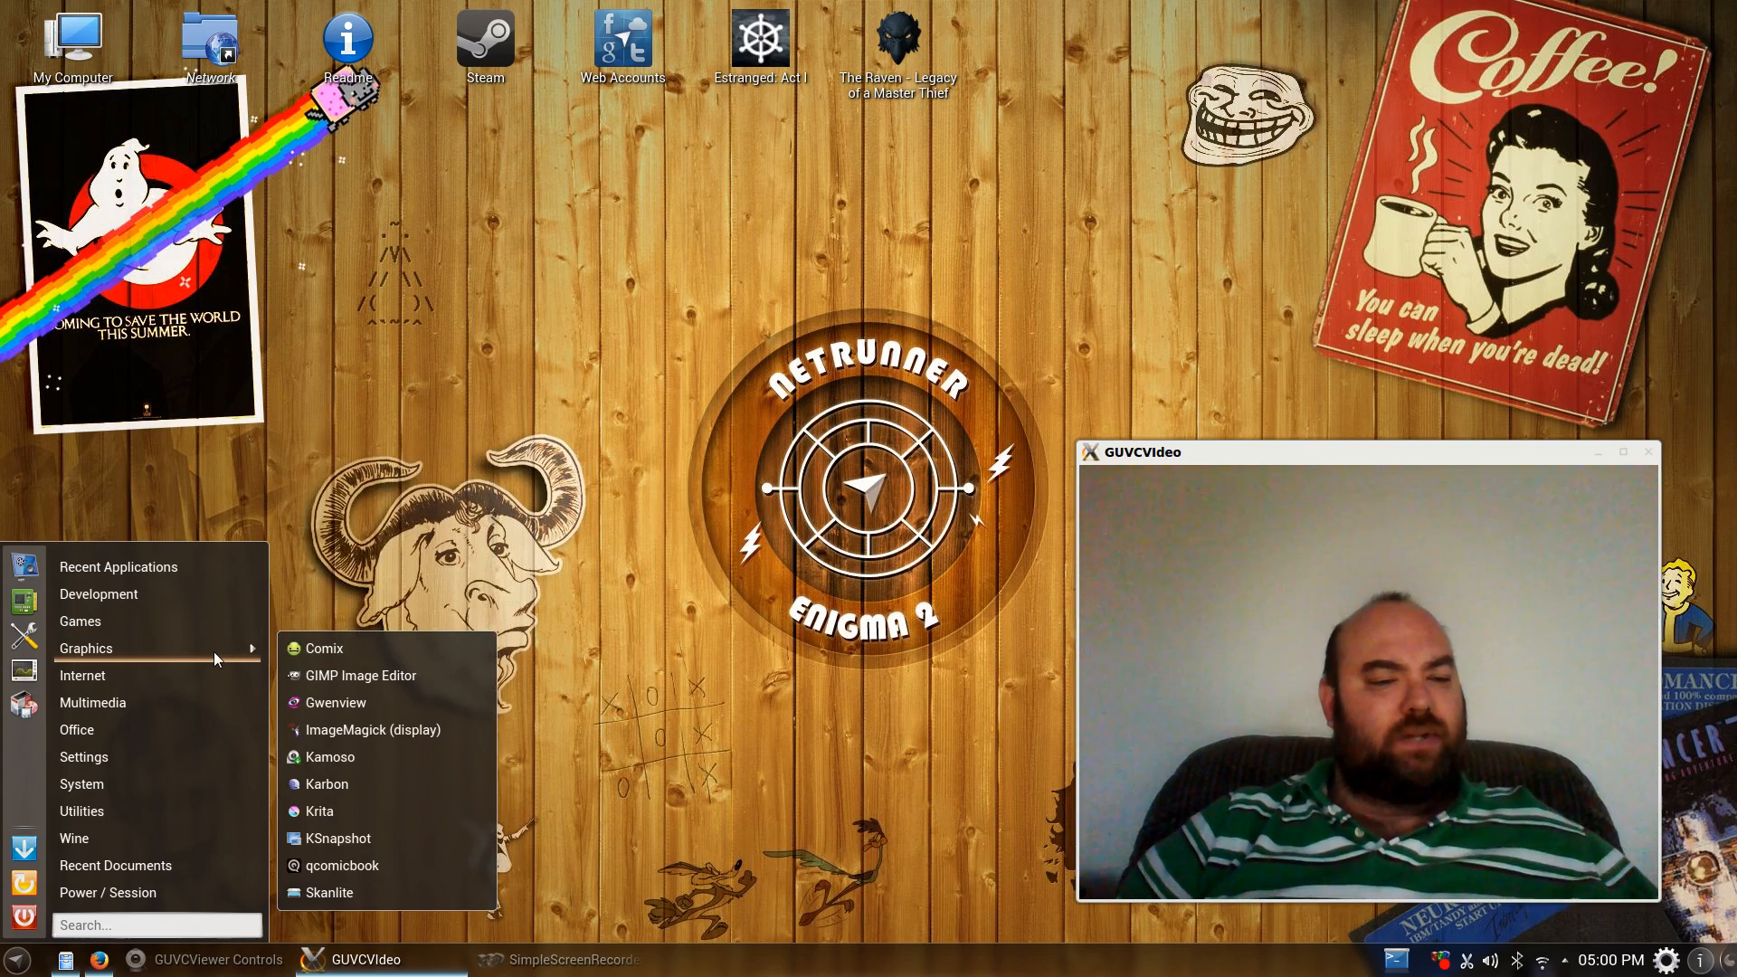
pyautogui.moveTo(351, 825)
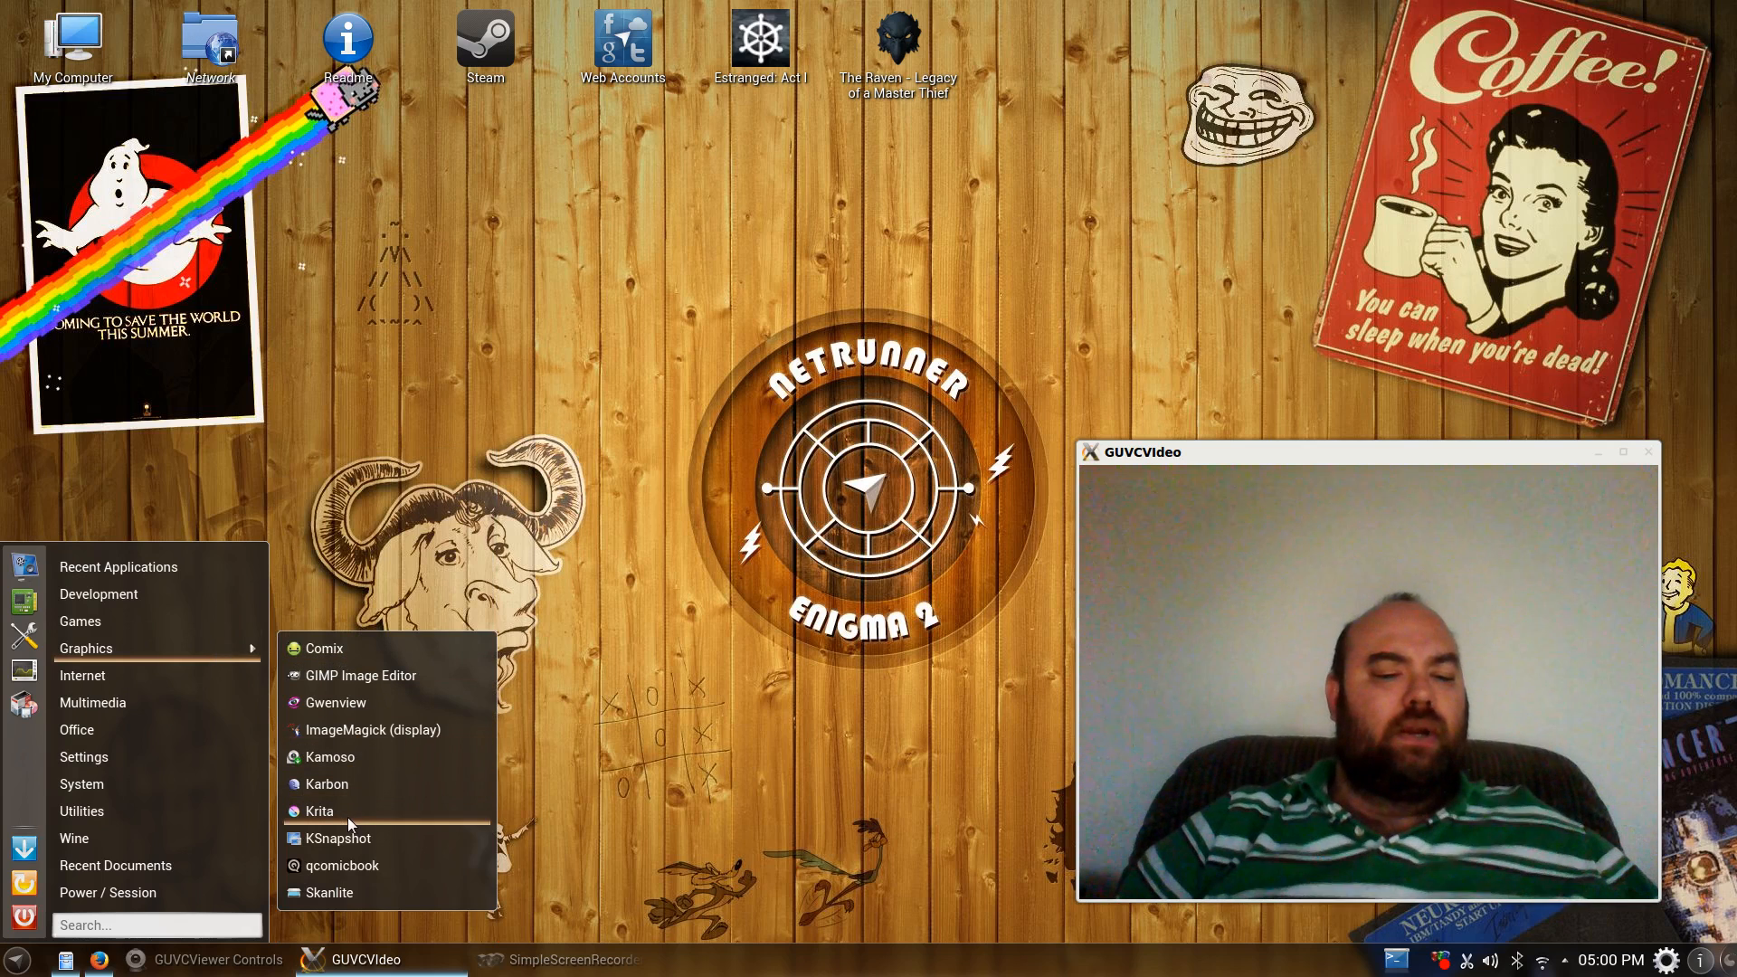
pyautogui.moveTo(355, 865)
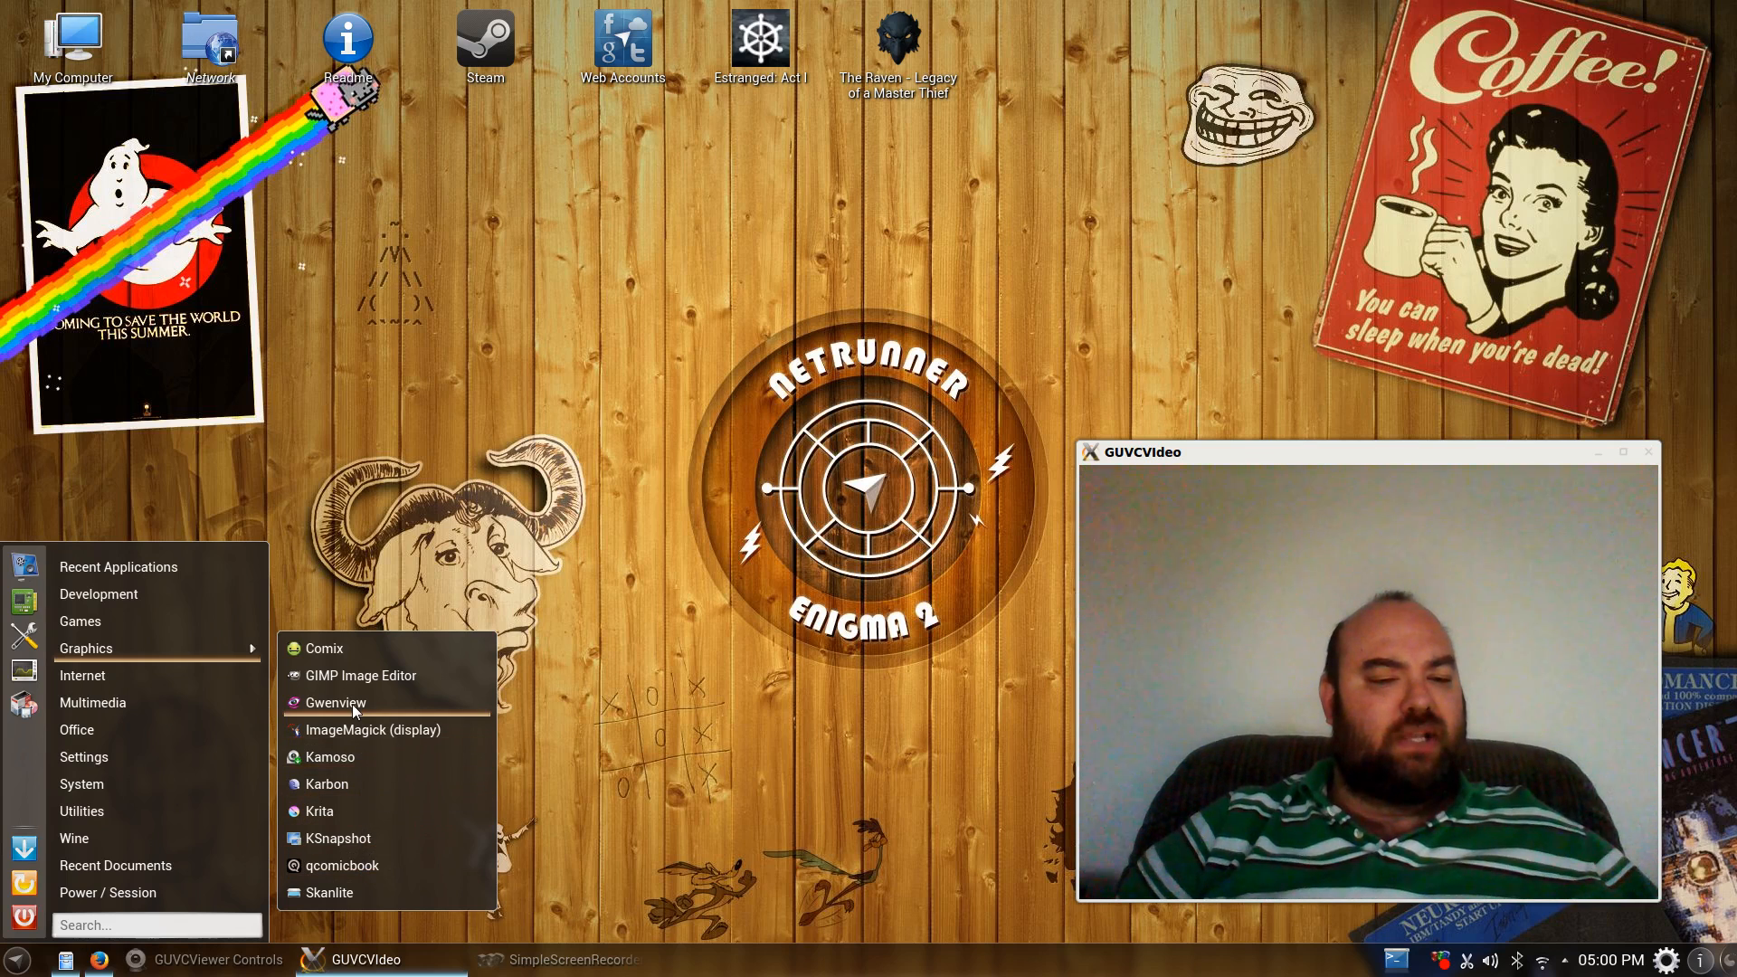
pyautogui.moveTo(360, 675)
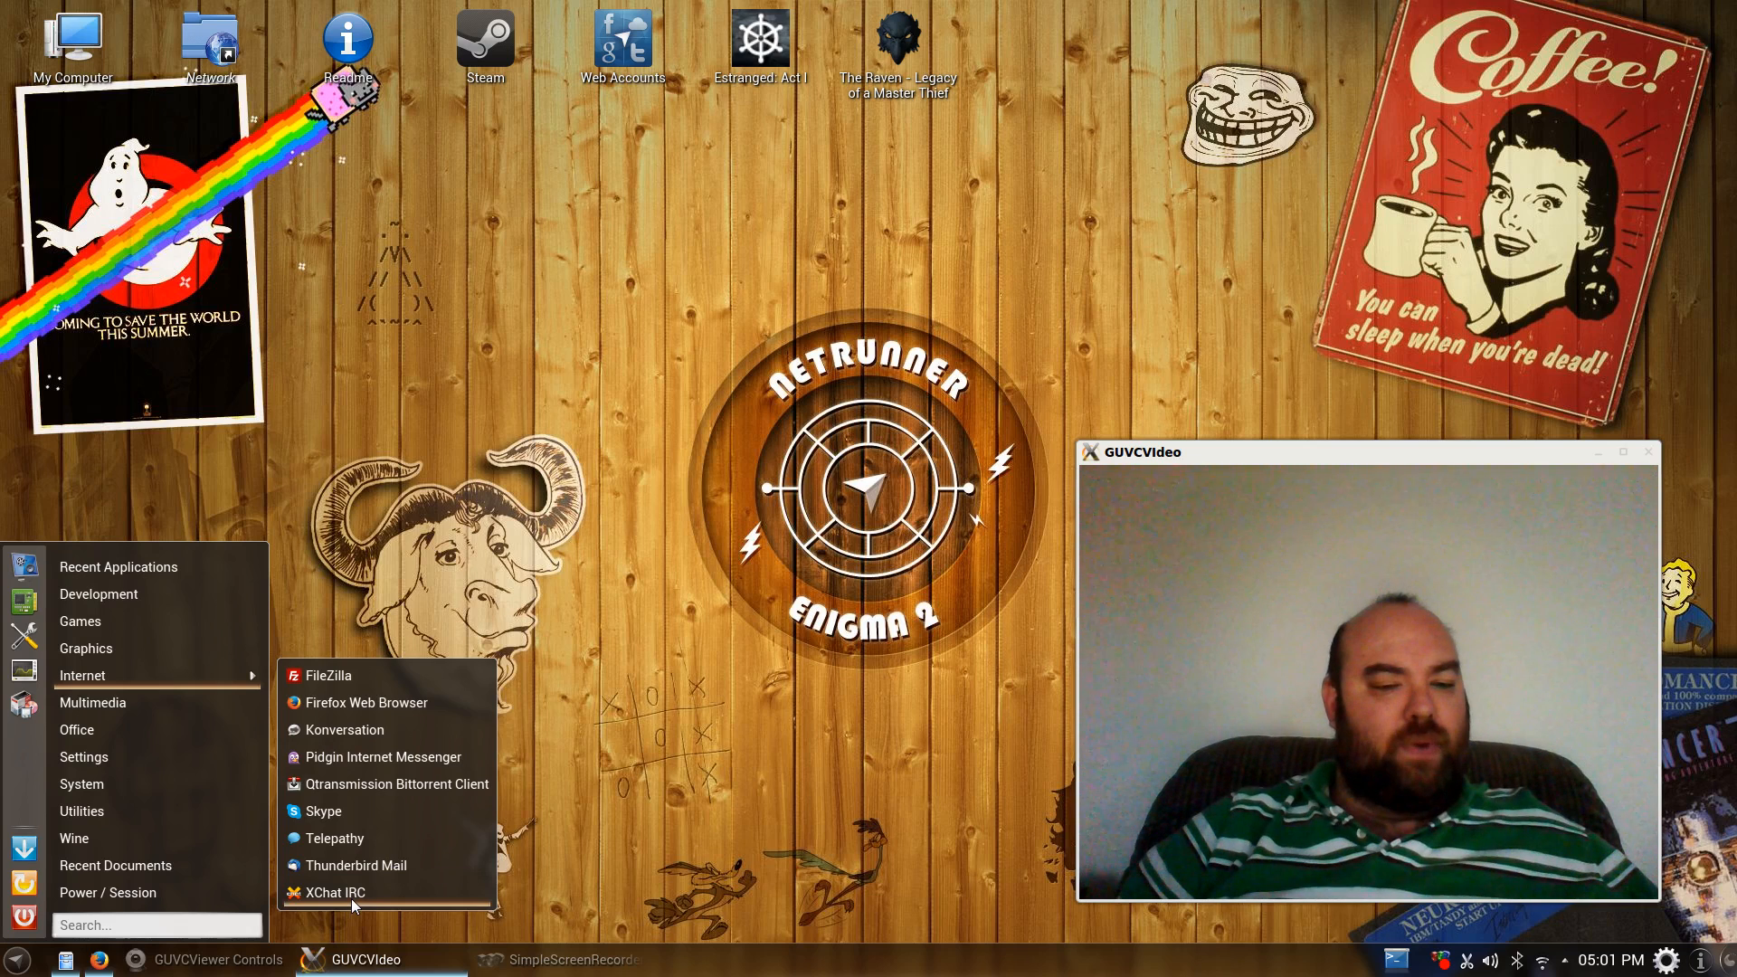
pyautogui.moveTo(385, 784)
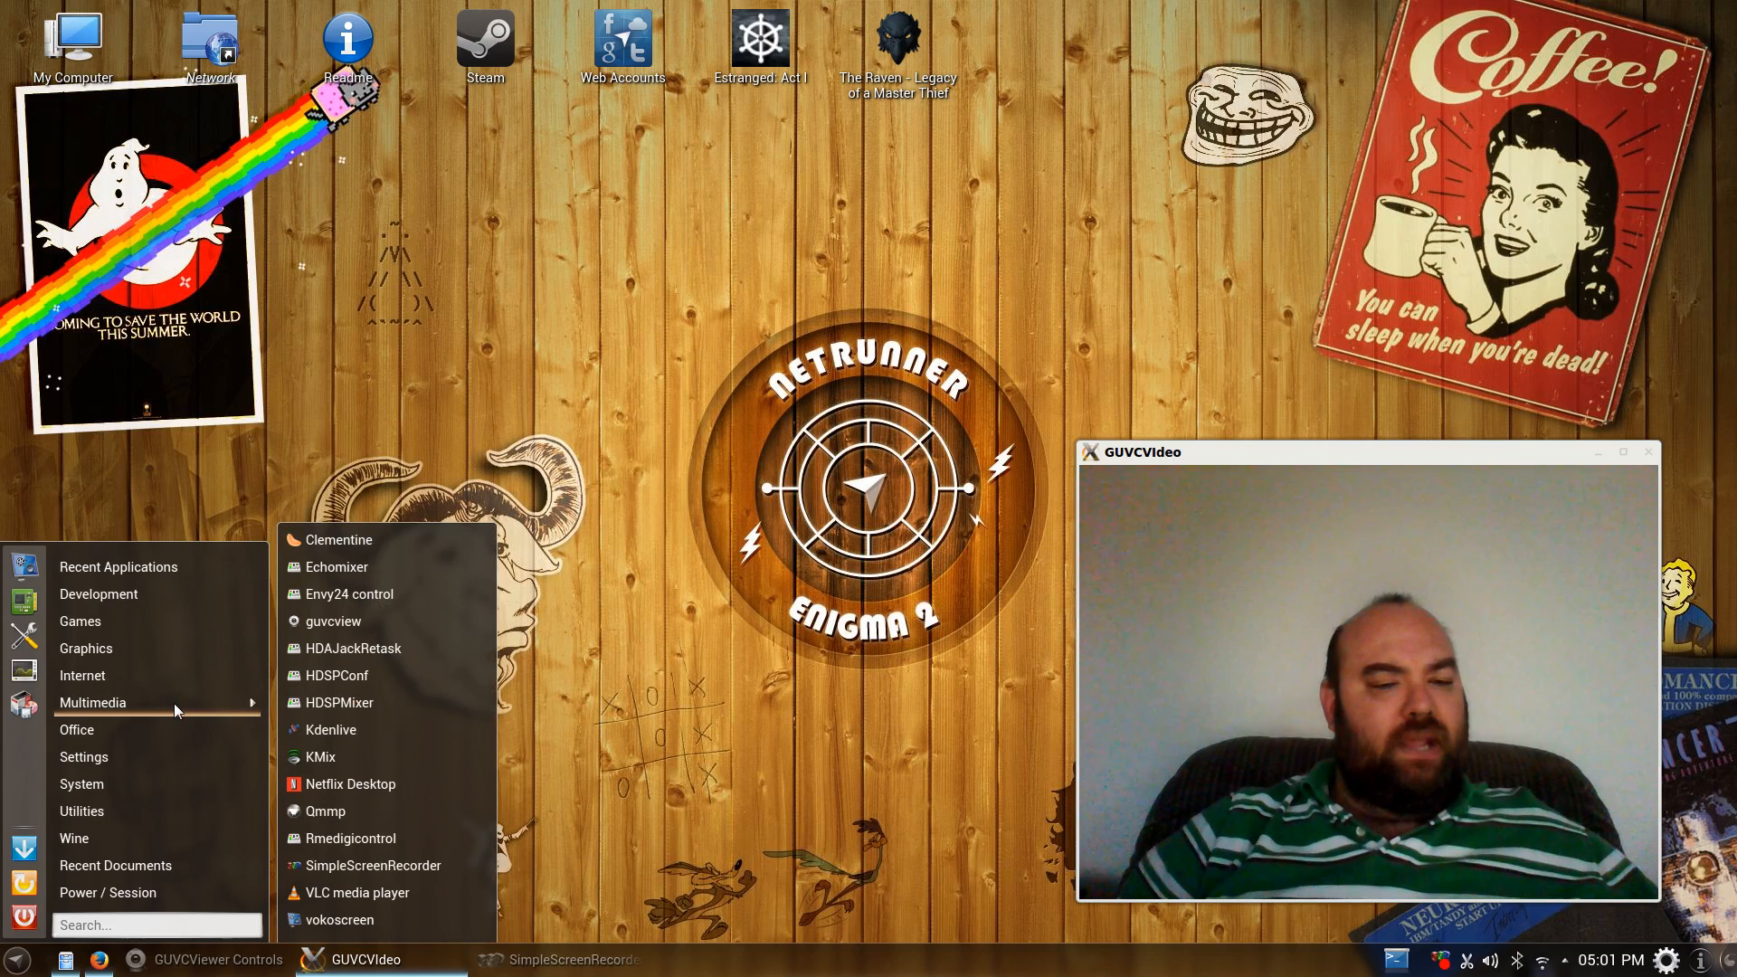
pyautogui.moveTo(310, 637)
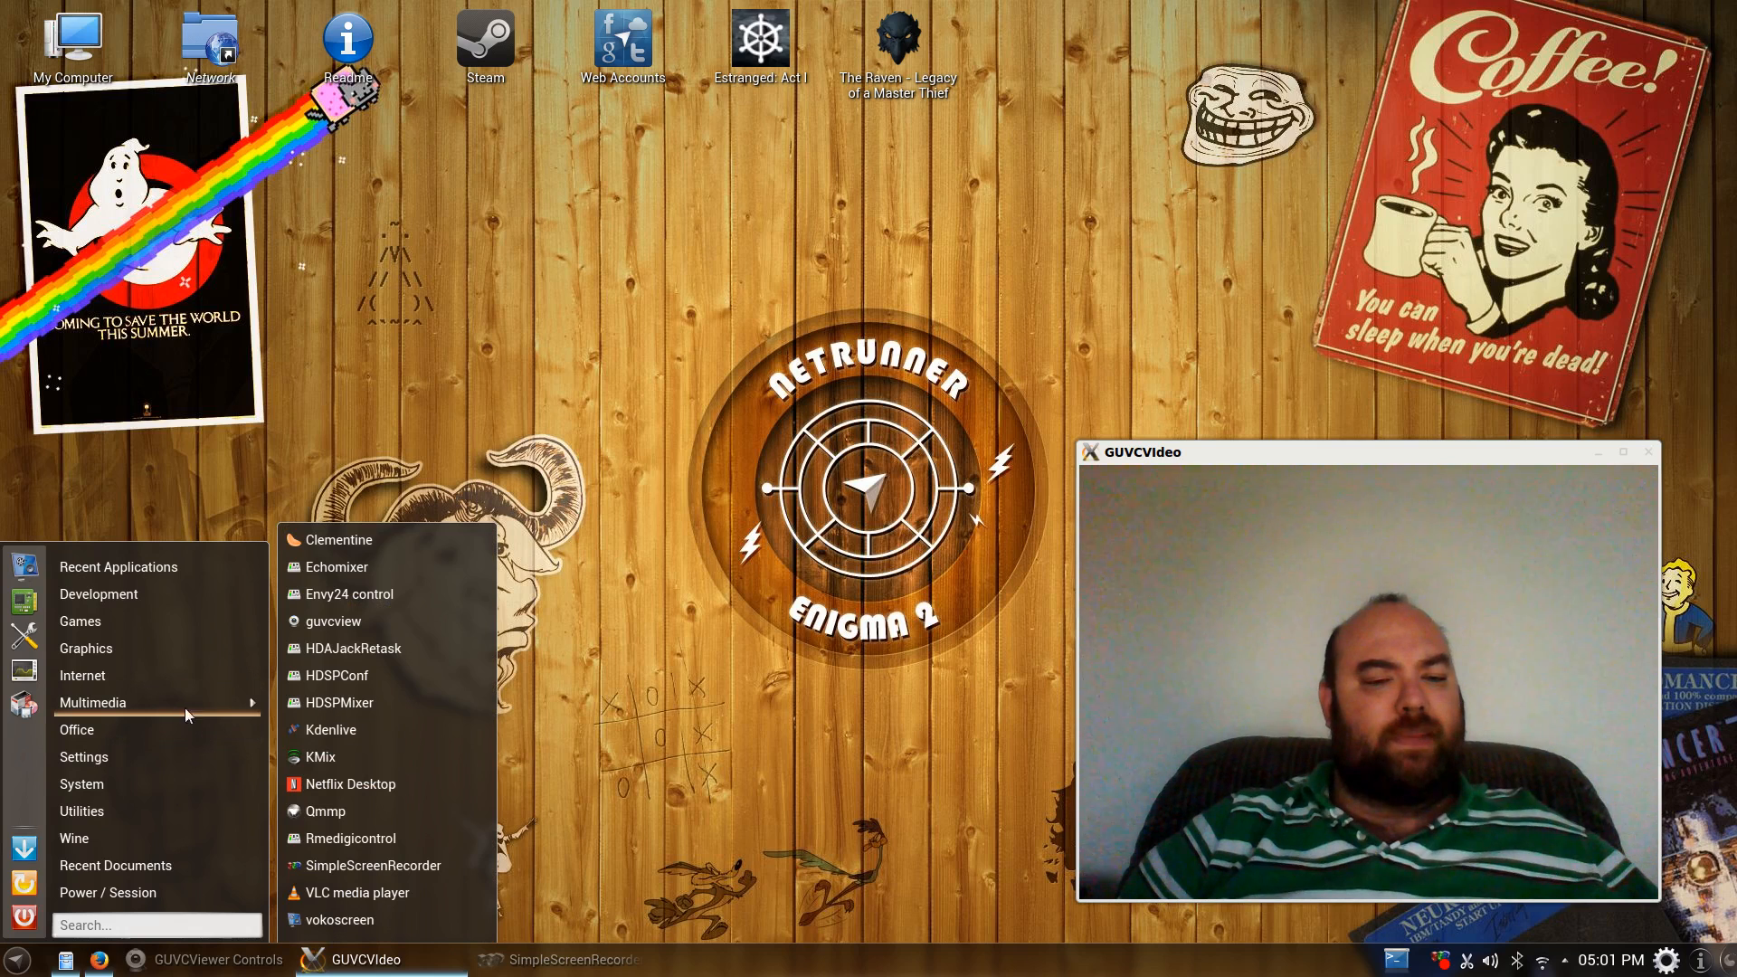
pyautogui.moveTo(329, 620)
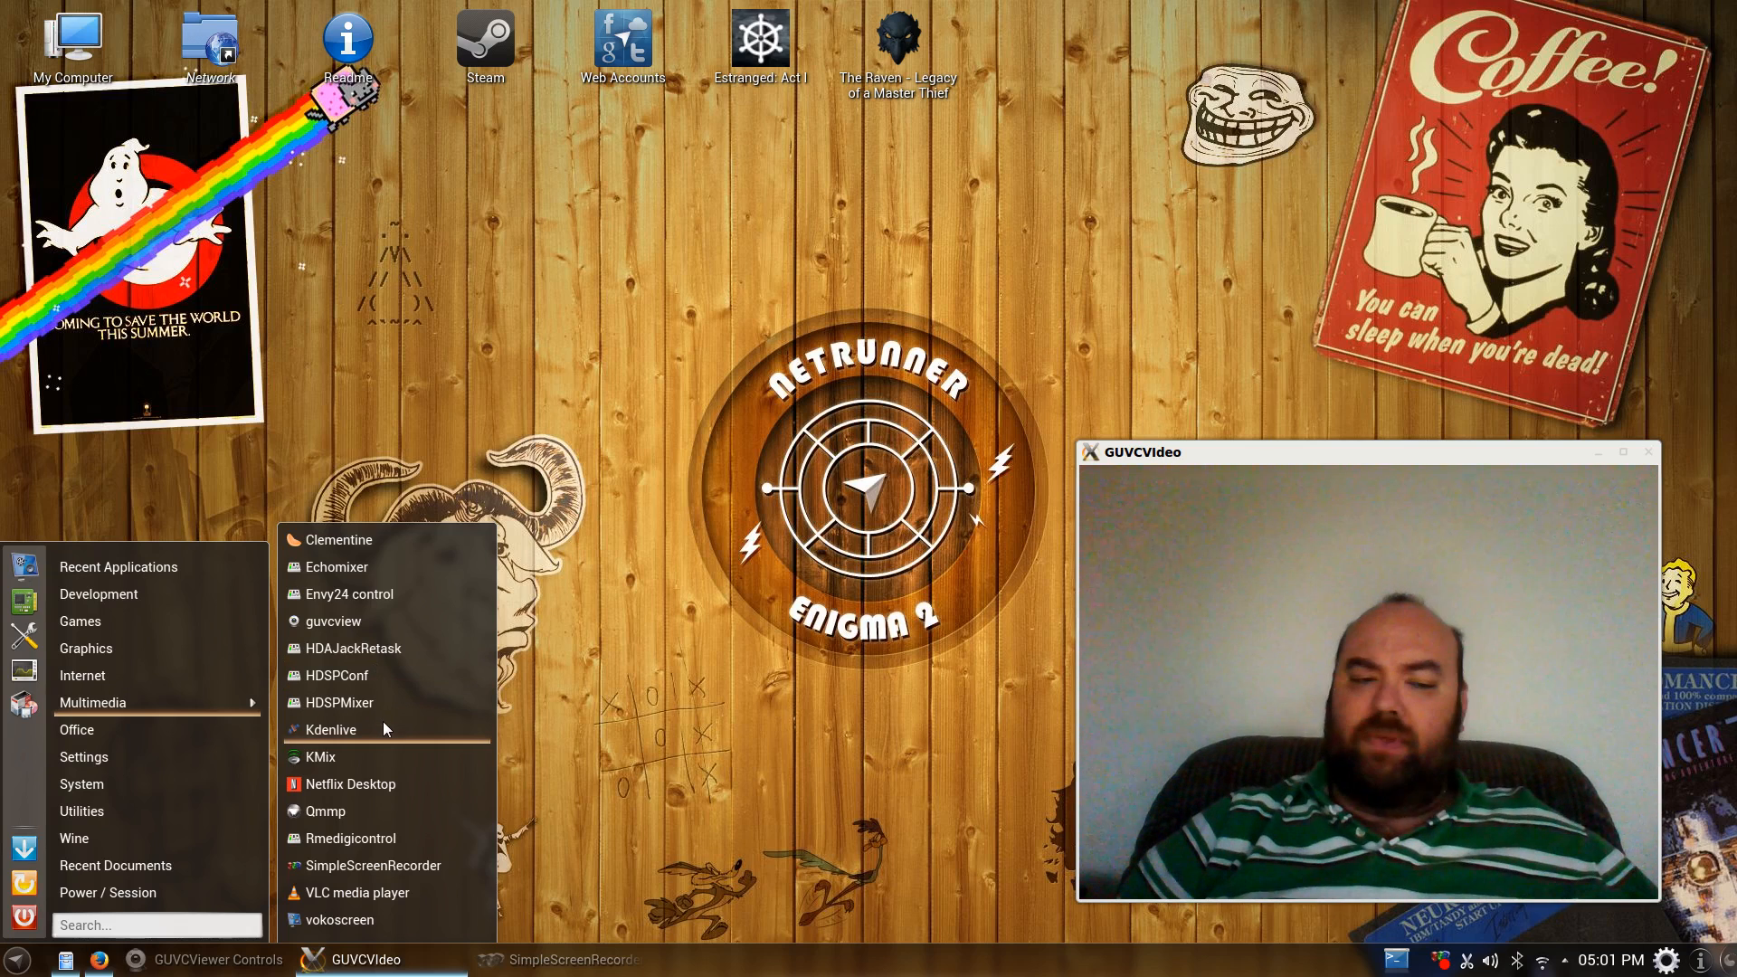
pyautogui.moveTo(387, 792)
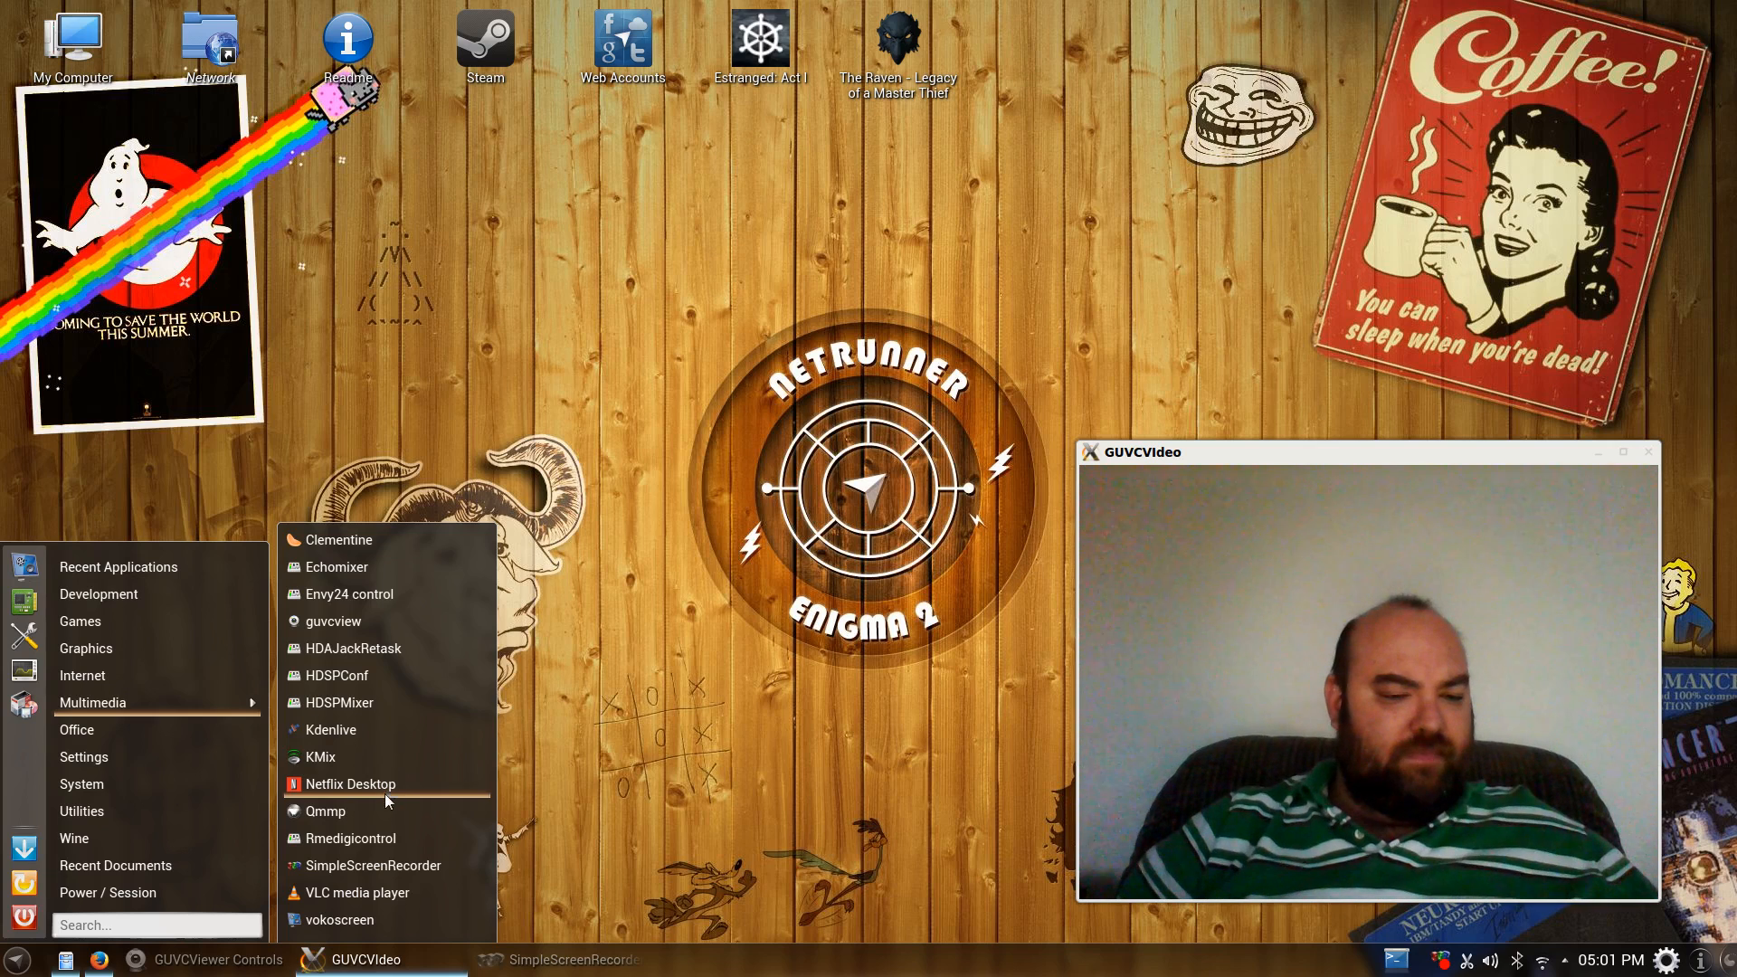
pyautogui.moveTo(324, 811)
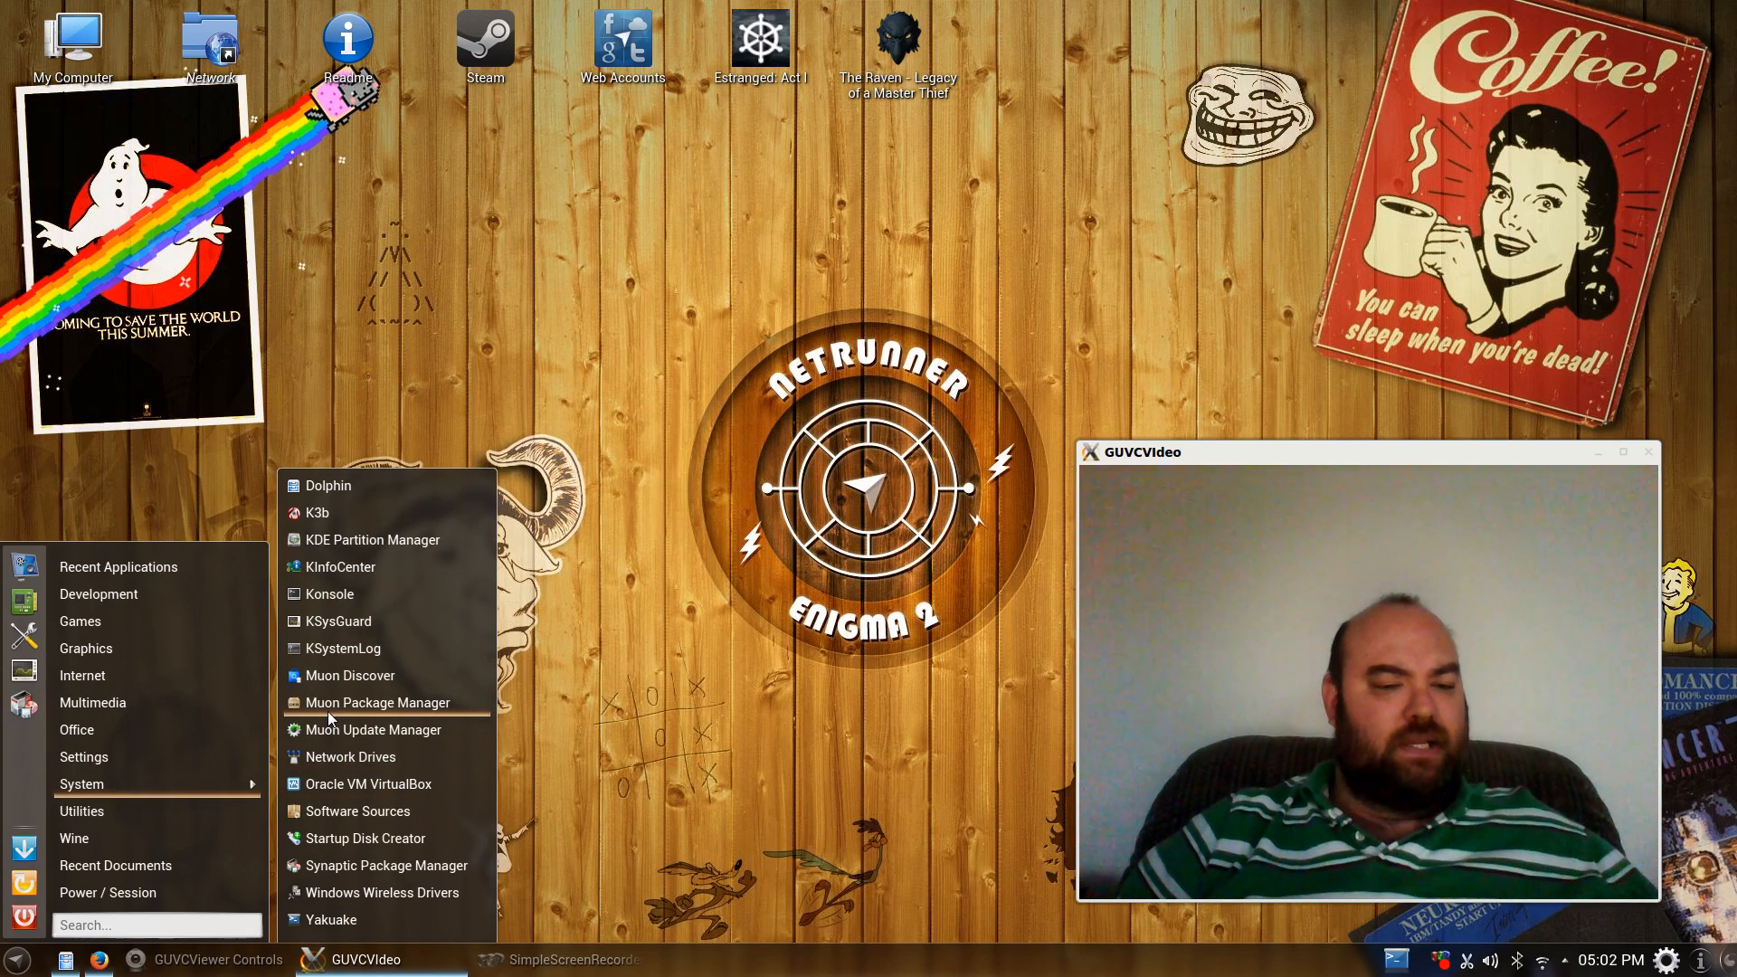
pyautogui.moveTo(407, 96)
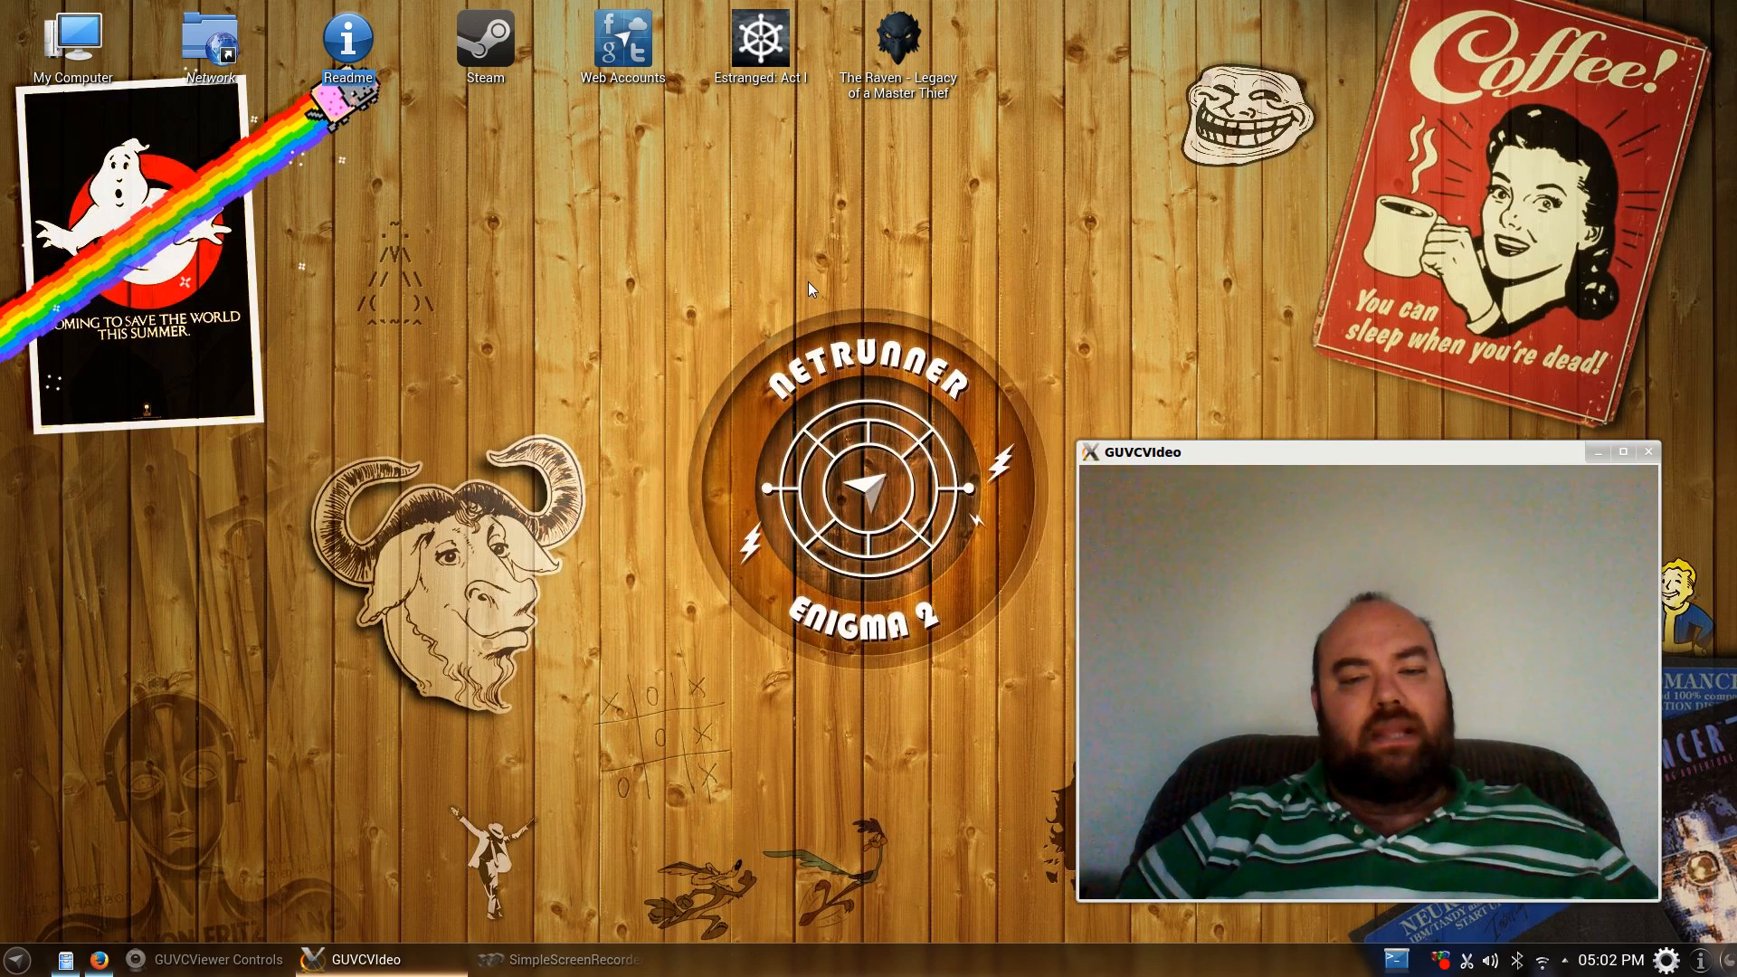
# Bring up the Readme 13.12 page and read down past the Issues and Recommendations section.
pyautogui.doubleClick(347, 42)
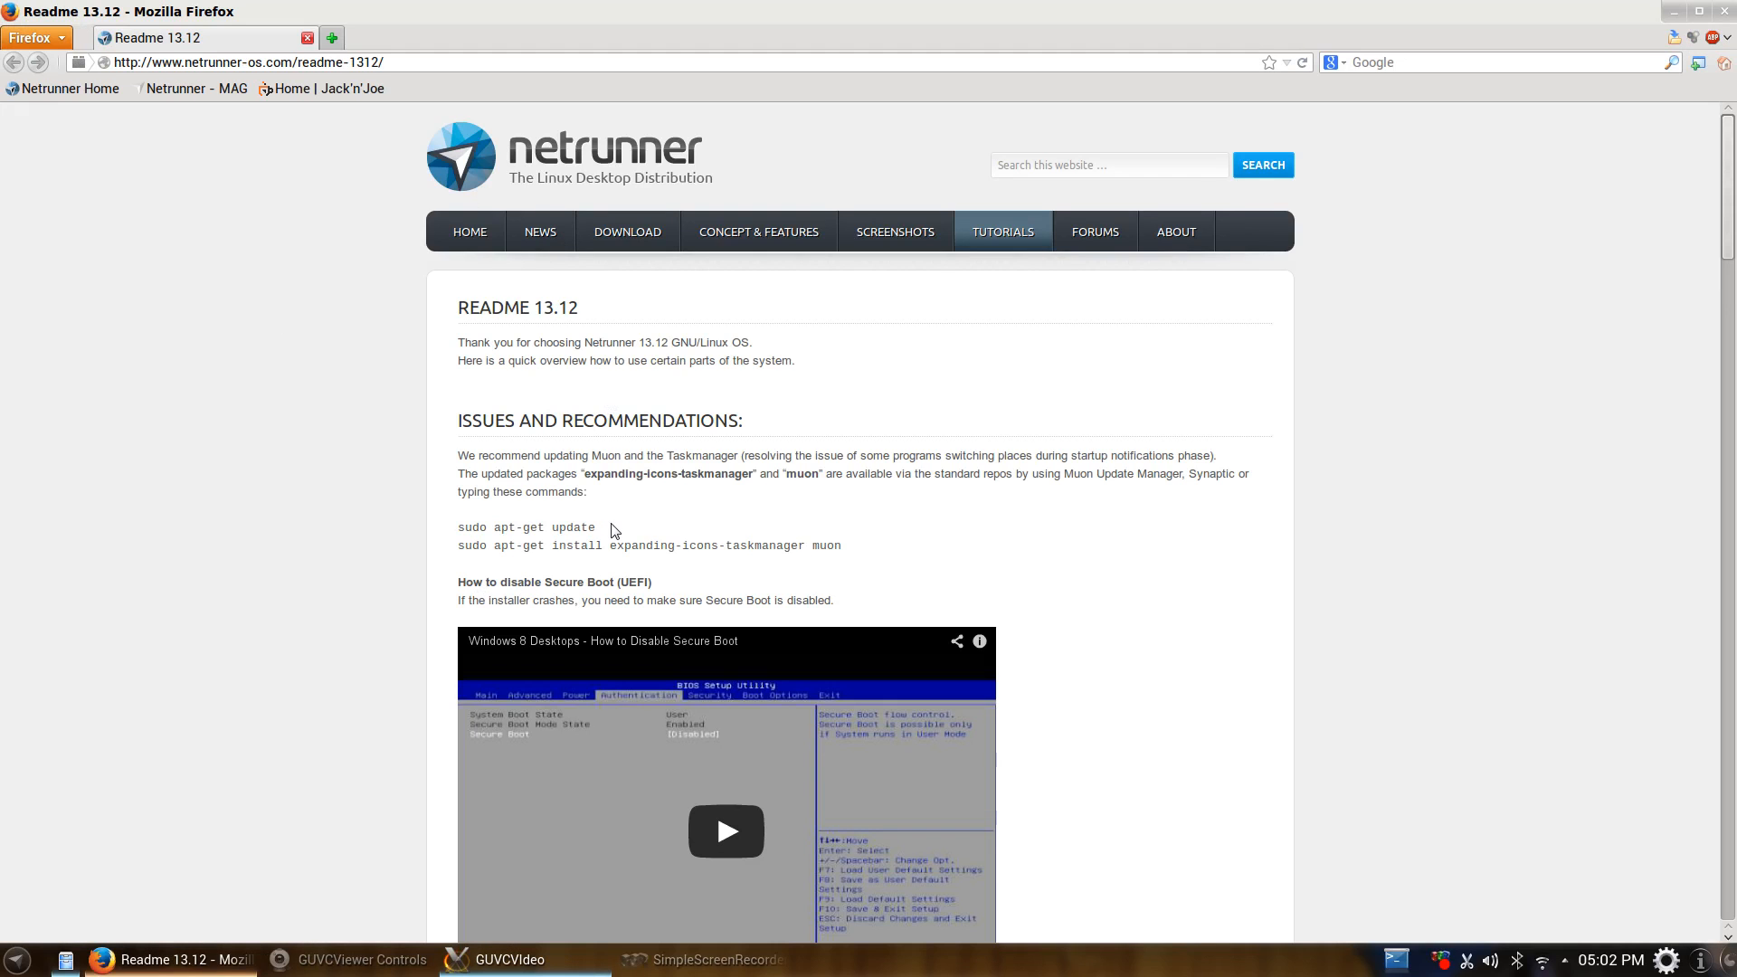
pyautogui.scroll(-3)
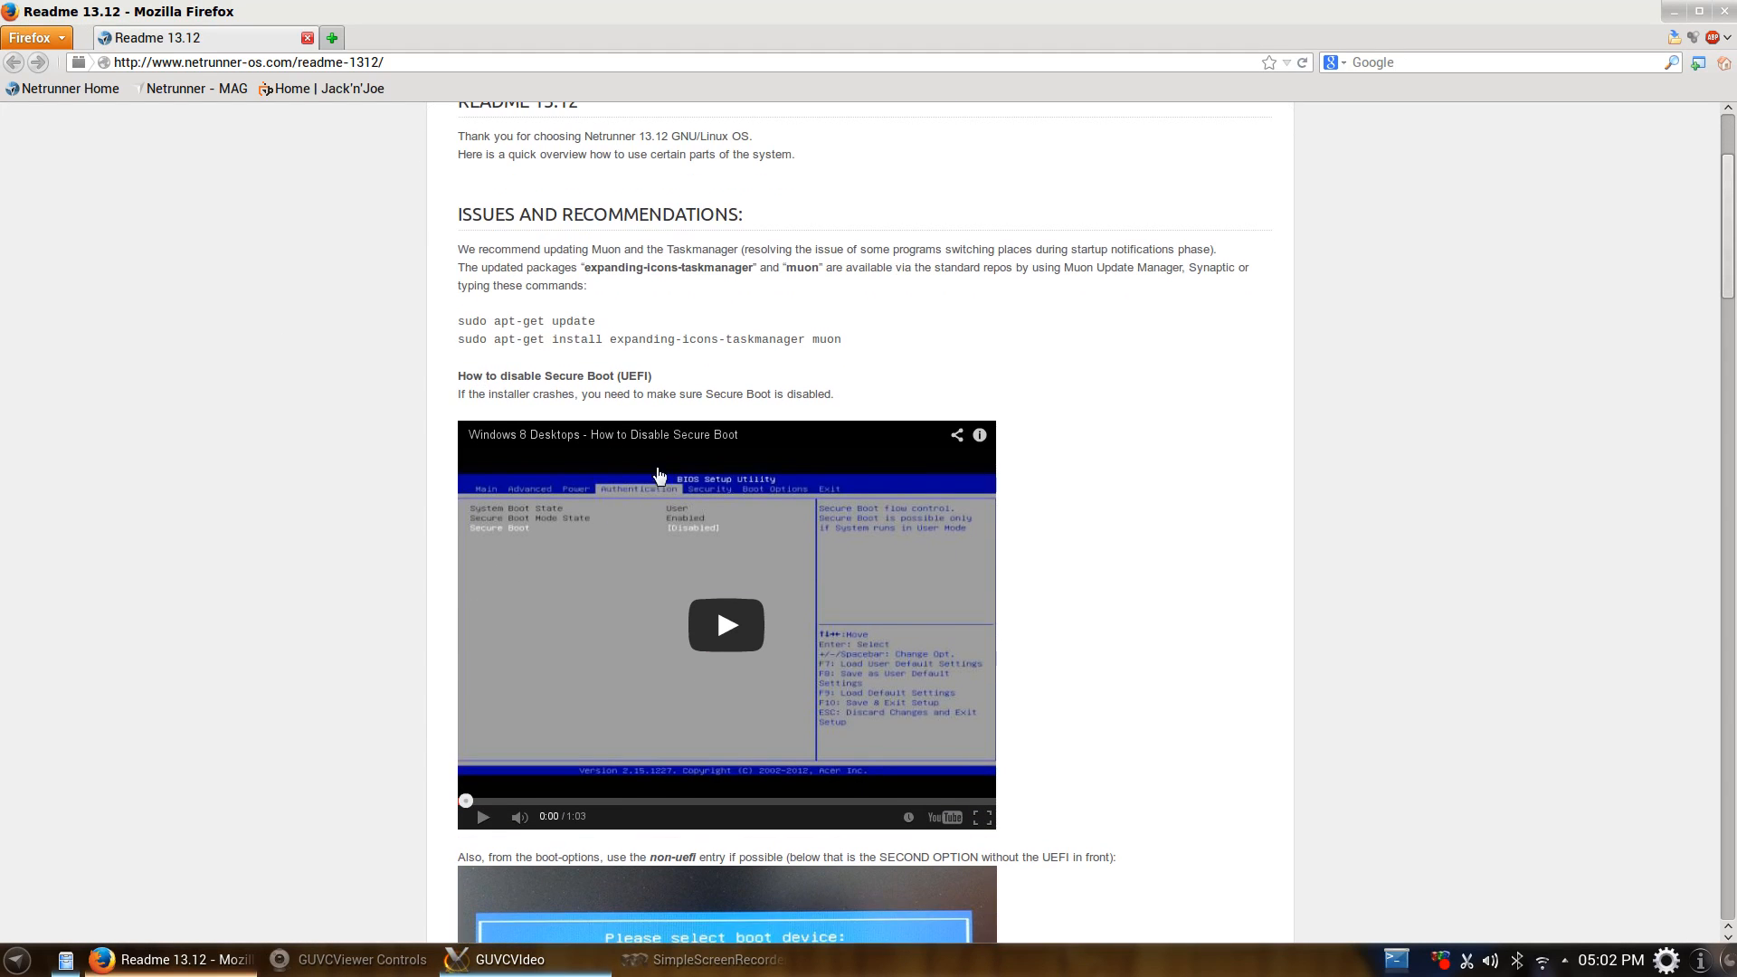
pyautogui.moveTo(382, 462)
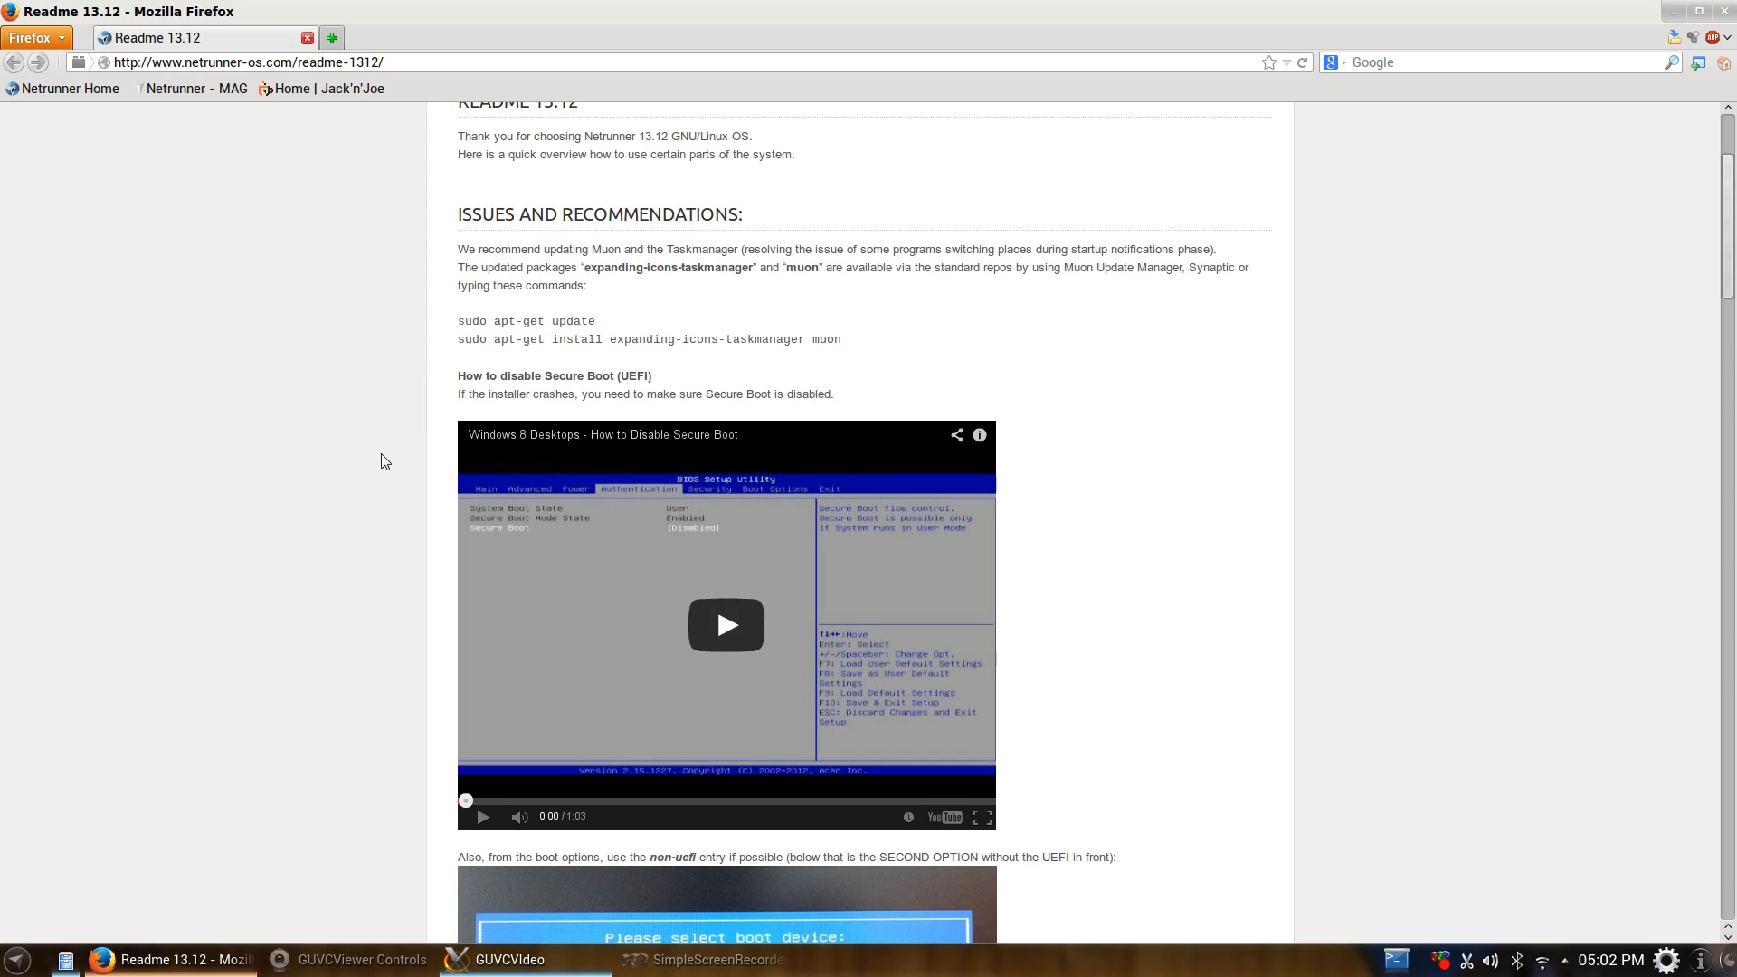
pyautogui.scroll(-3)
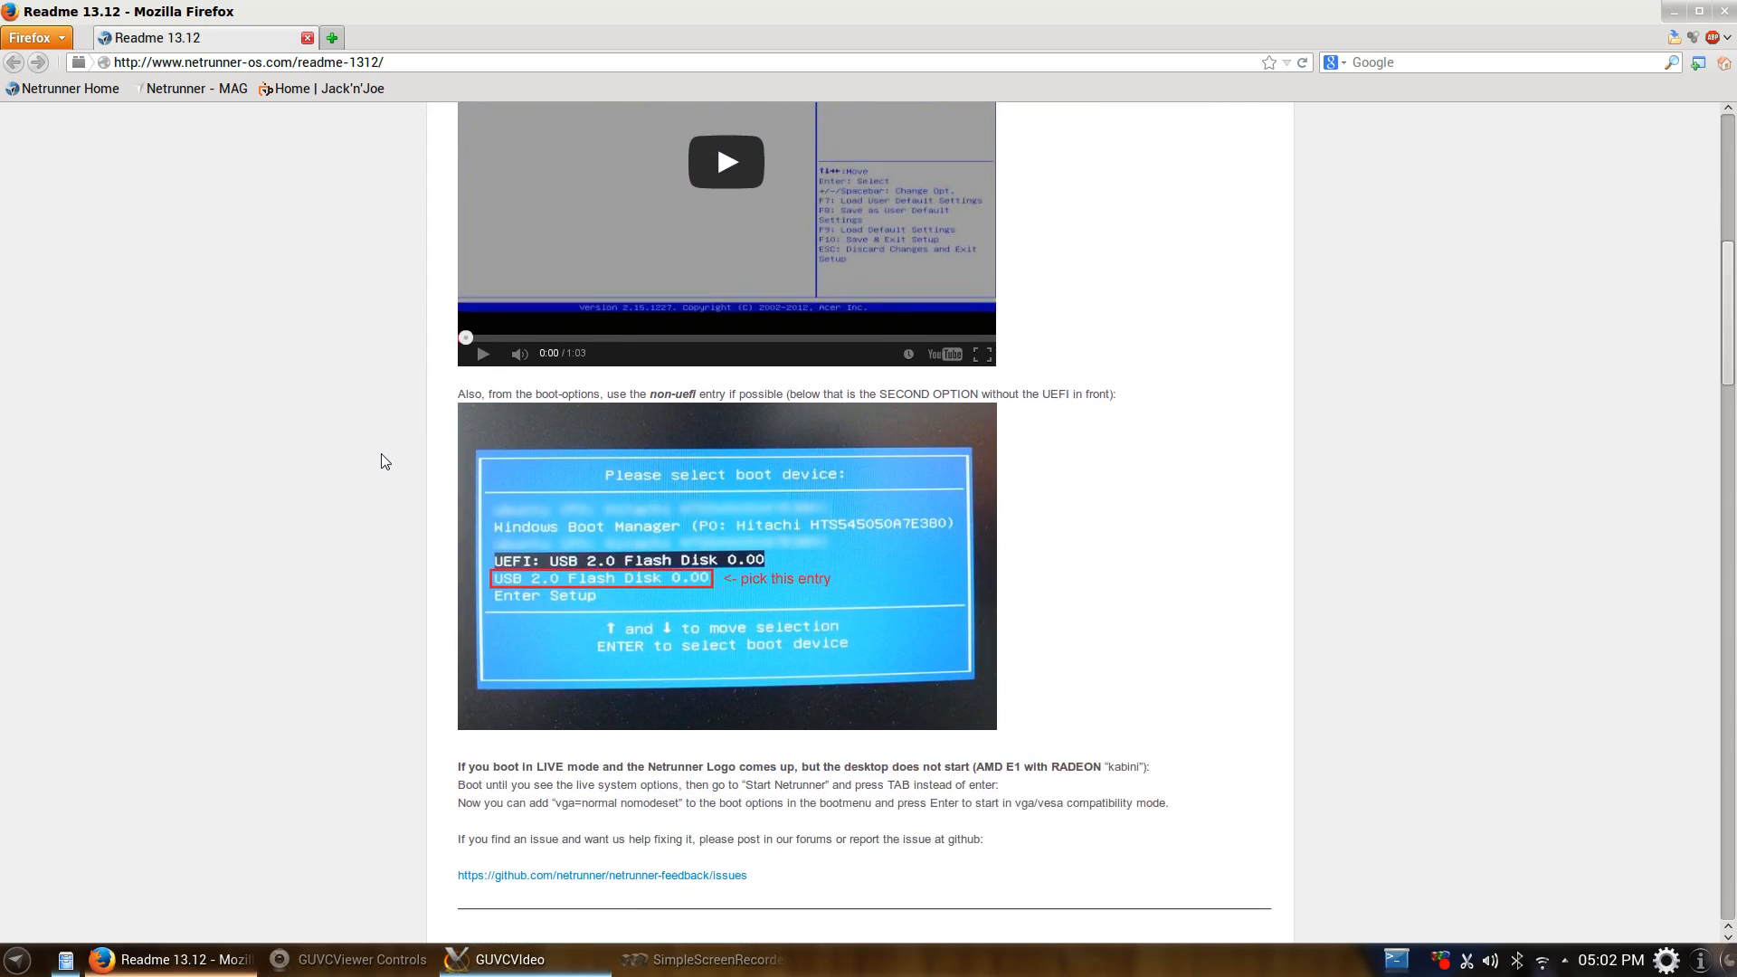
pyautogui.scroll(-3)
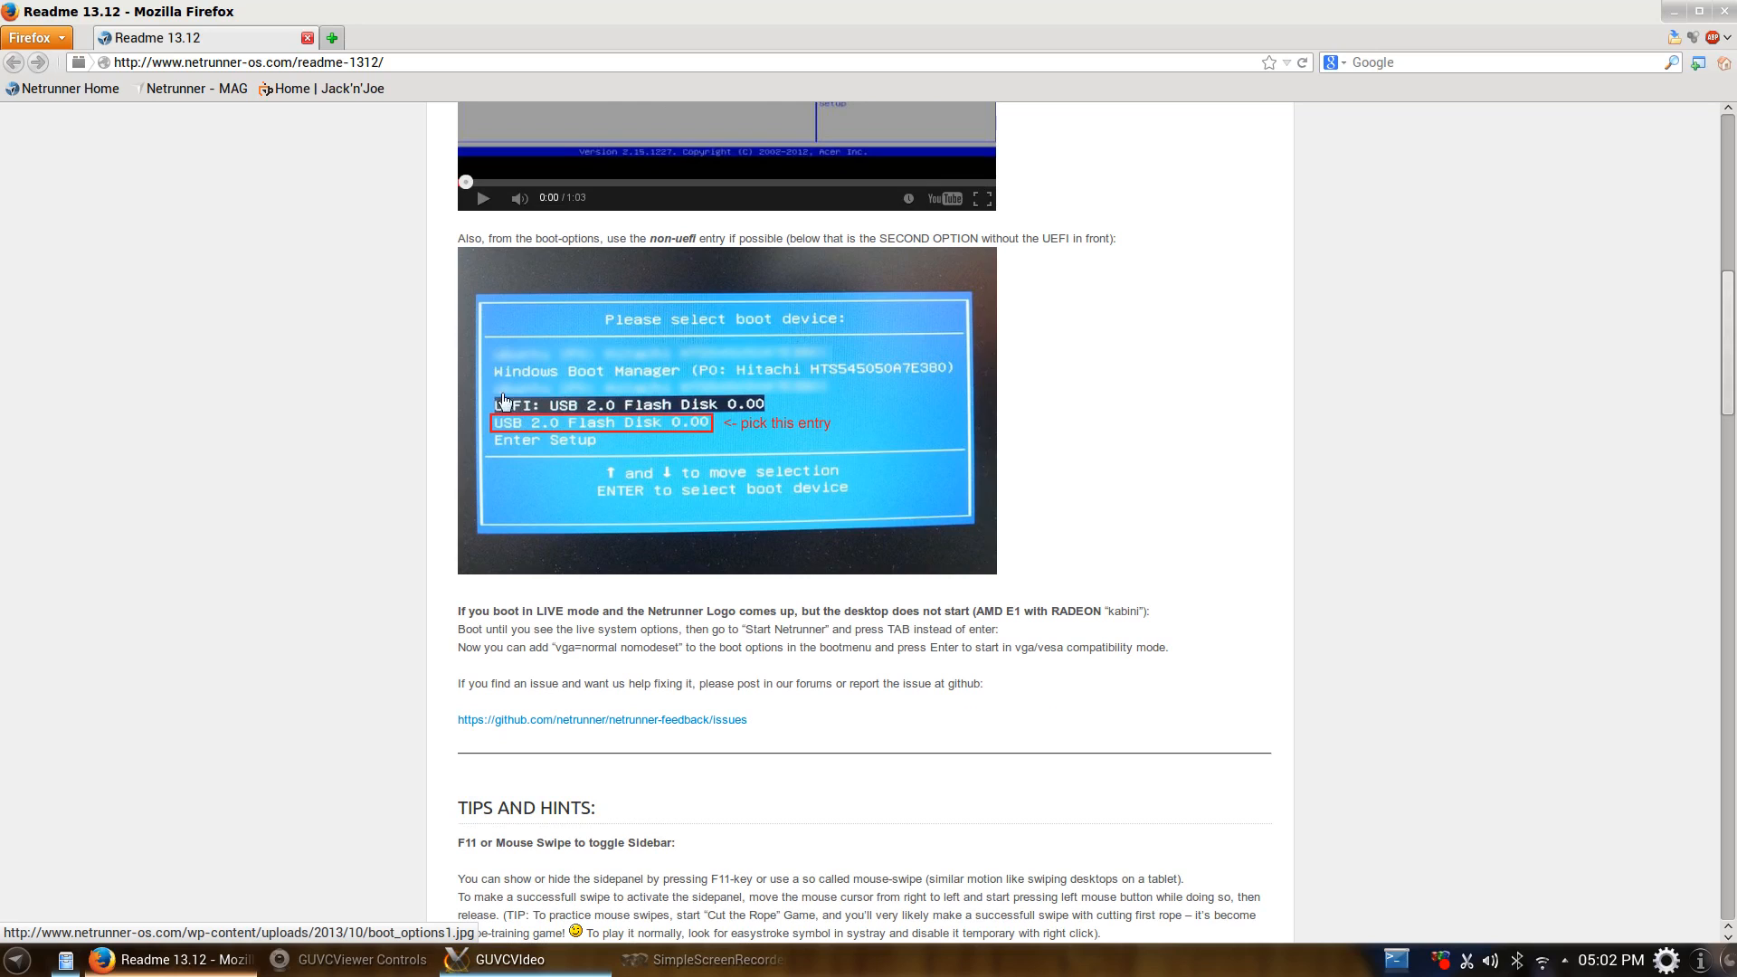
pyautogui.moveTo(378, 418)
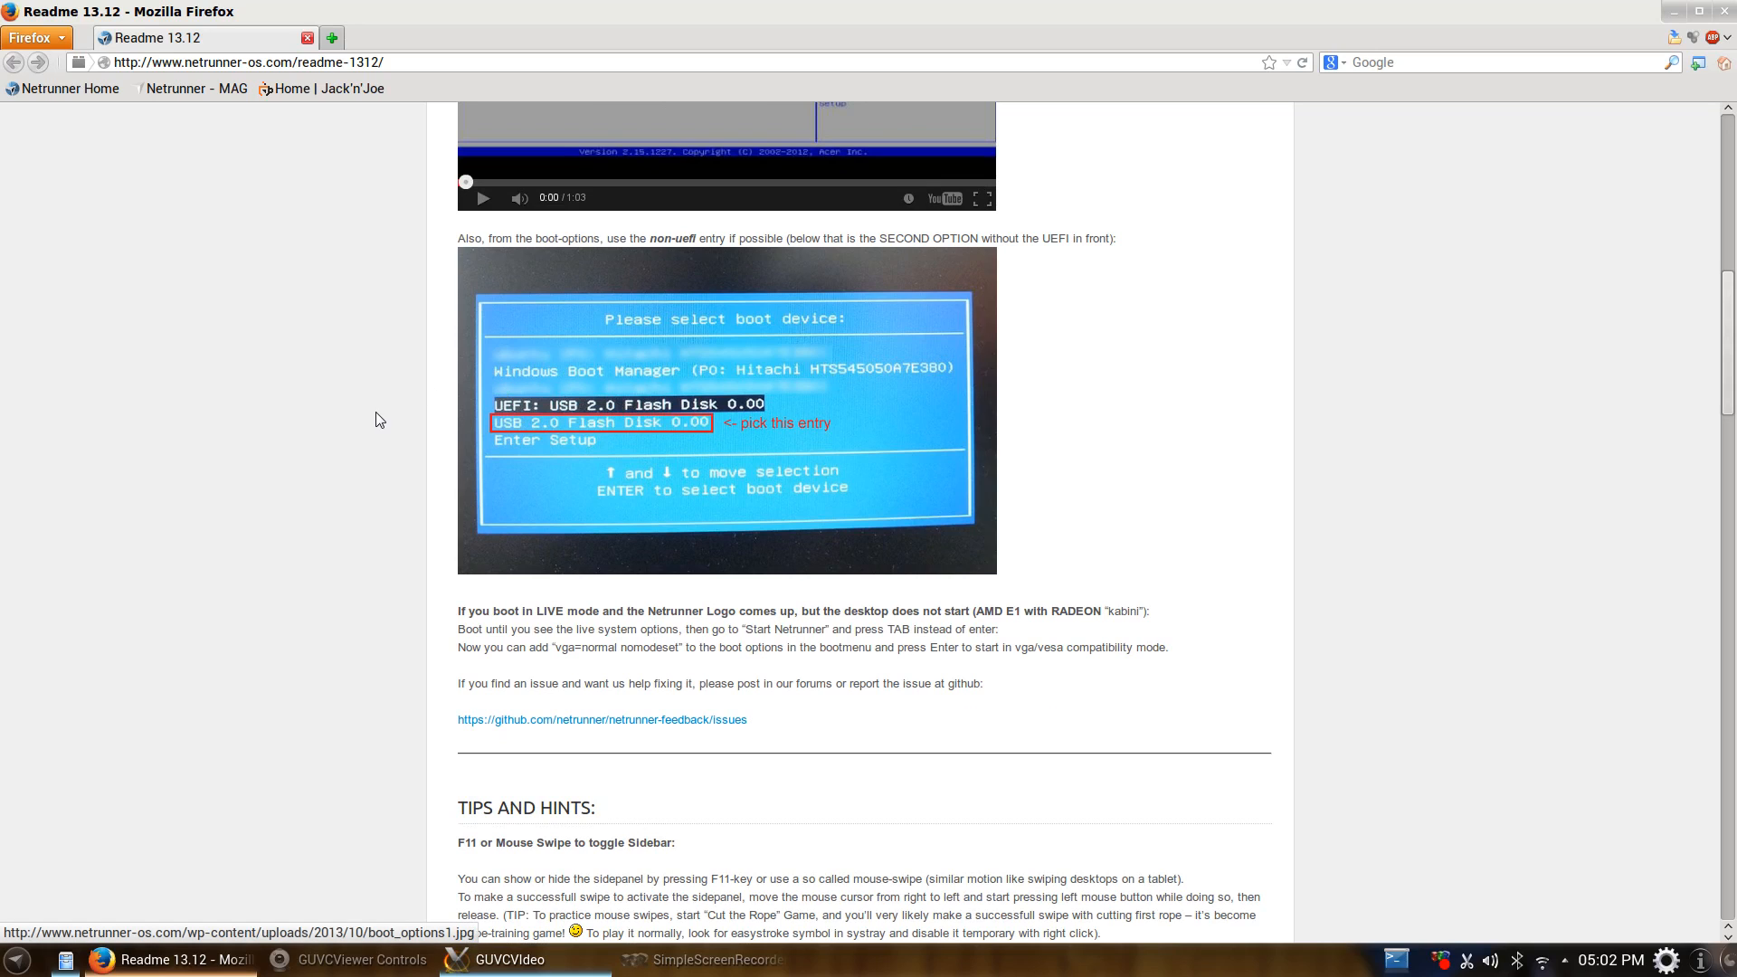
pyautogui.scroll(-3)
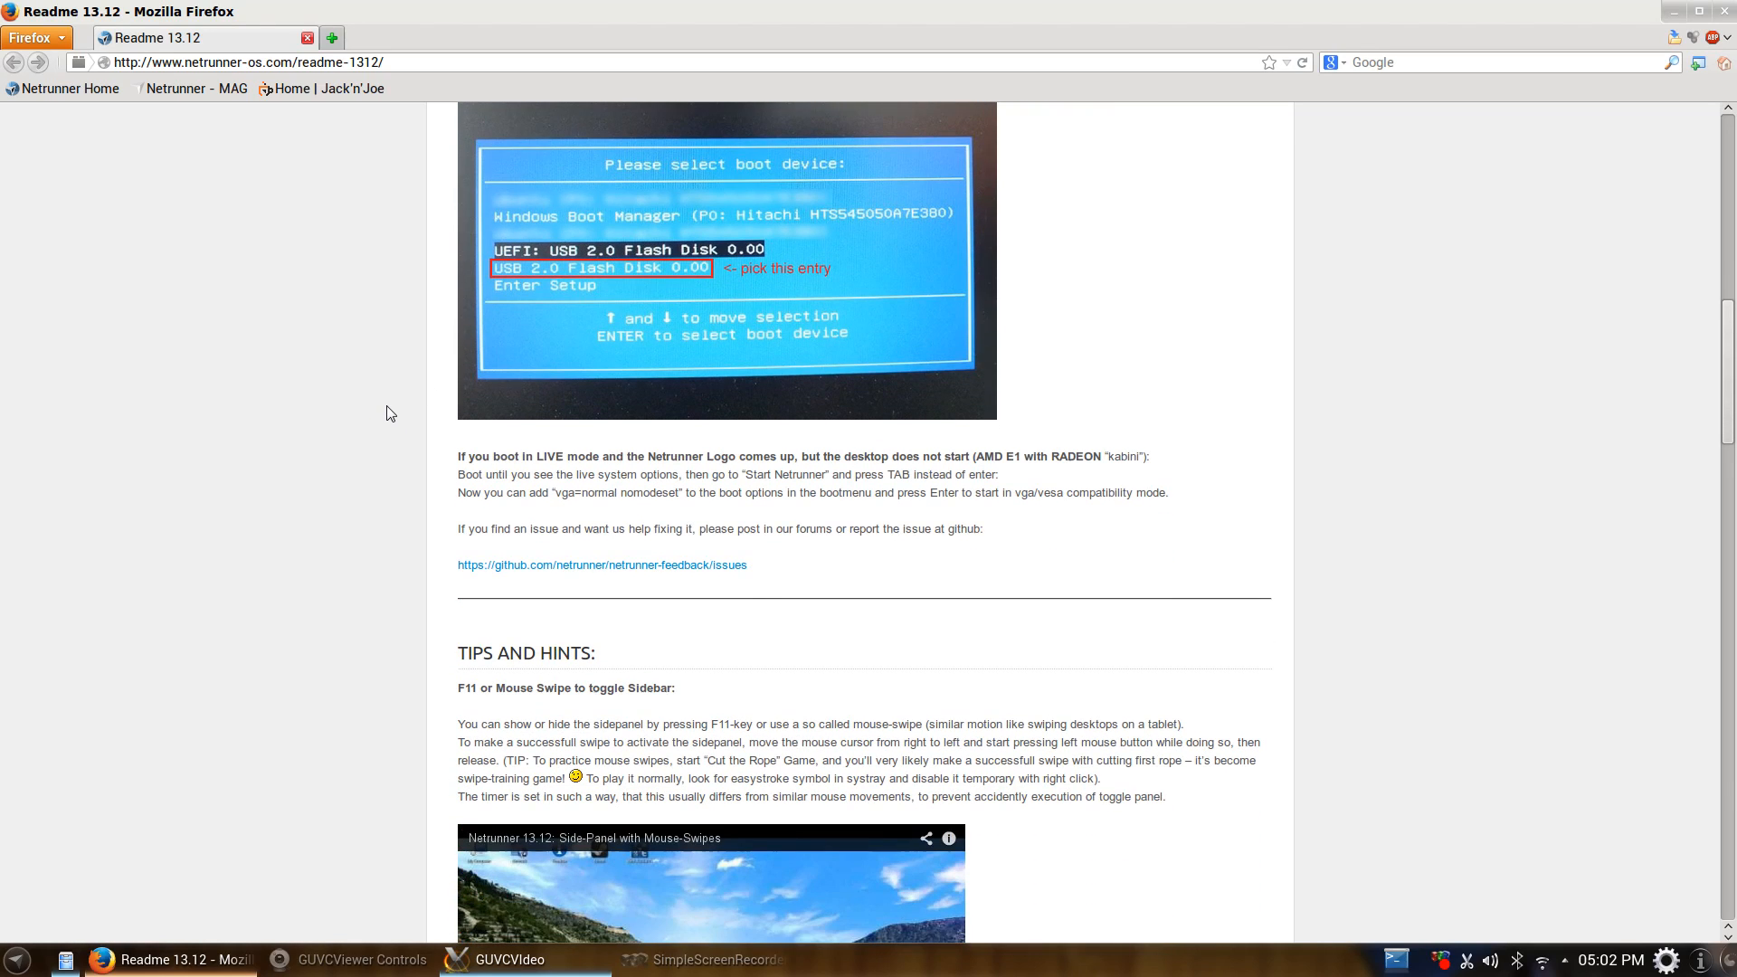
# Continue down to the Webaccounts and samba-mounter sections above the 5 comments heading.
pyautogui.scroll(-3)
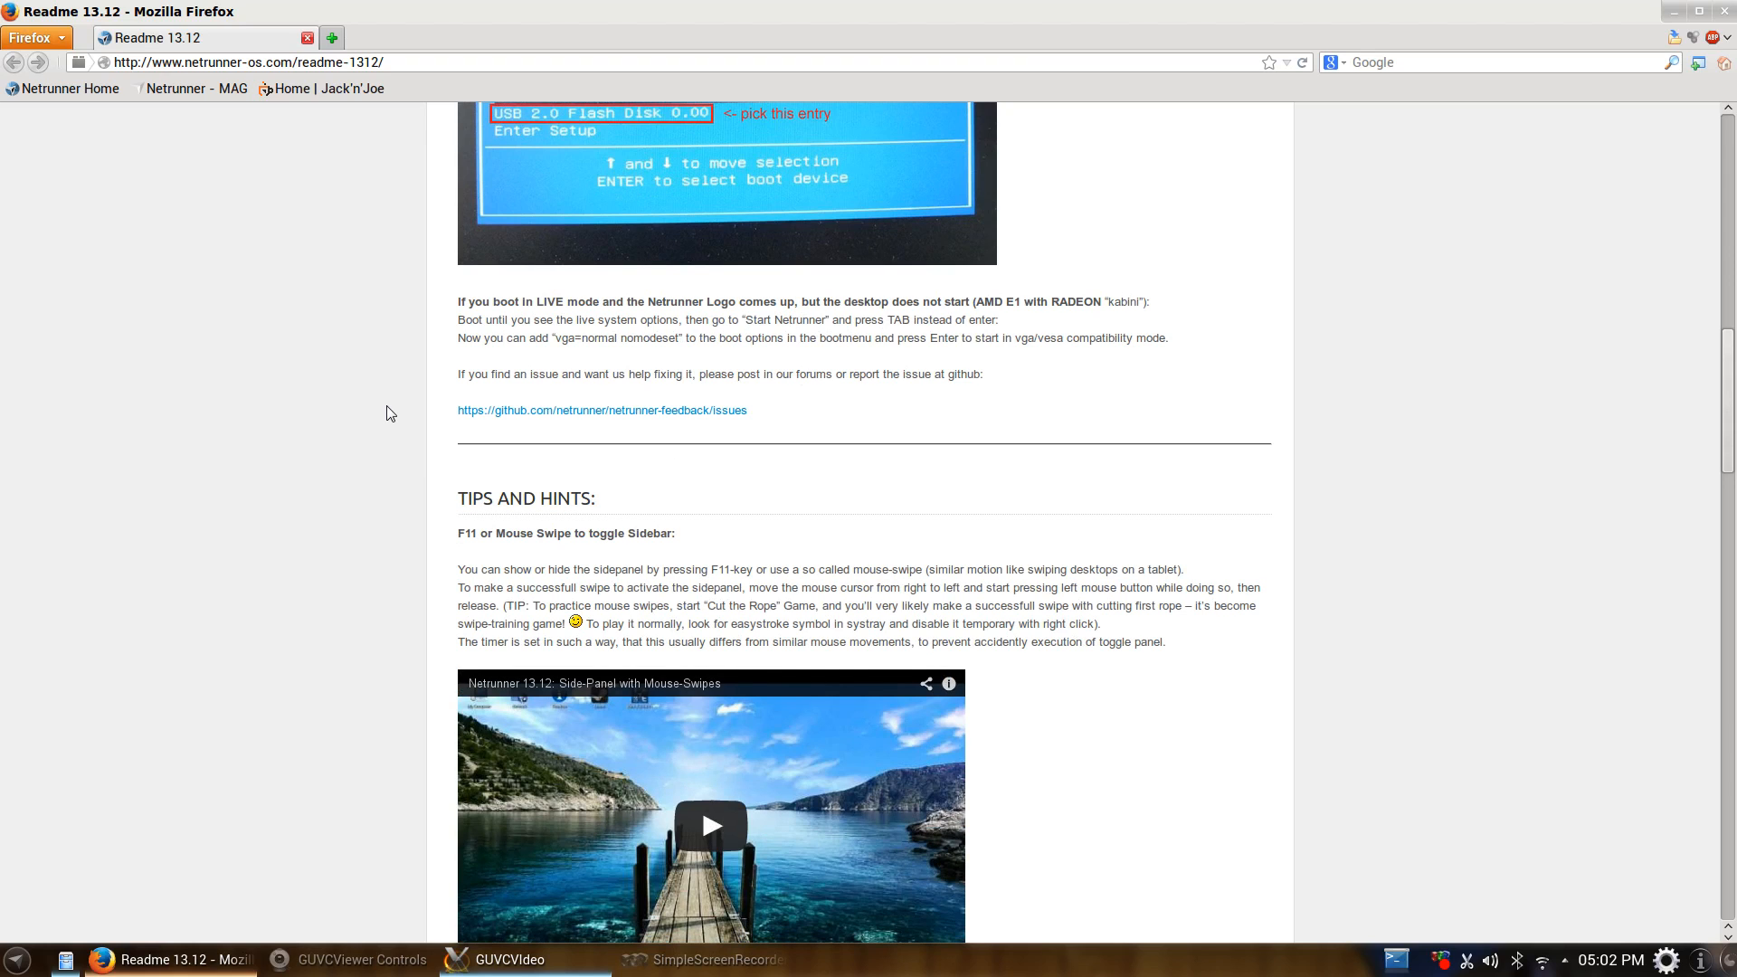
pyautogui.scroll(-3)
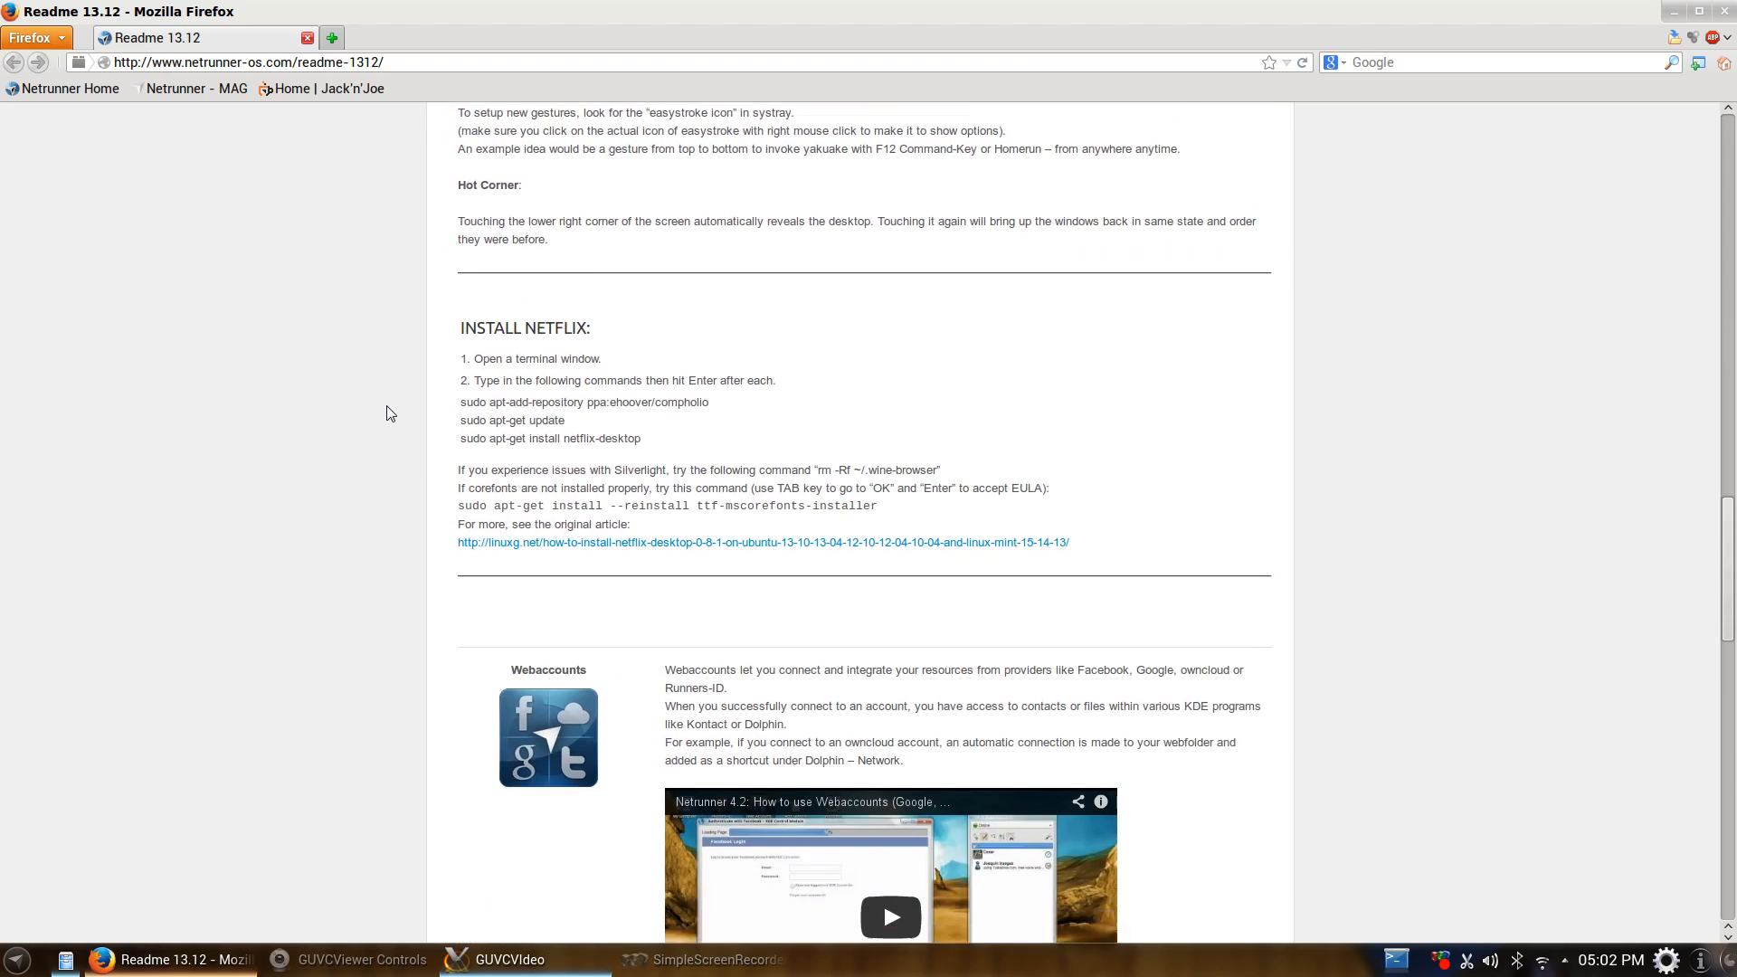
pyautogui.scroll(-3)
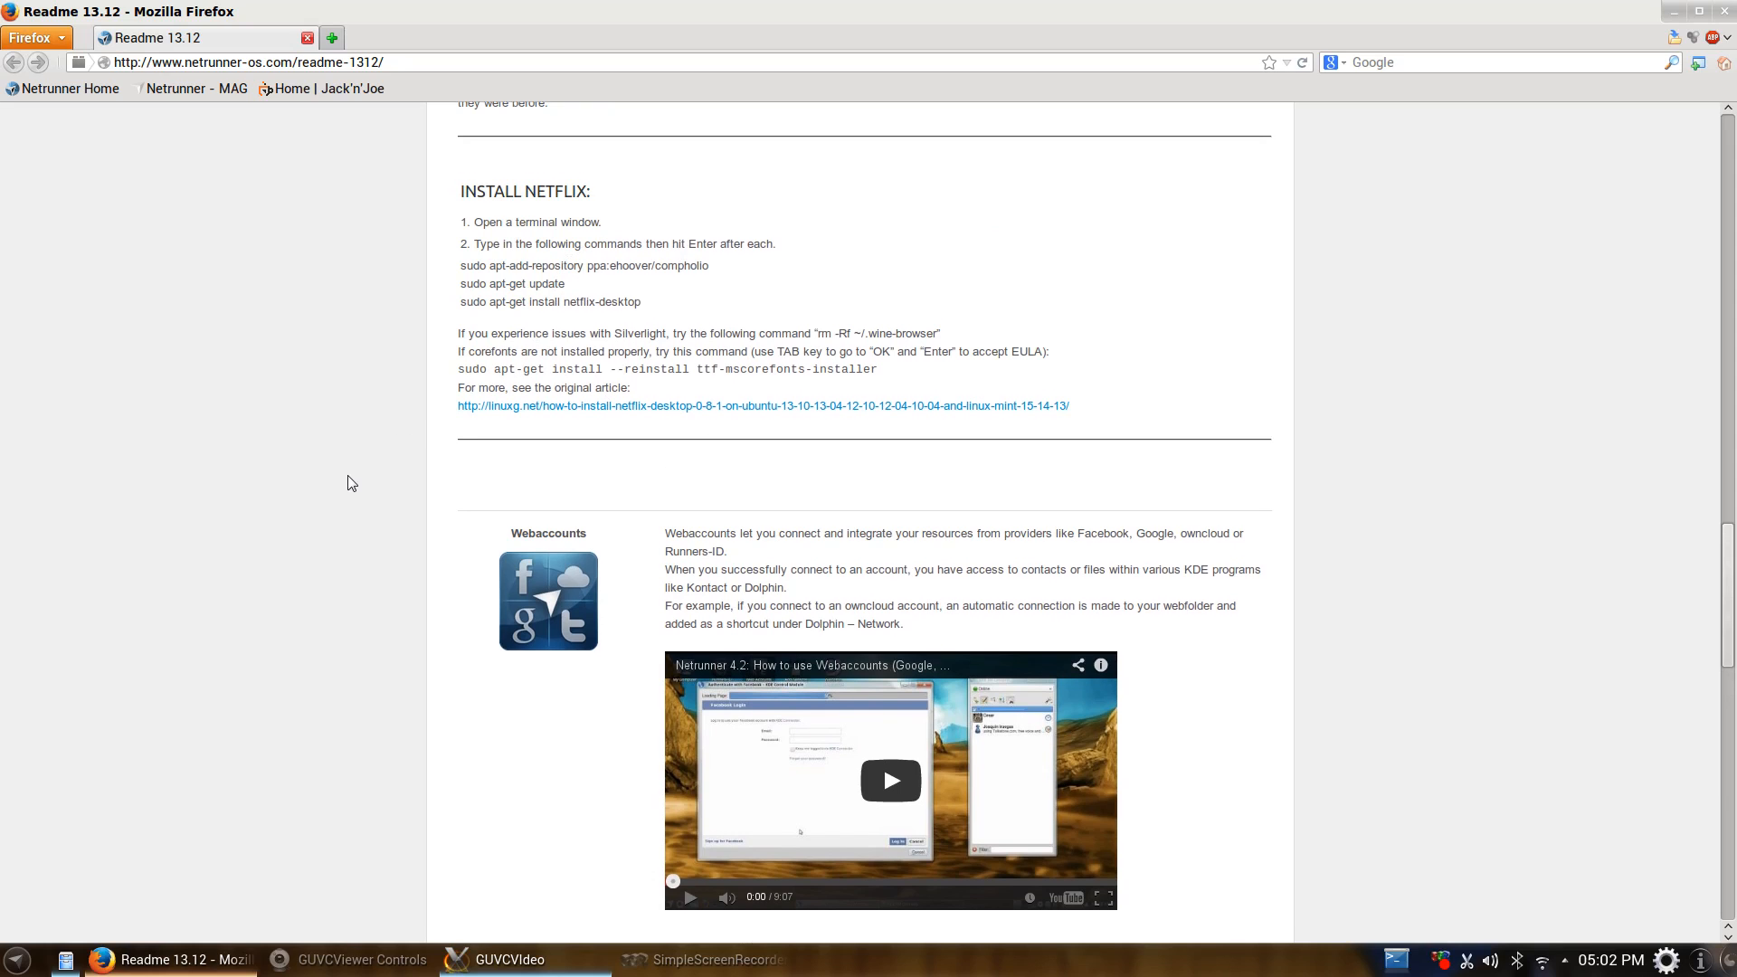
pyautogui.scroll(-3)
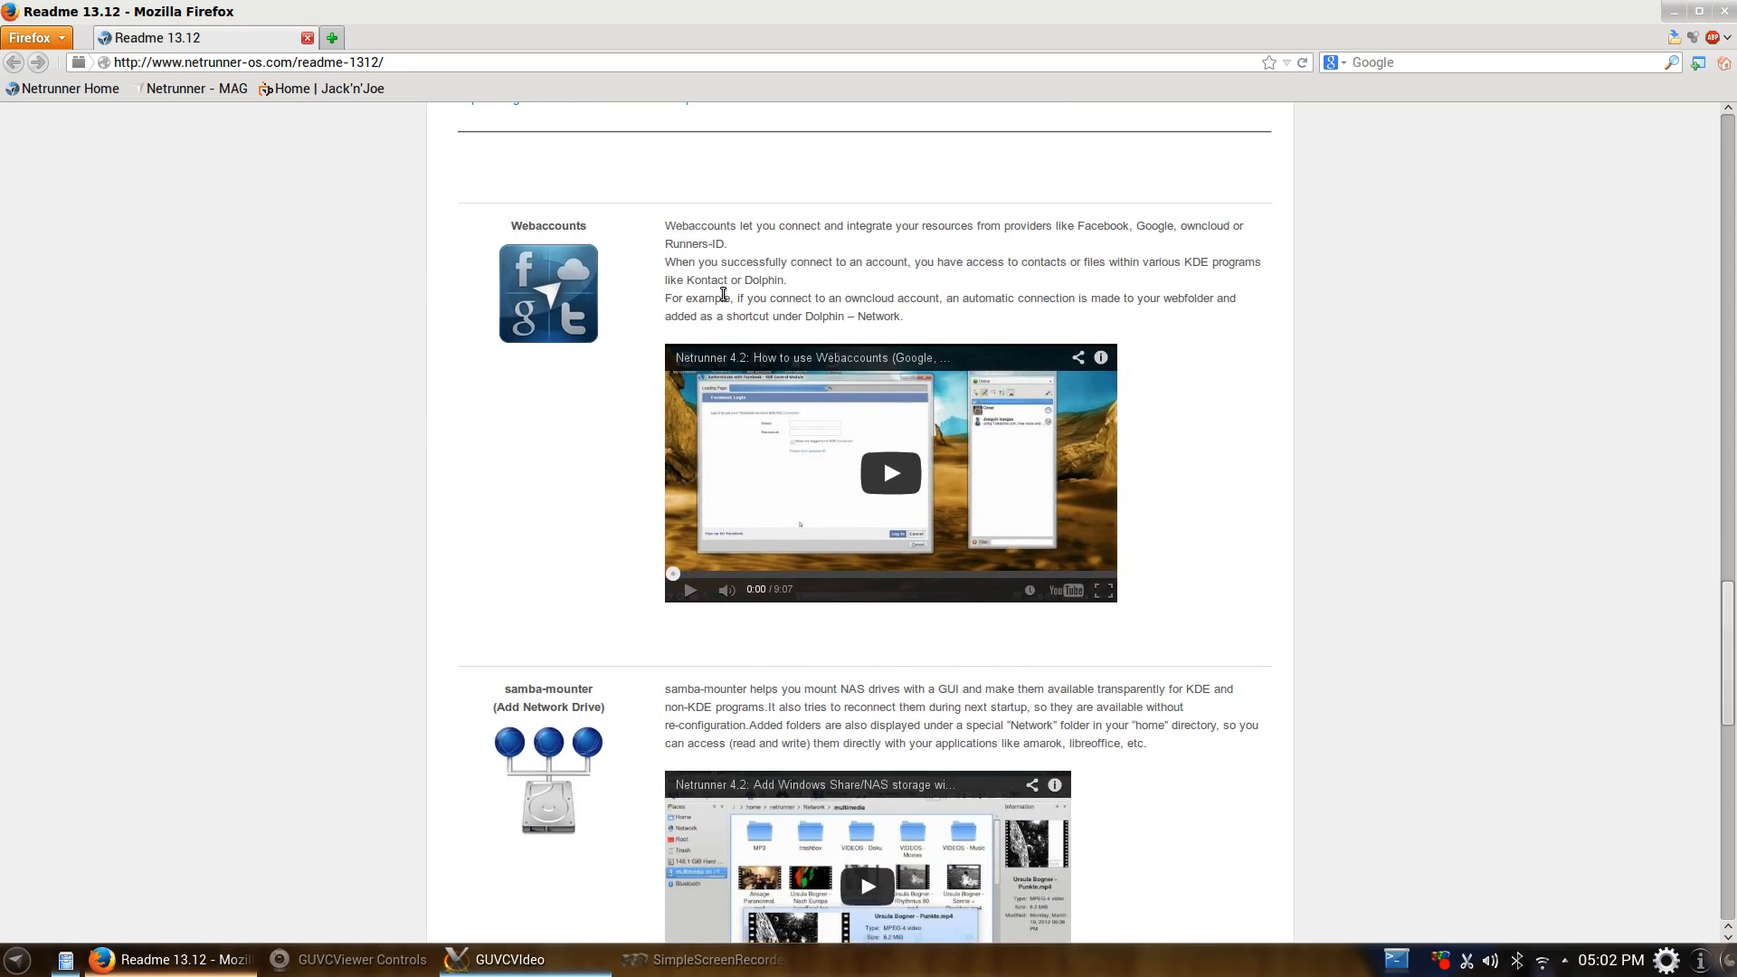
pyautogui.moveTo(308, 565)
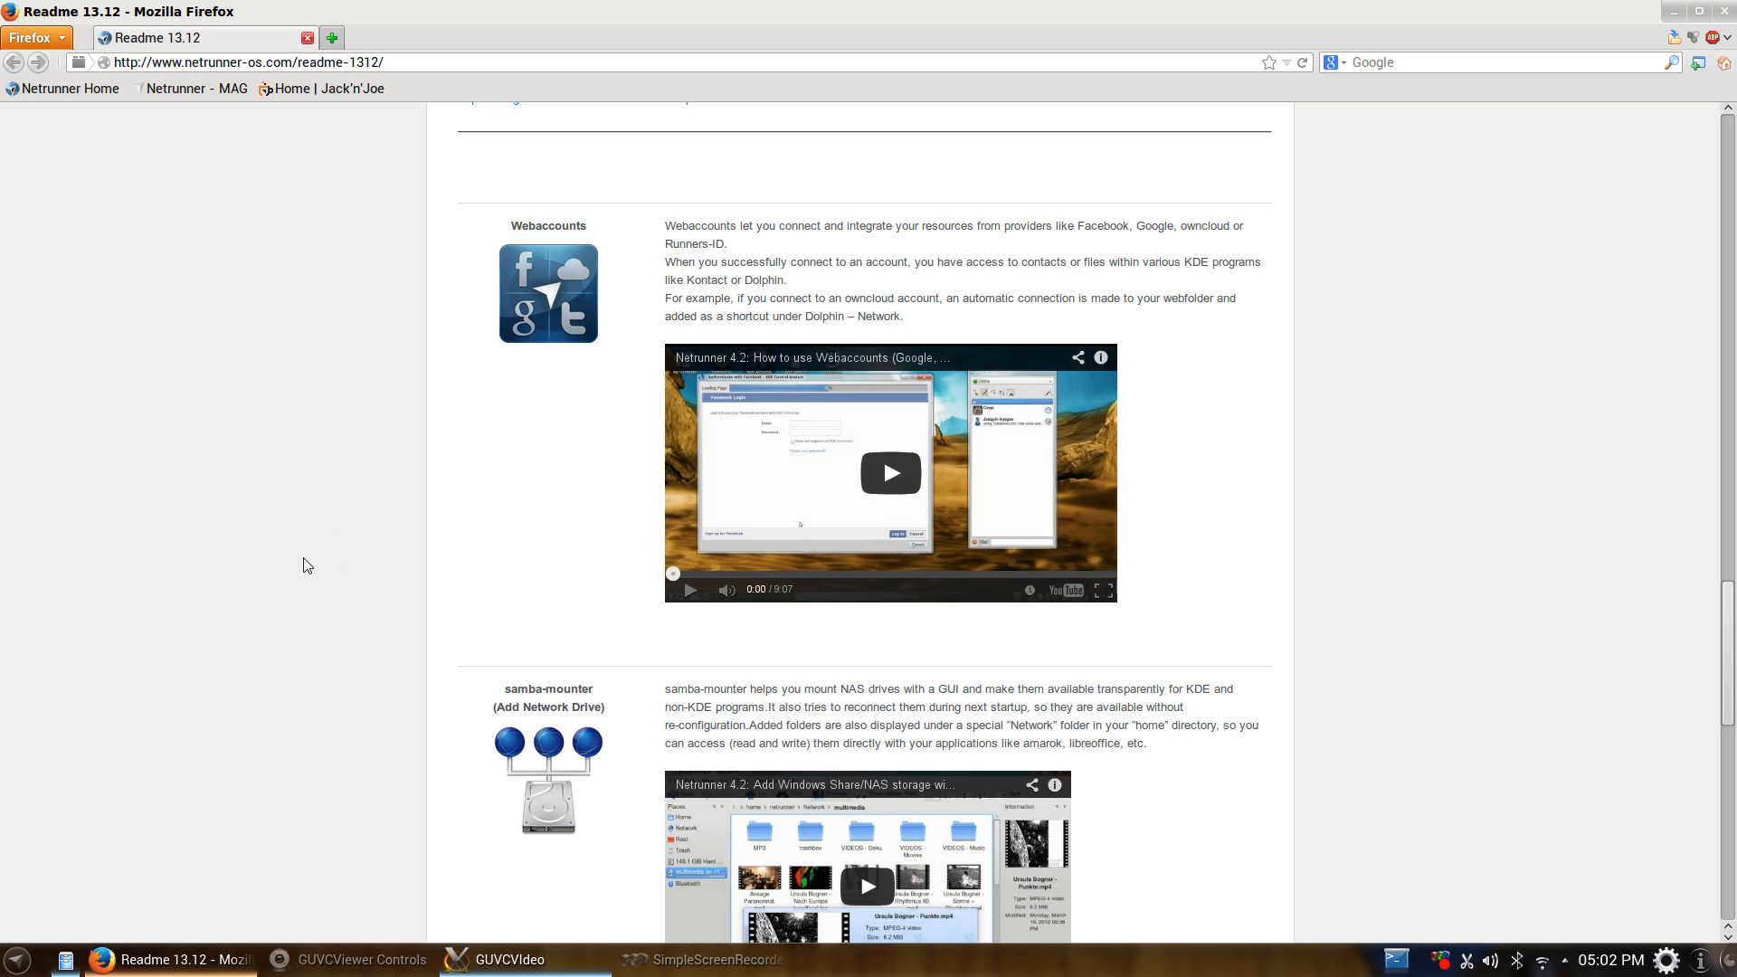
pyautogui.scroll(-3)
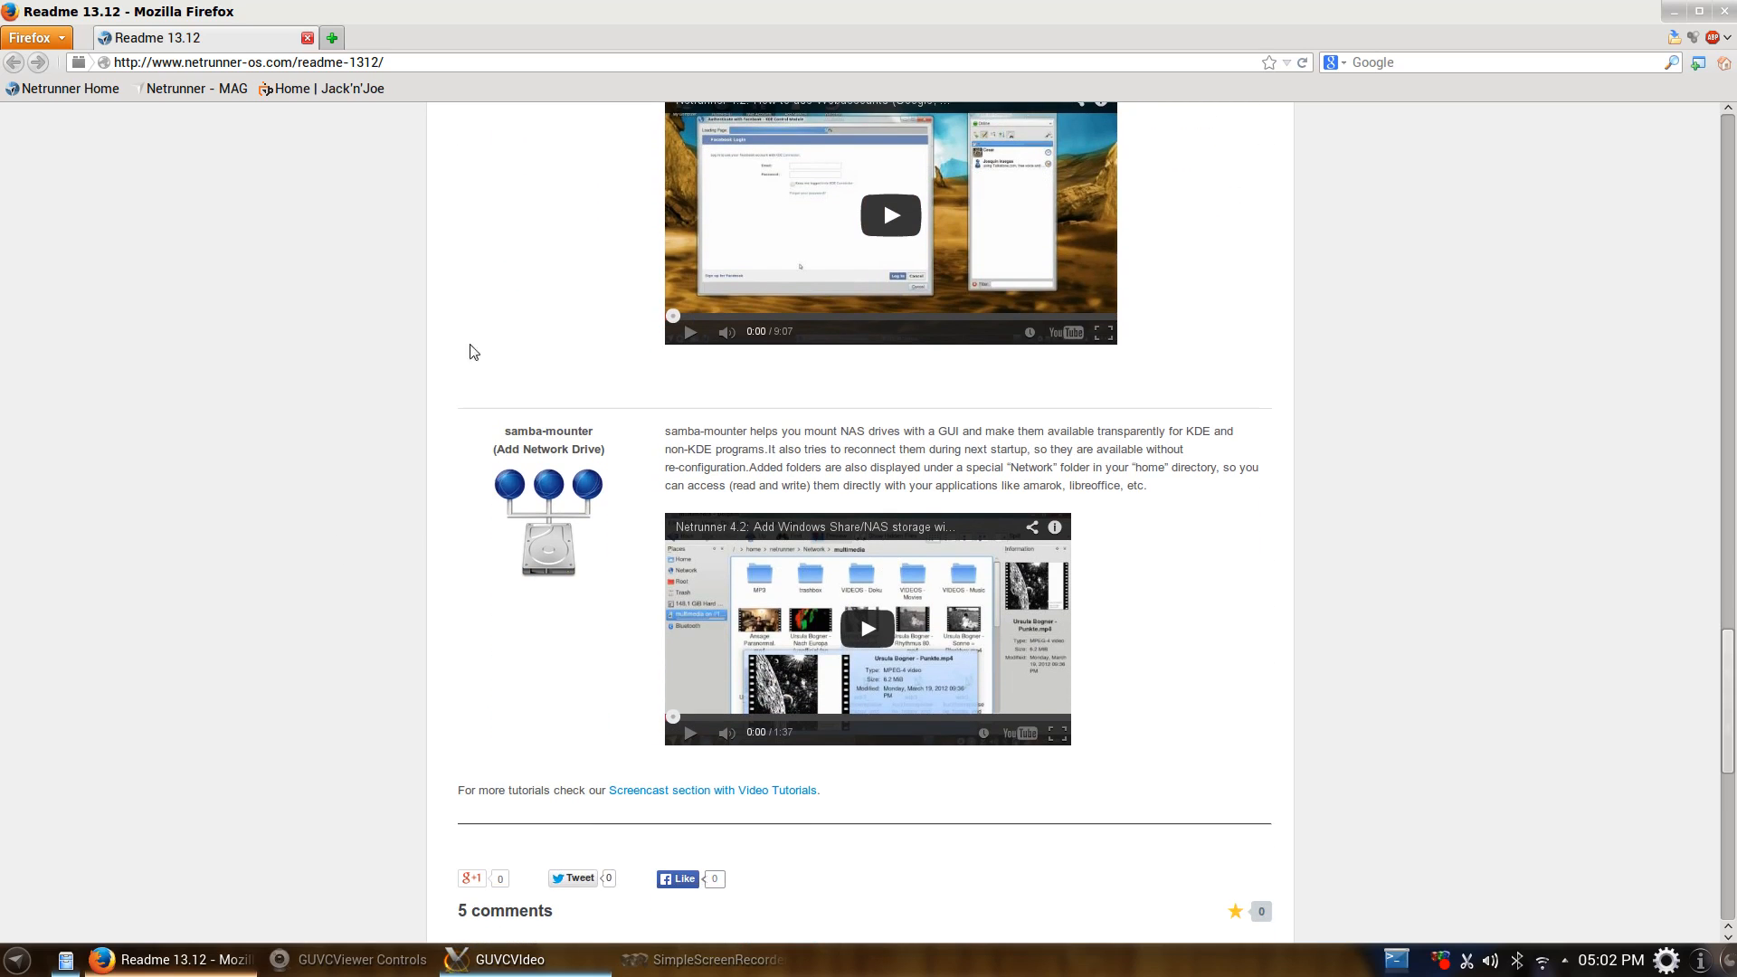
pyautogui.moveTo(640, 516)
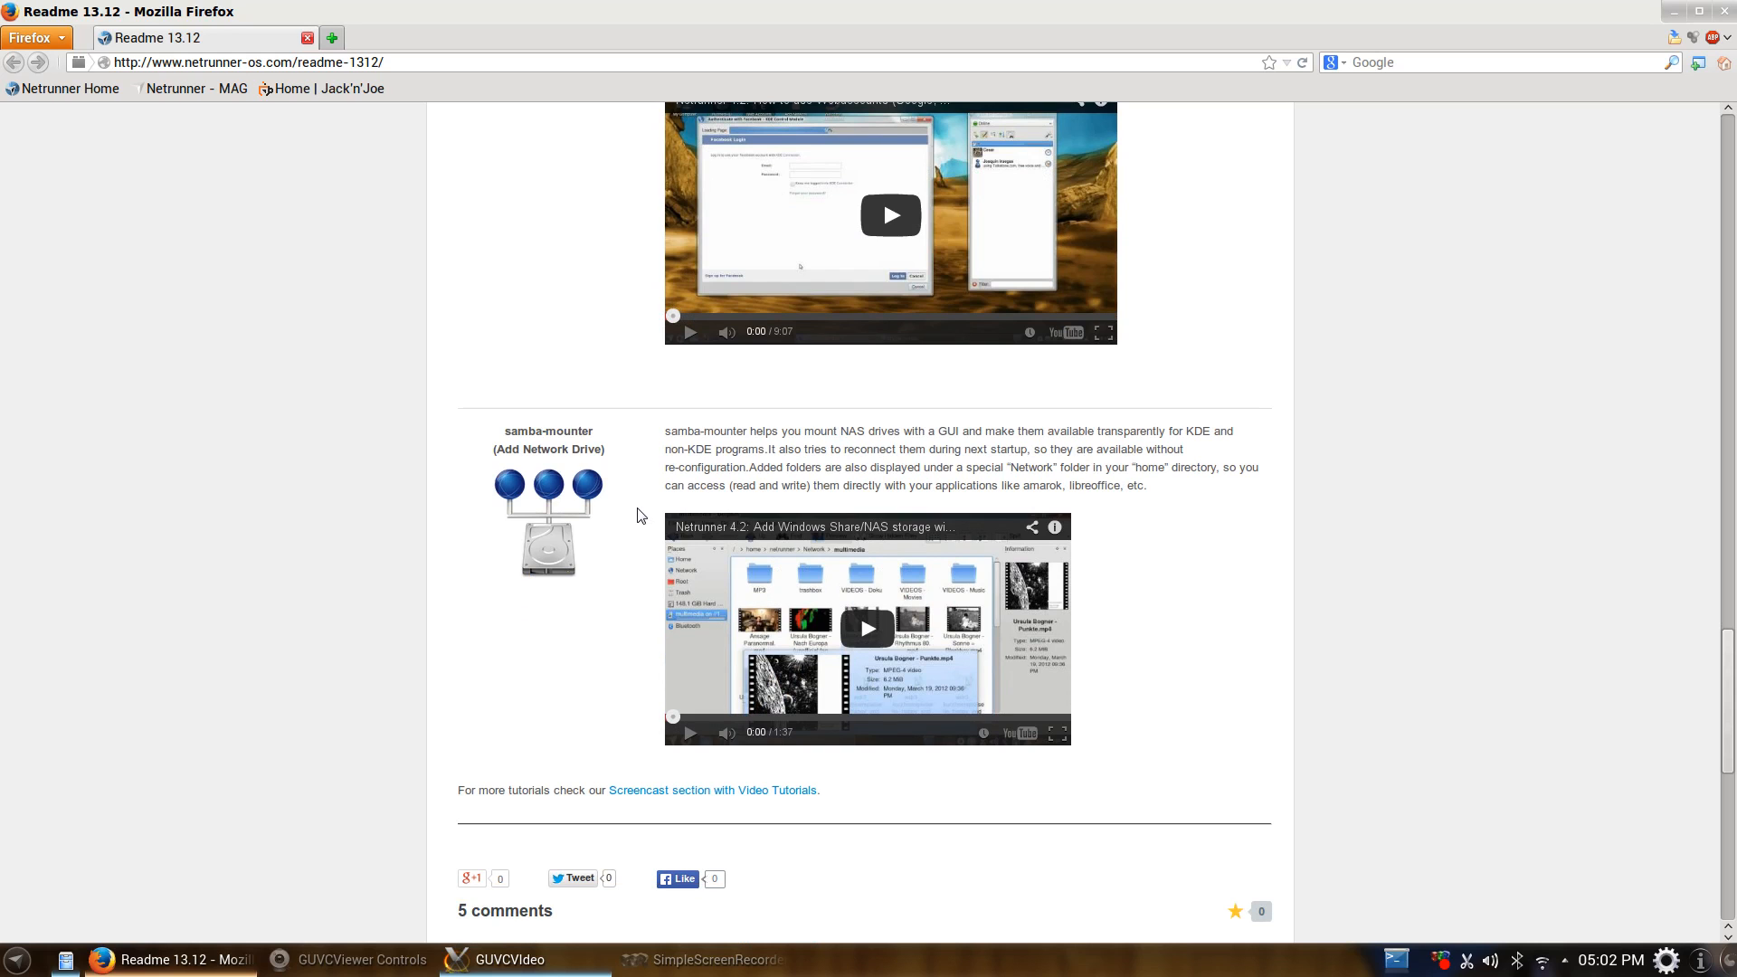
pyautogui.moveTo(451, 596)
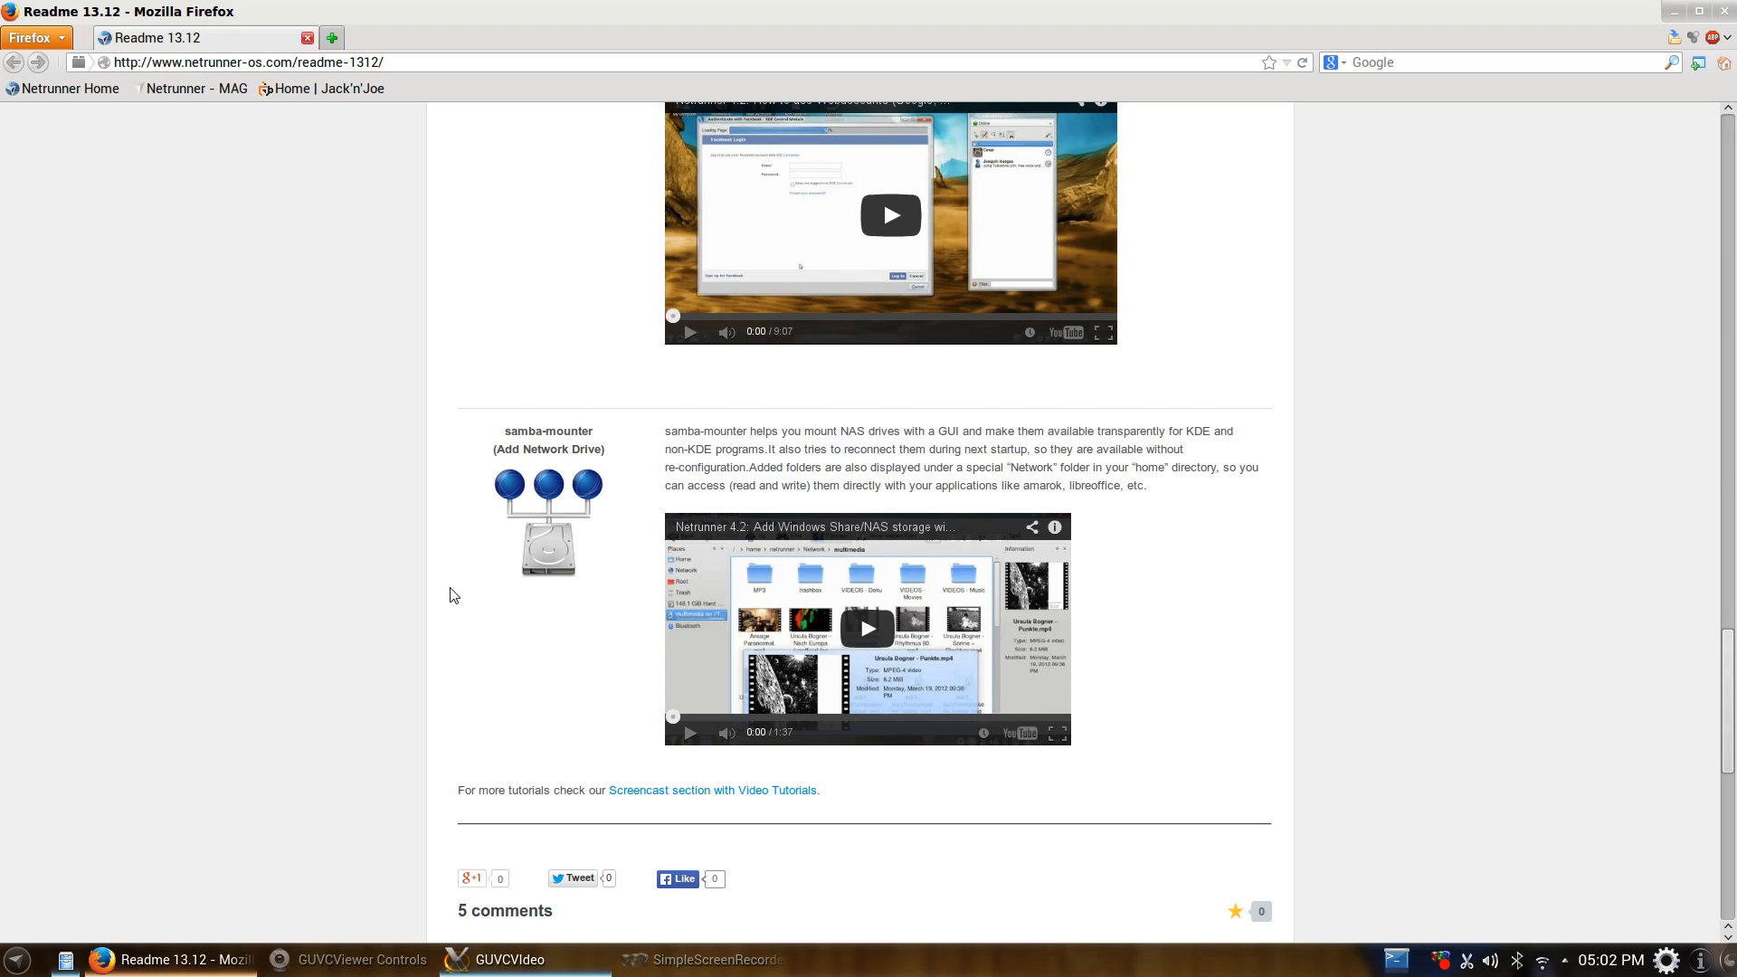
# Scroll the Readme 13.12 page back up toward the Install Netflix apt-get instructions.
pyautogui.scroll(3)
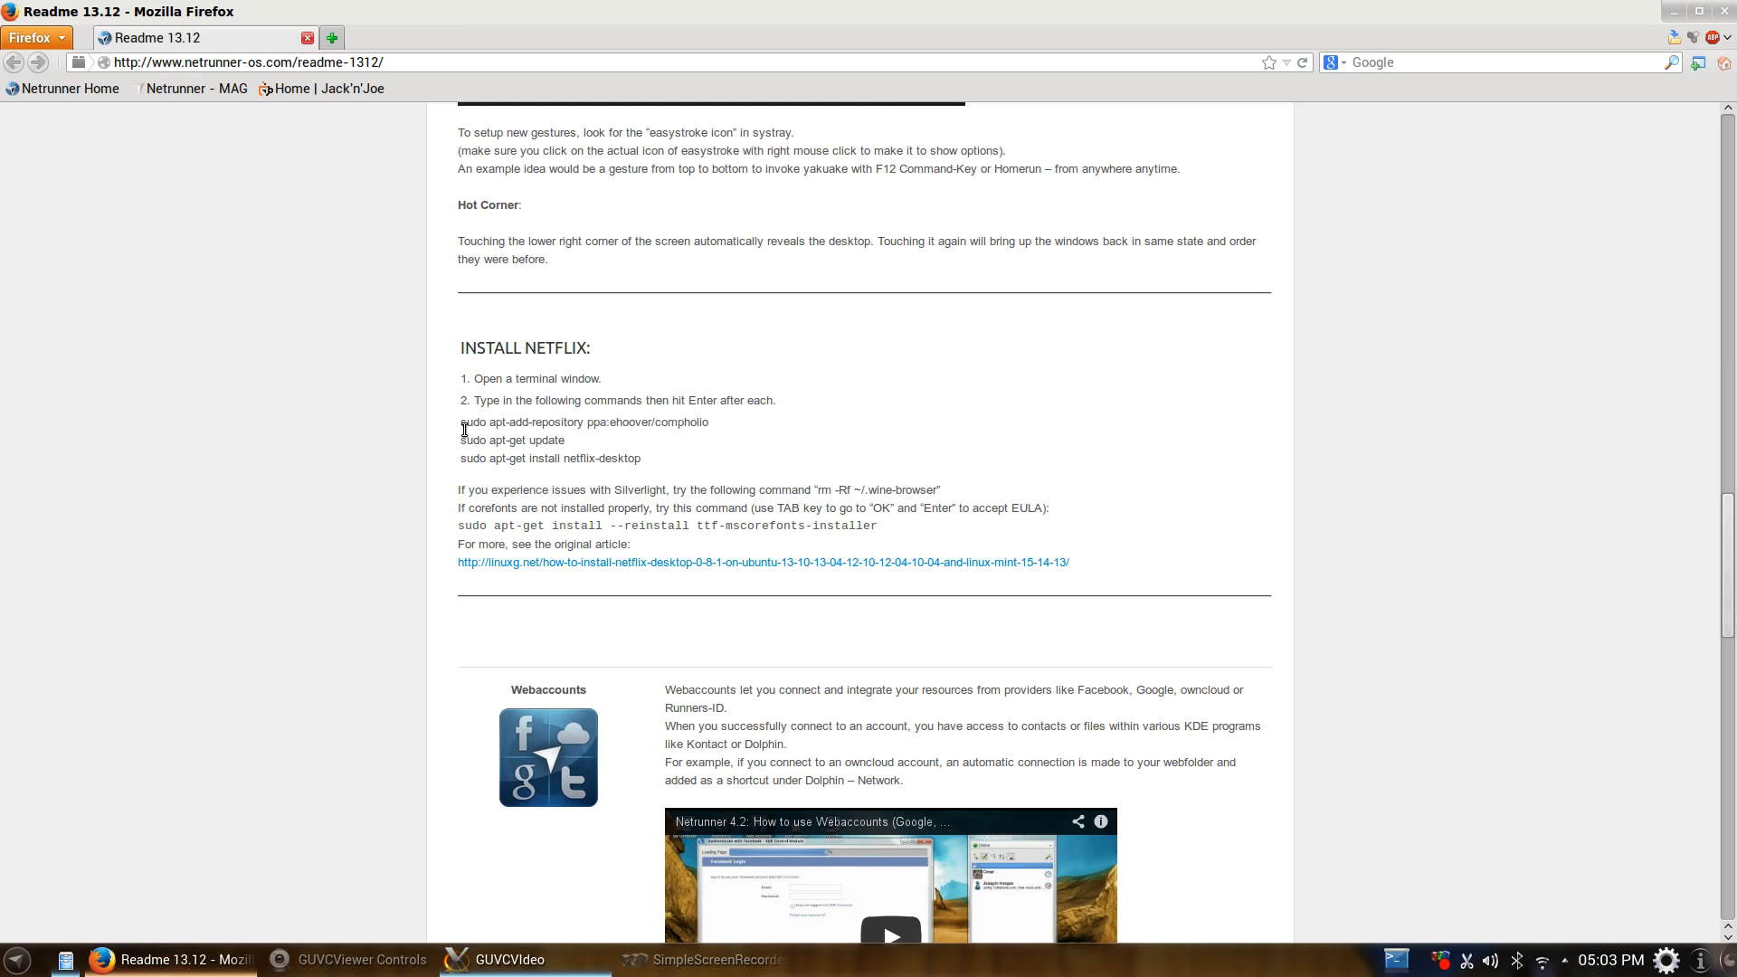
pyautogui.moveTo(290, 377)
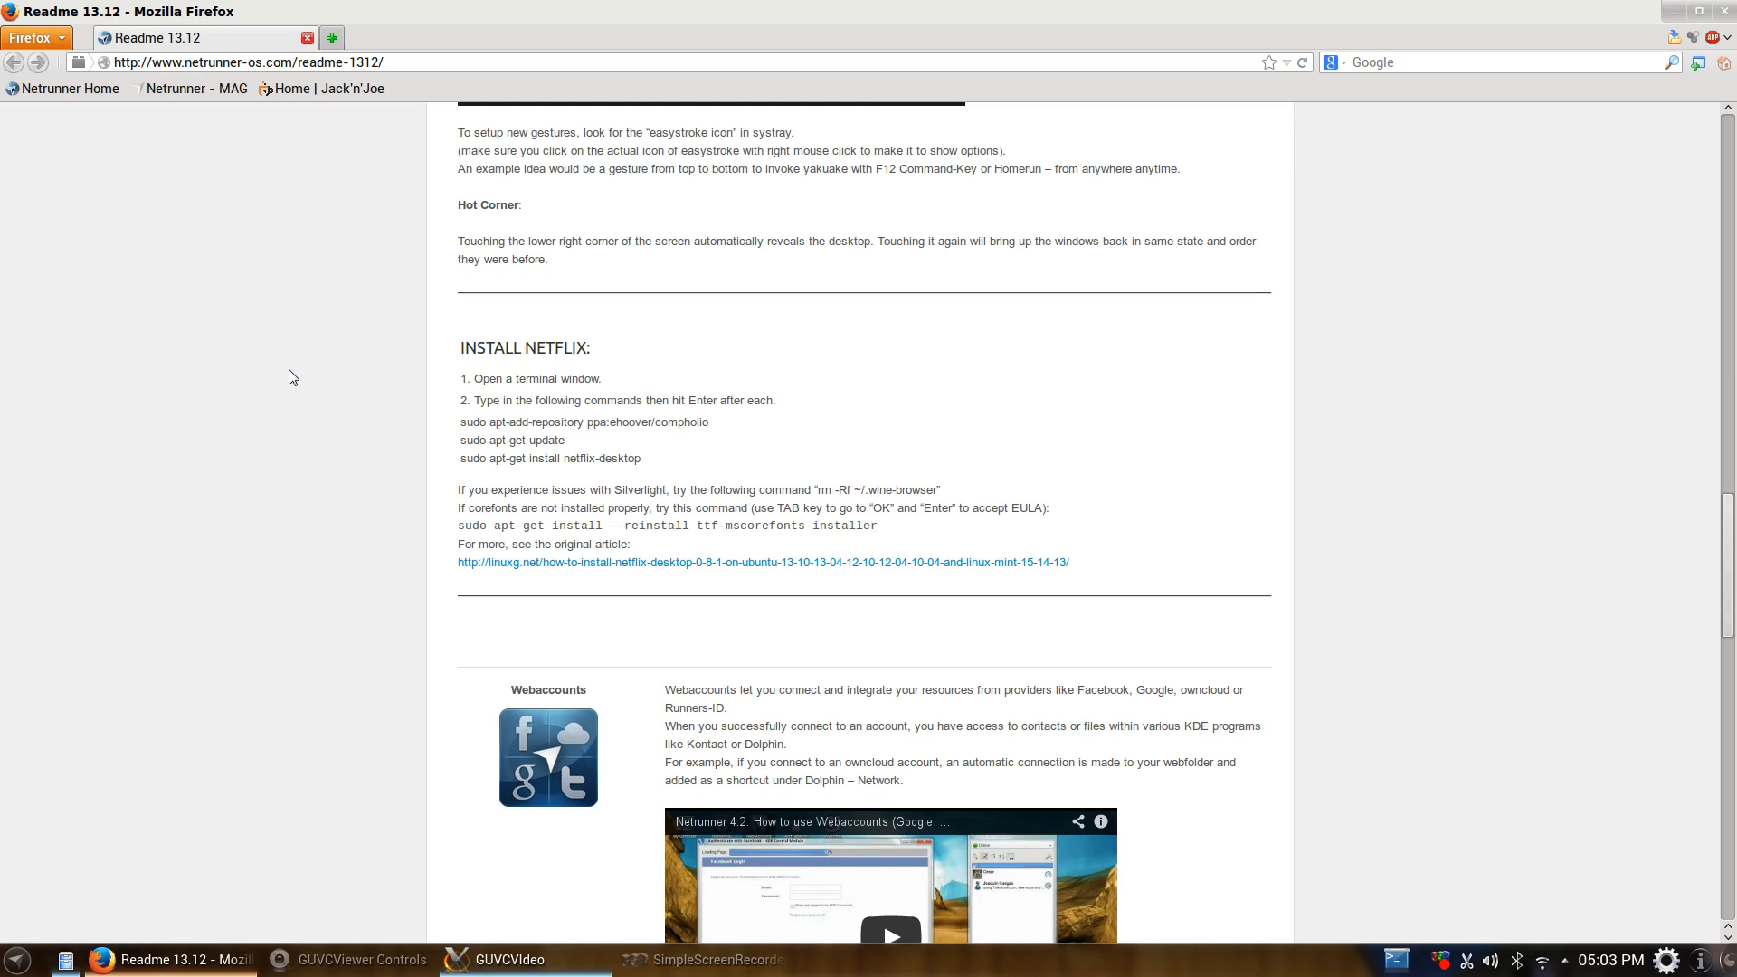
pyautogui.moveTo(295, 369)
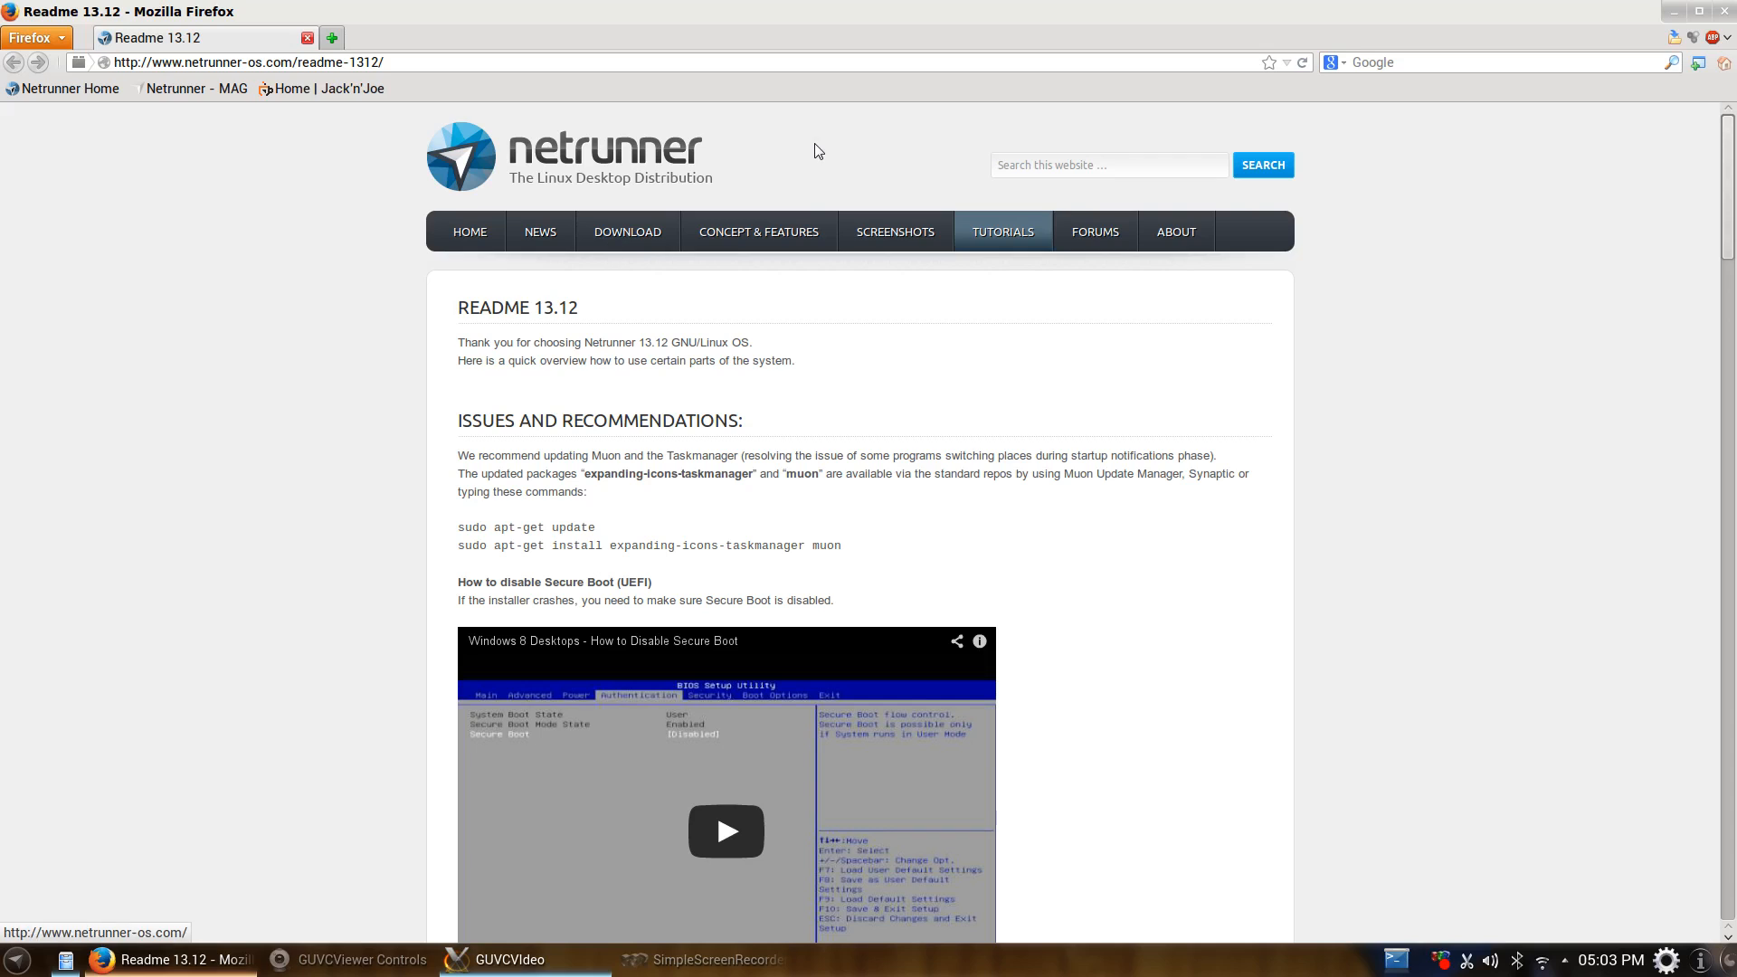
pyautogui.moveTo(1094, 231)
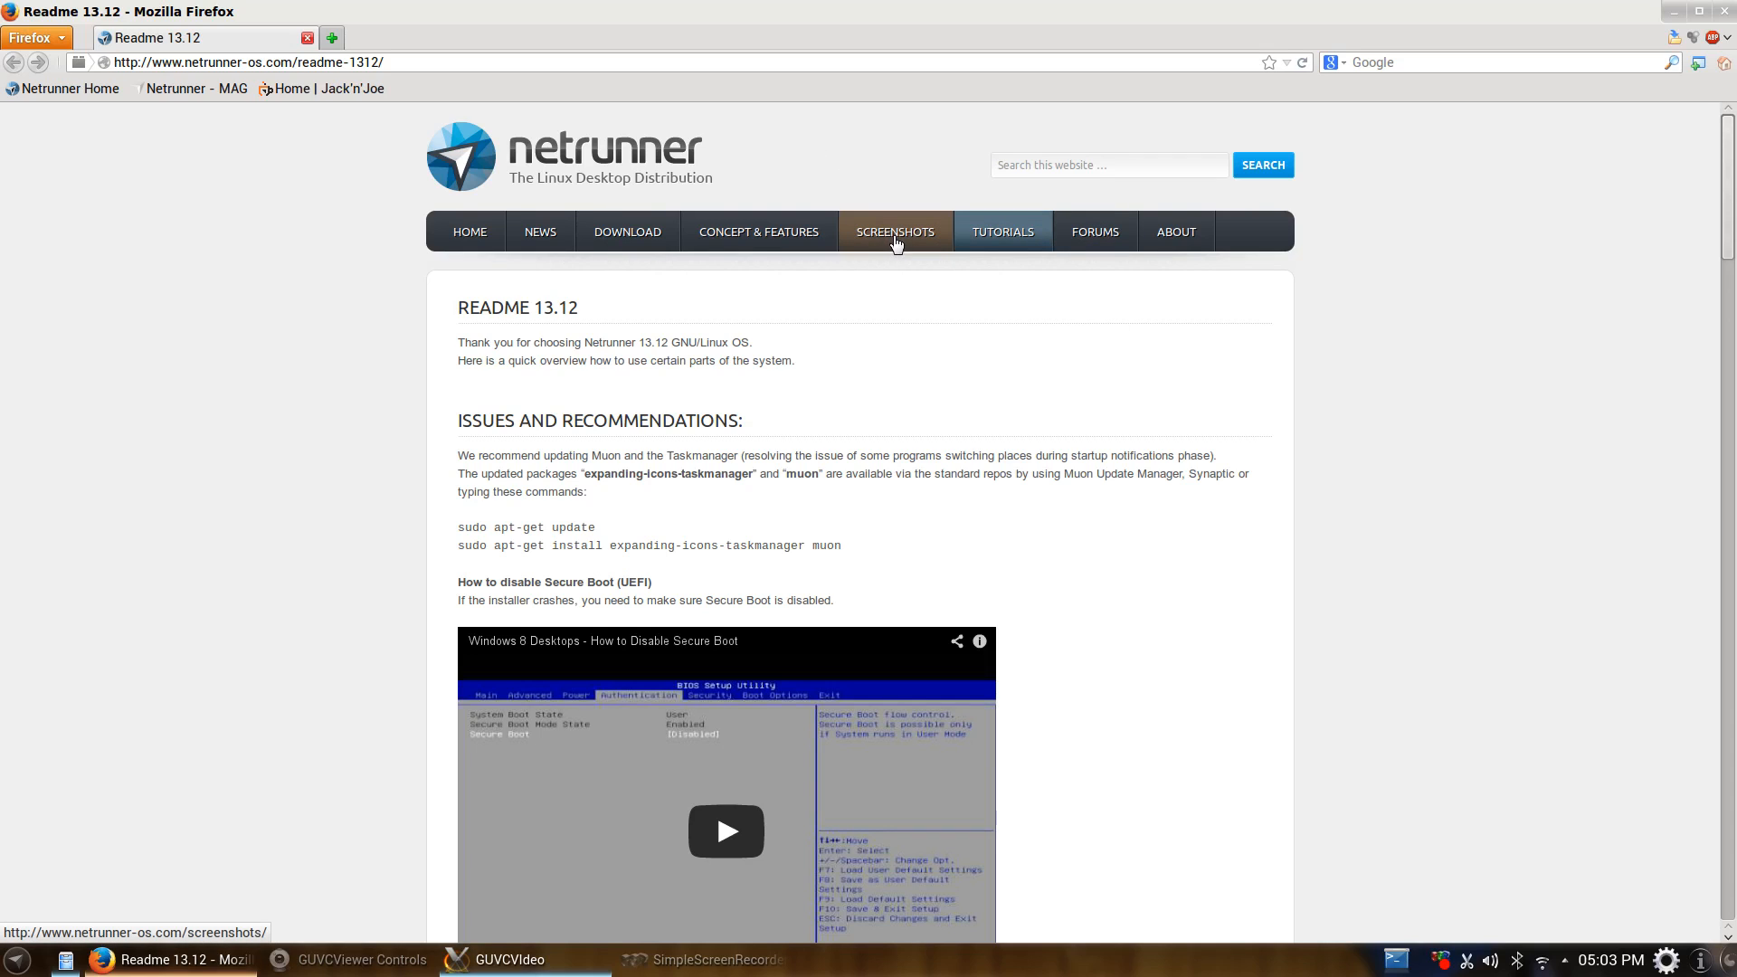
pyautogui.moveTo(627, 231)
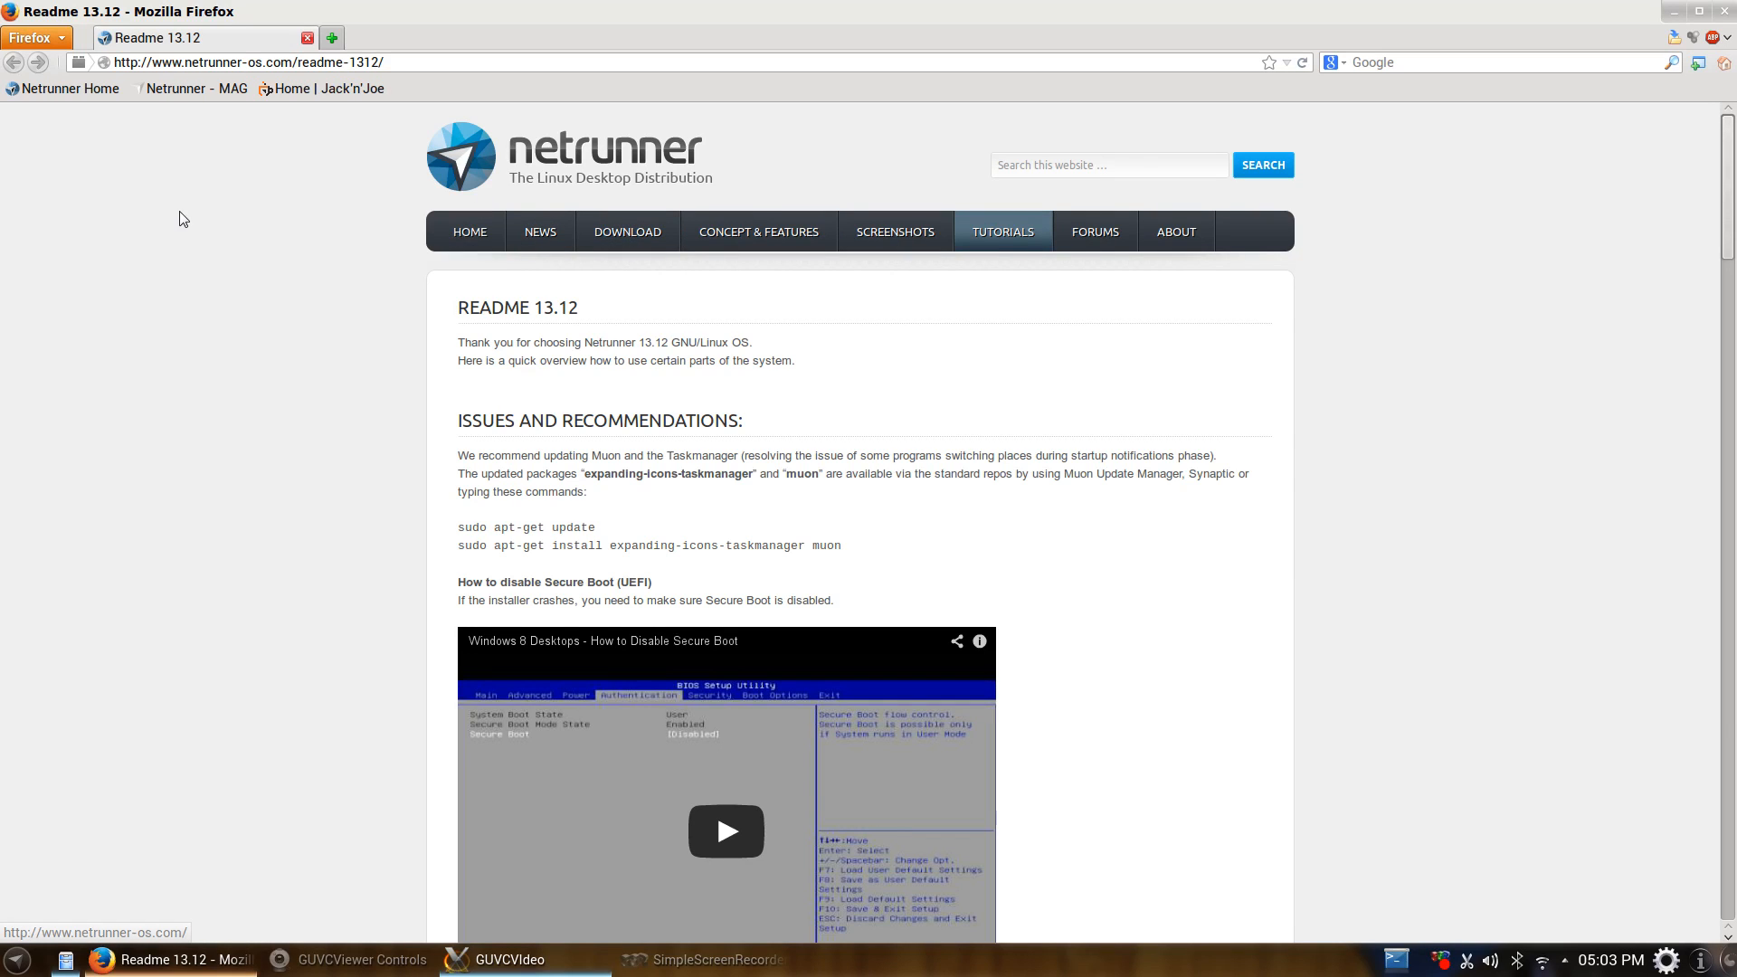
pyautogui.moveTo(392, 56)
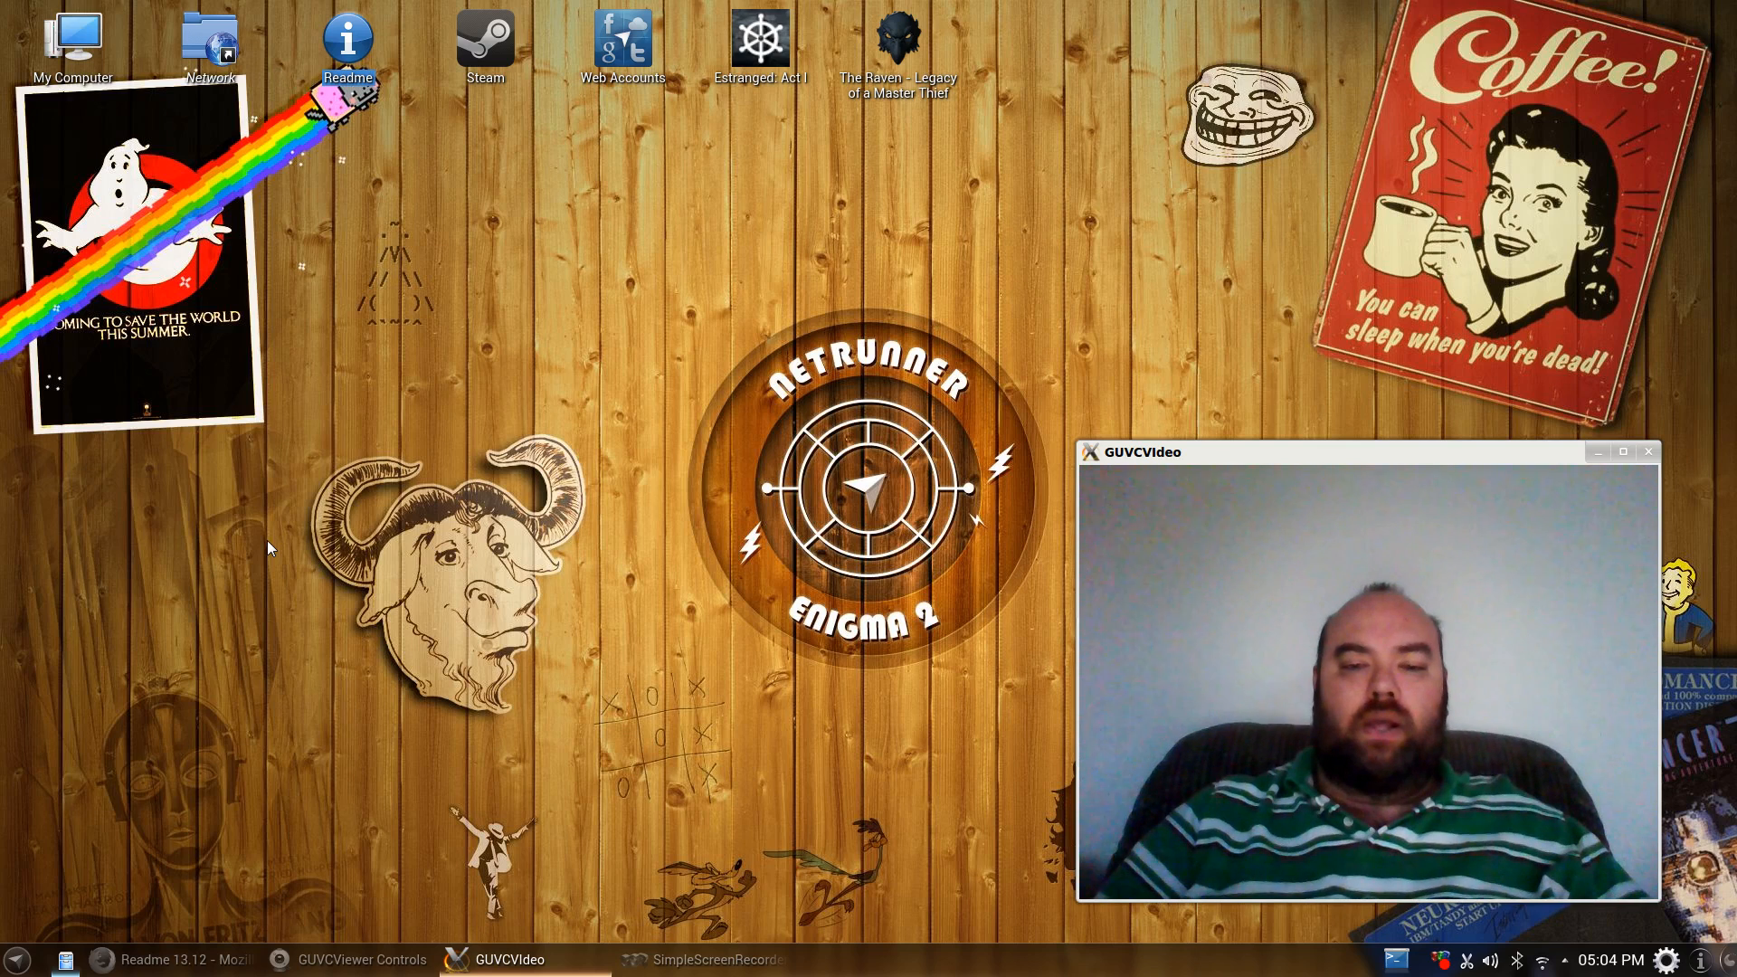
pyautogui.moveTo(268, 652)
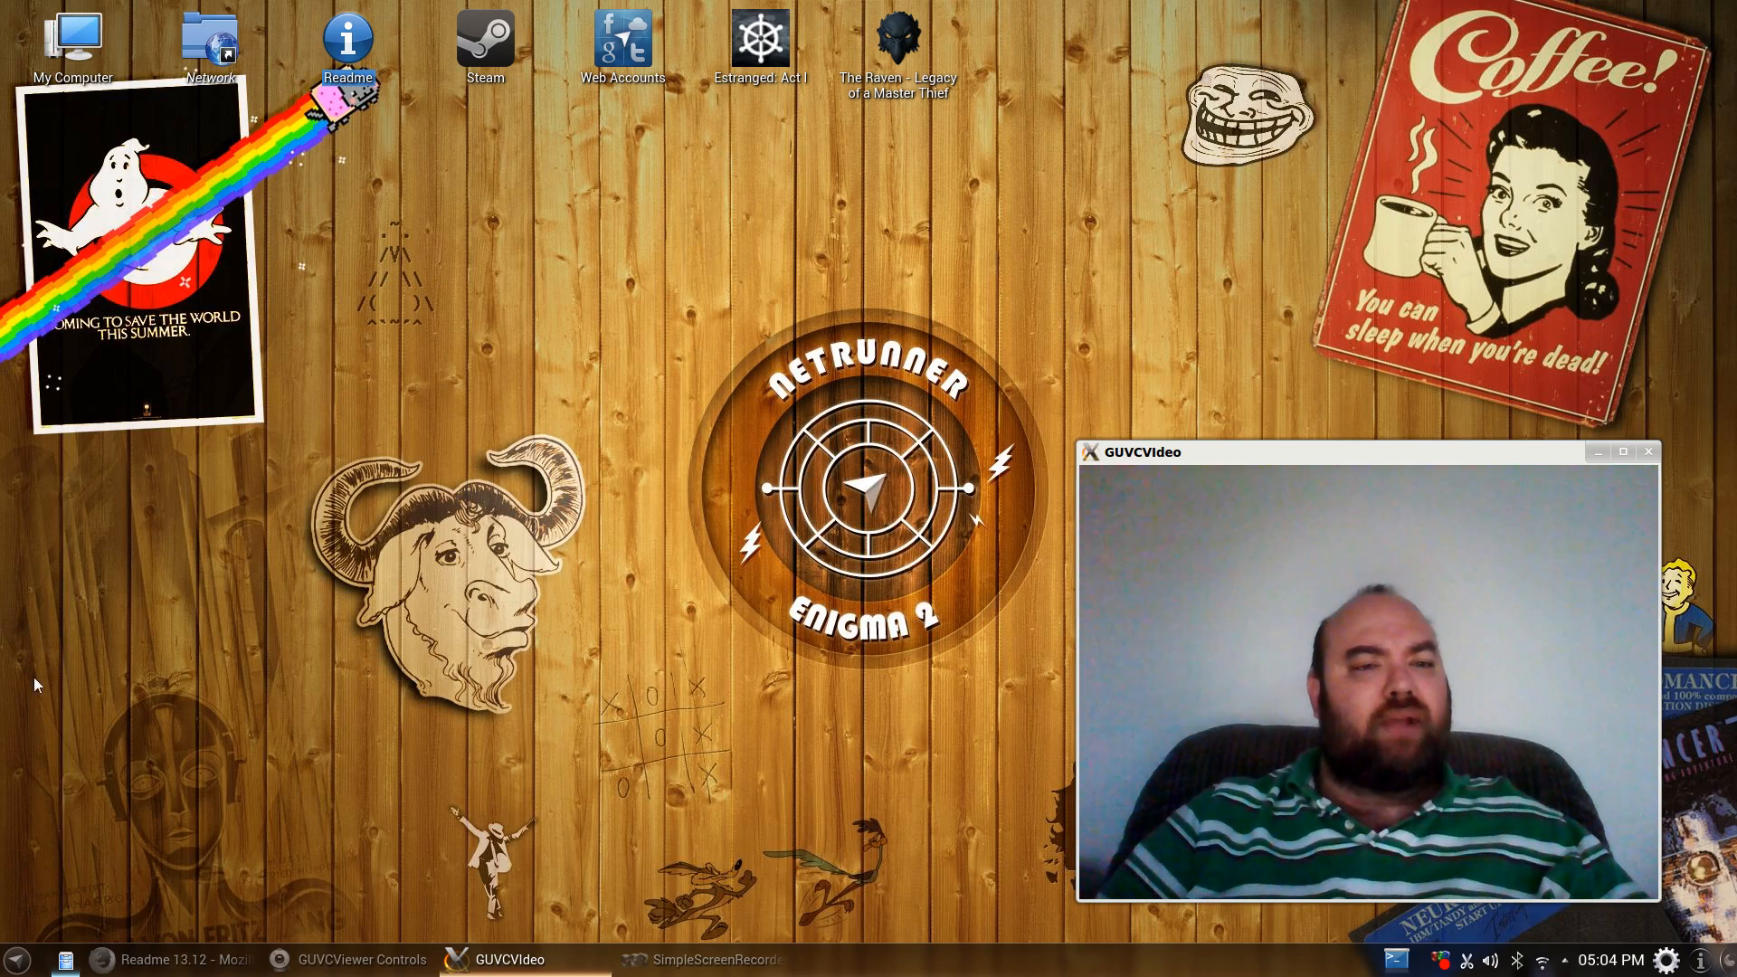
pyautogui.moveTo(36, 530)
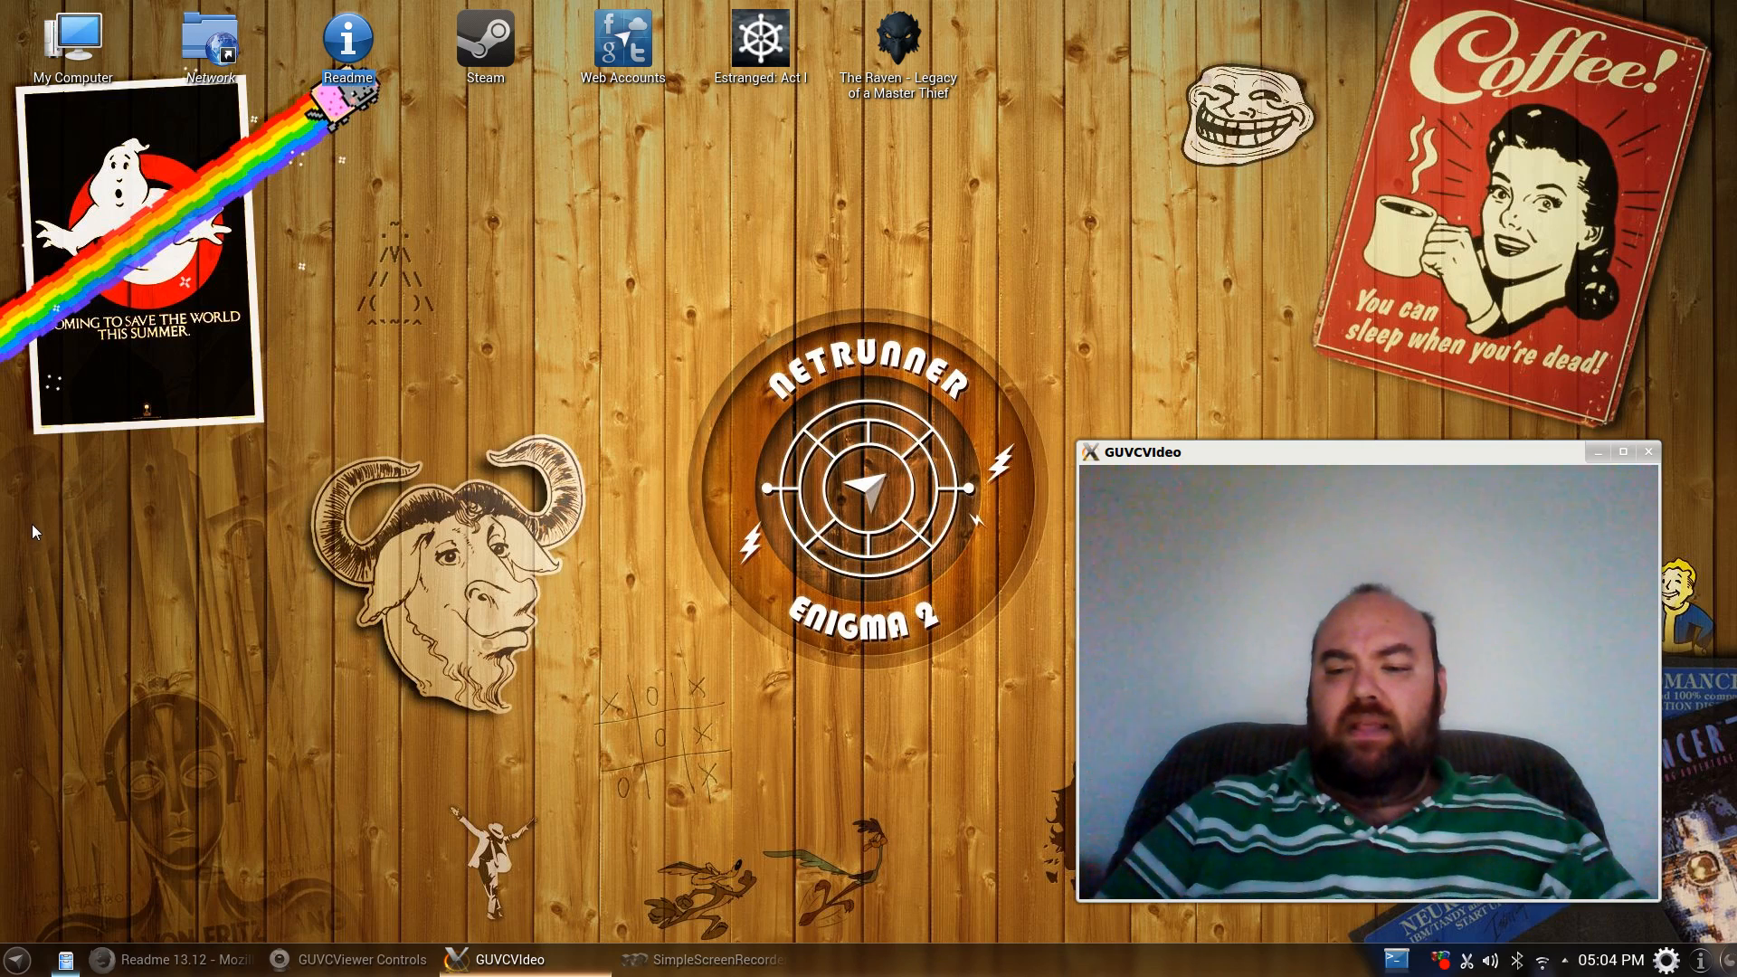